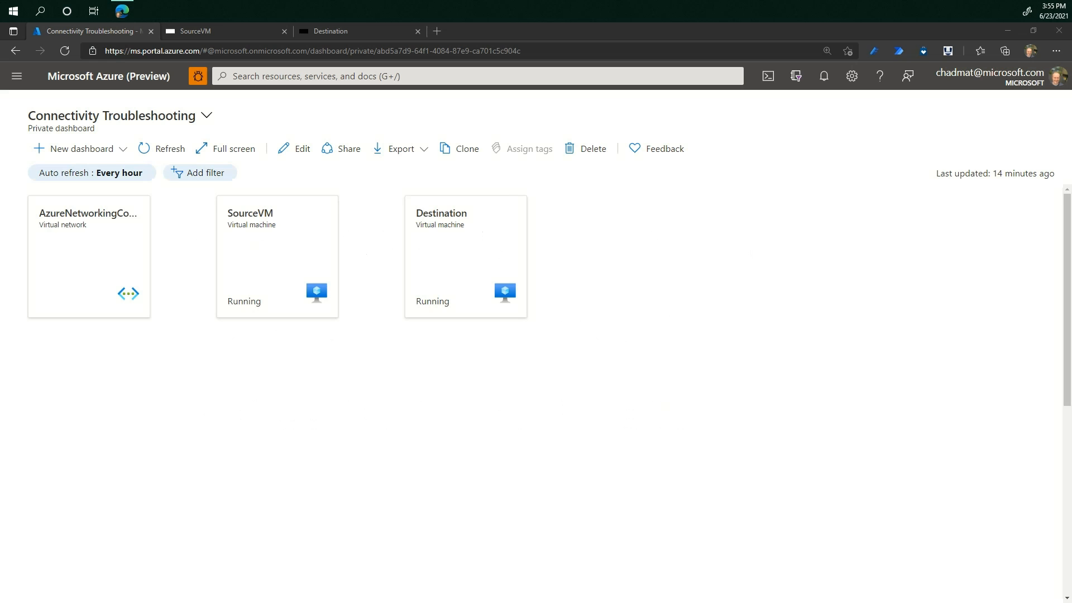
{"action": "mouse_move", "coordinate": [119, 276]}
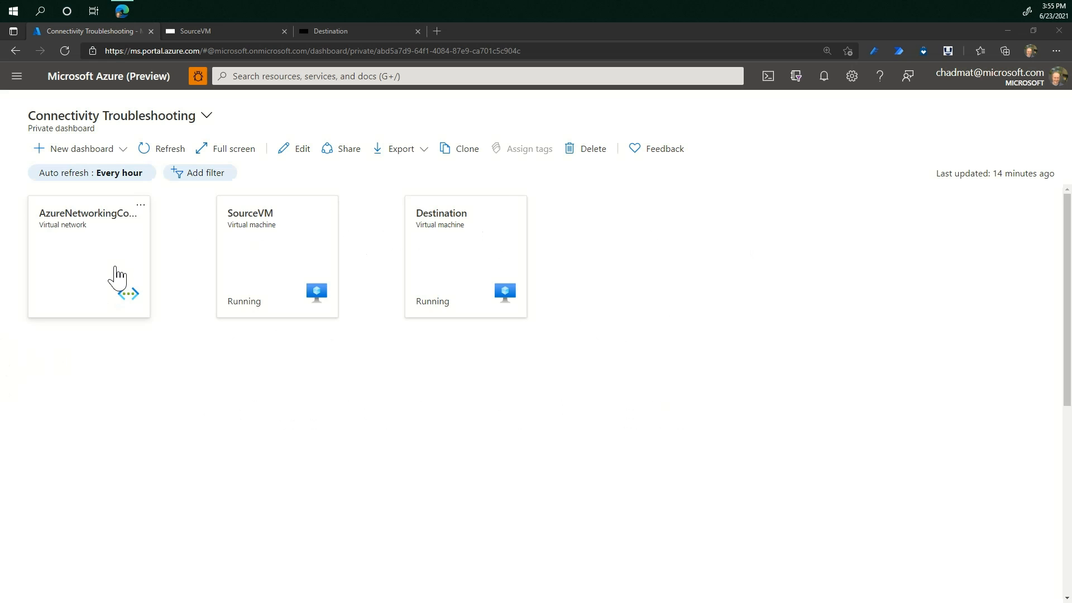
{"action": "mouse_move", "coordinate": [154, 267]}
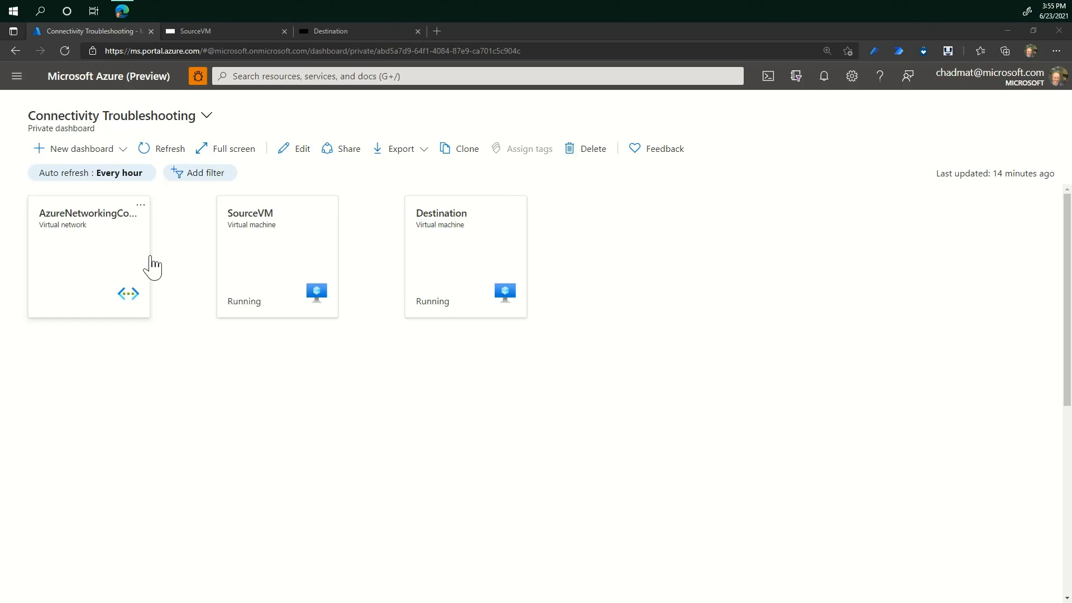
{"action": "mouse_move", "coordinate": [443, 252]}
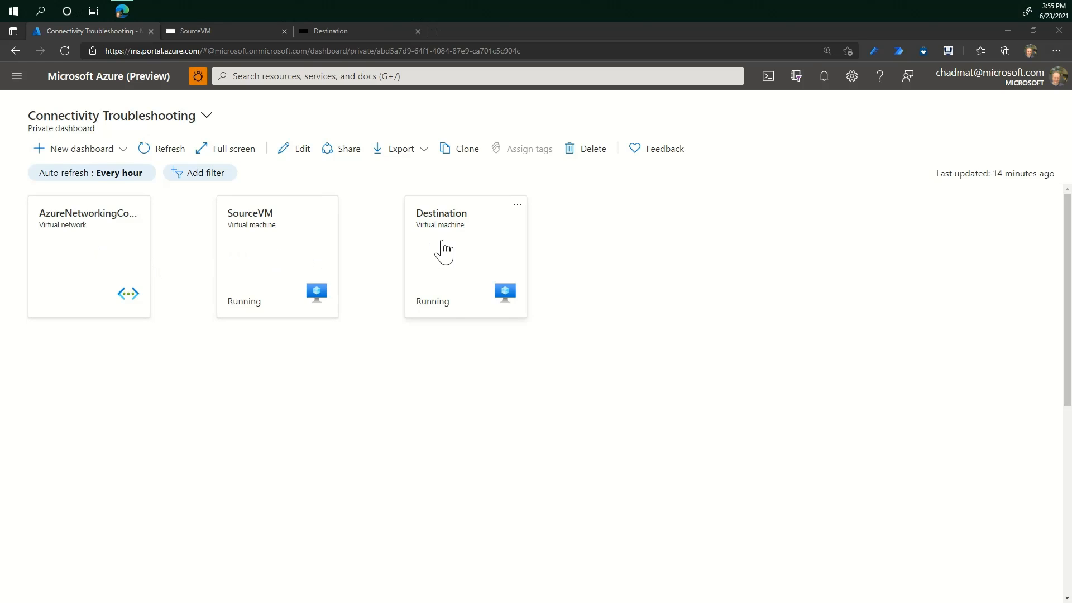
{"action": "mouse_move", "coordinate": [456, 259]}
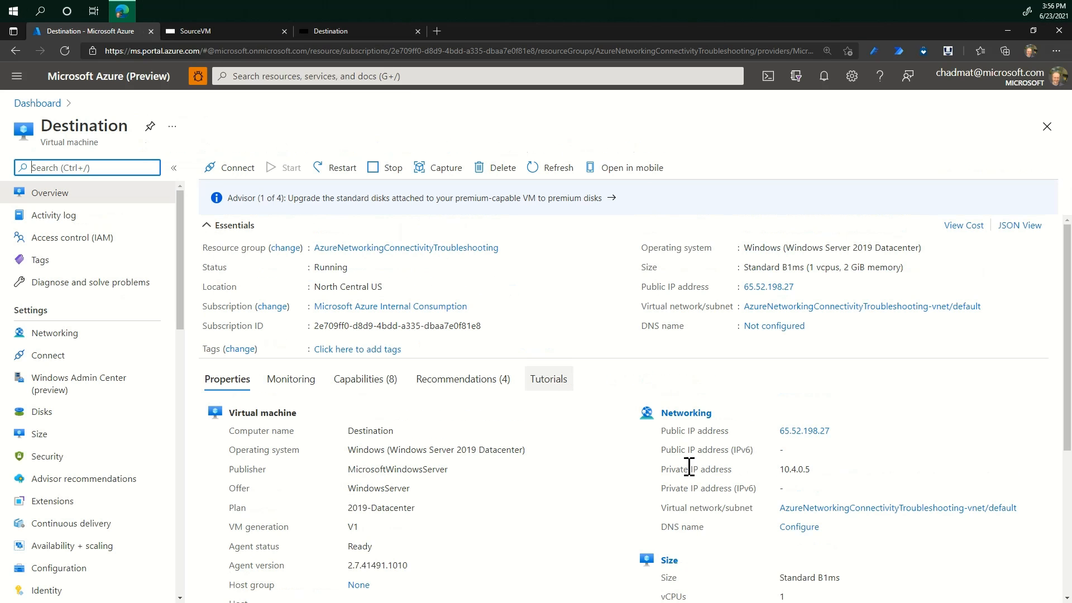
{"action": "mouse_move", "coordinate": [782, 481]}
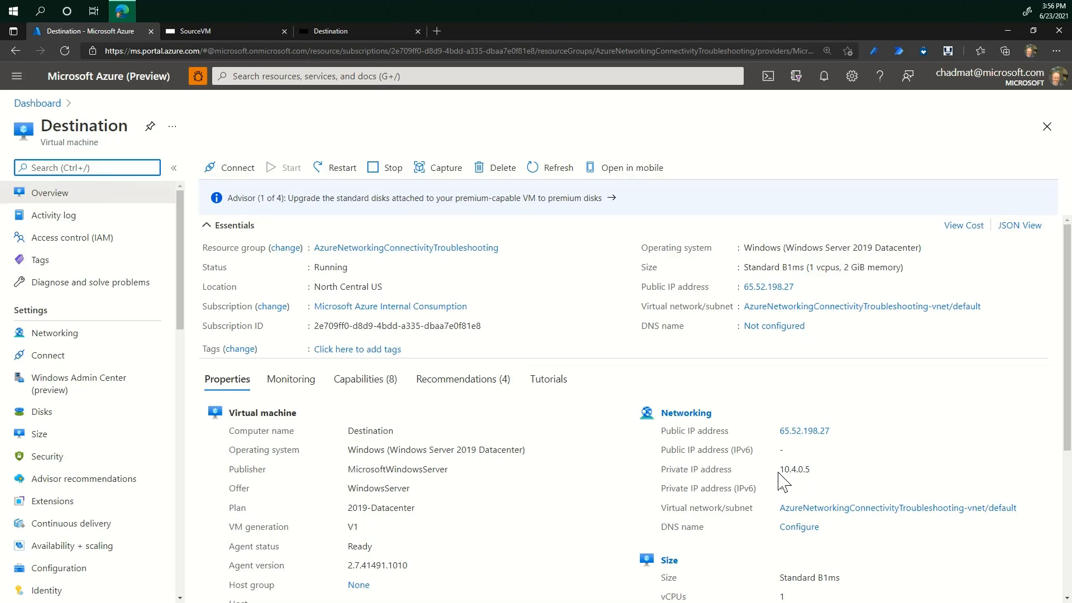
{"action": "mouse_move", "coordinate": [809, 470]}
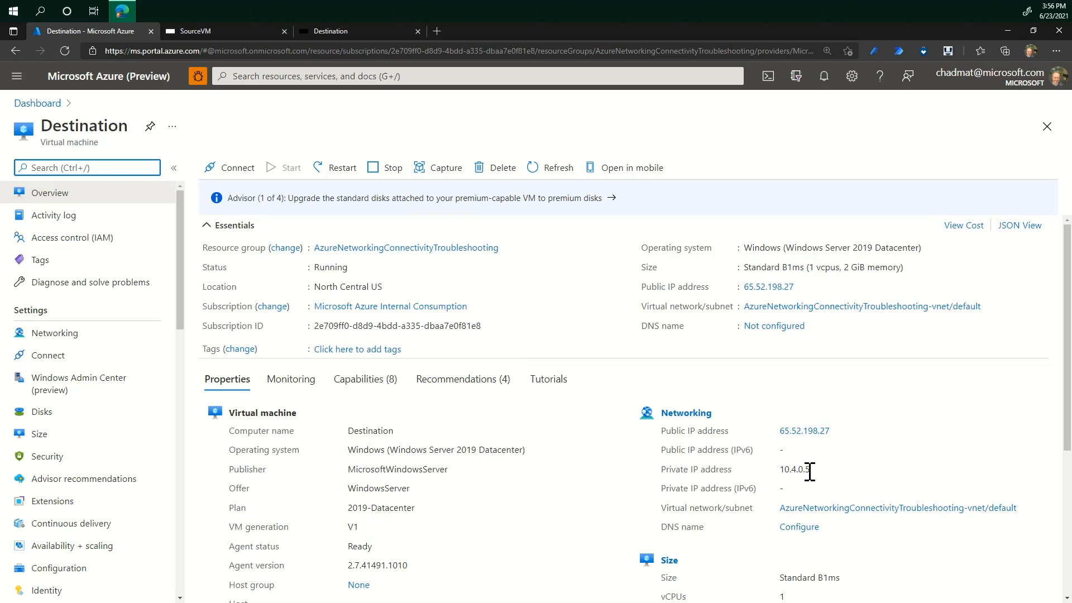
{"action": "mouse_move", "coordinate": [208, 278]}
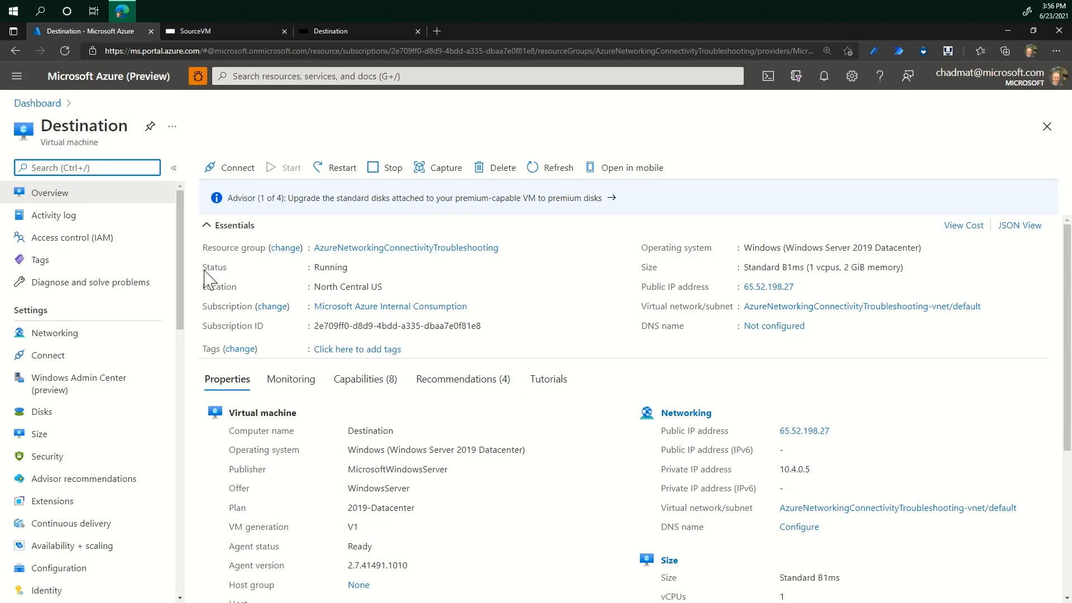
{"action": "mouse_move", "coordinate": [325, 268]}
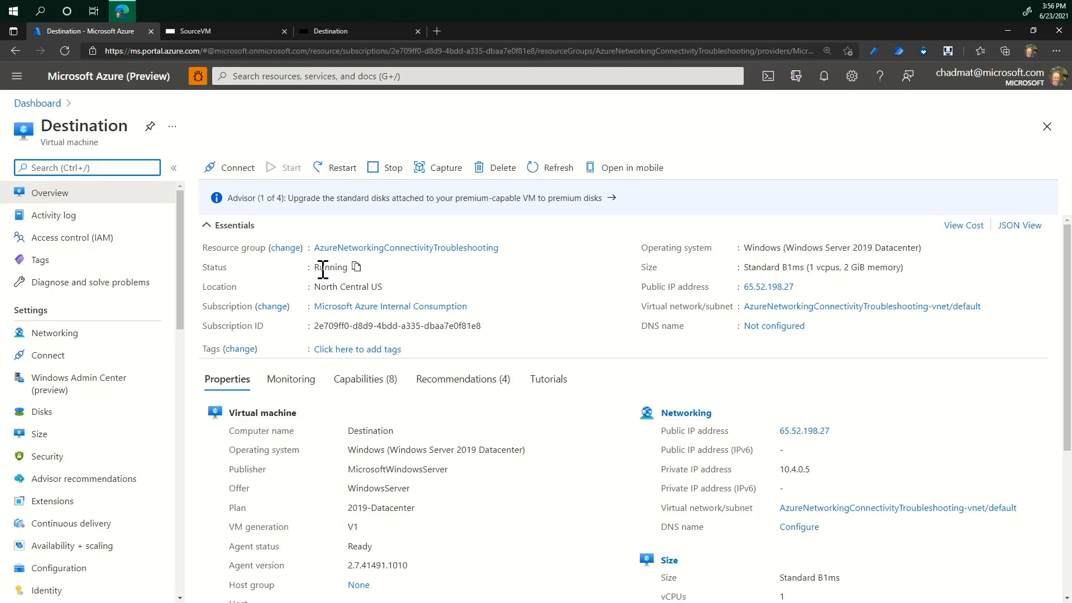
{"action": "mouse_move", "coordinate": [168, 252]}
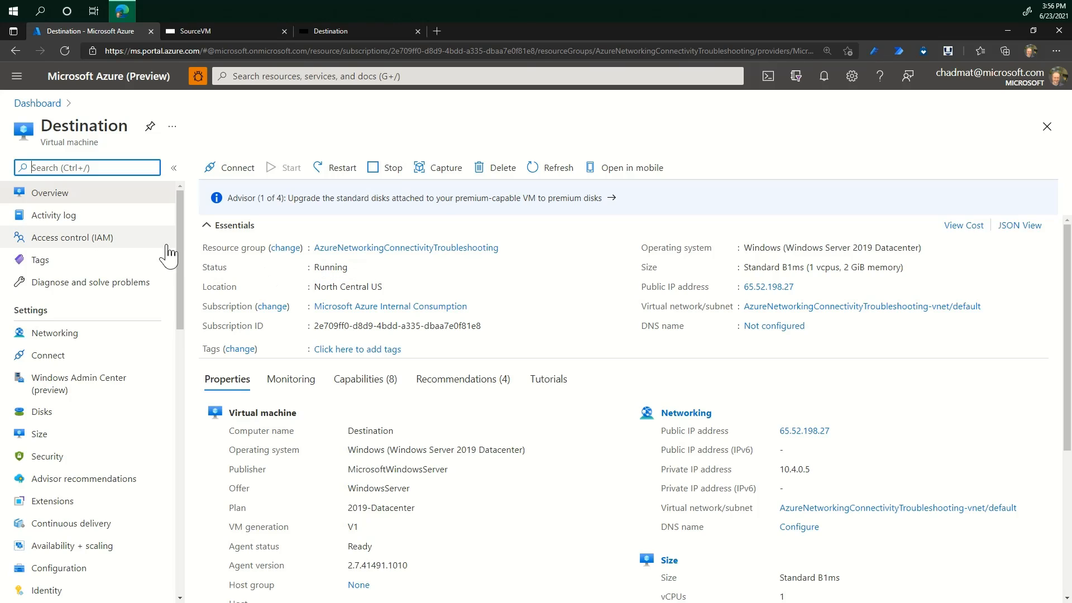
- Scroll the Destination VM's menu down to Support + troubleshooting
{"action": "scroll", "scroll_direction": "down", "scroll_amount": 3}
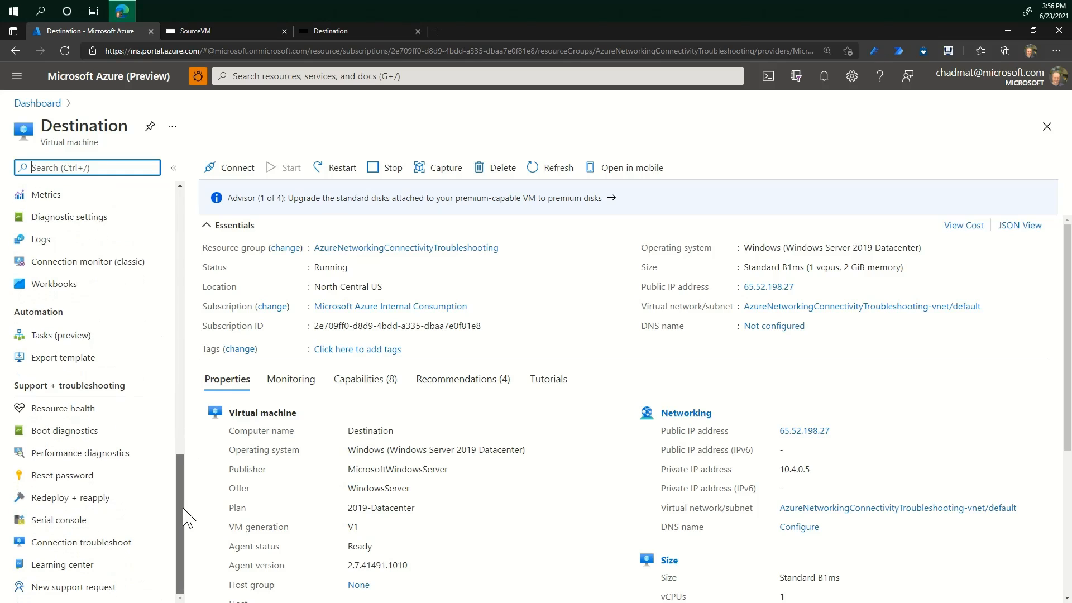
{"action": "mouse_move", "coordinate": [98, 385]}
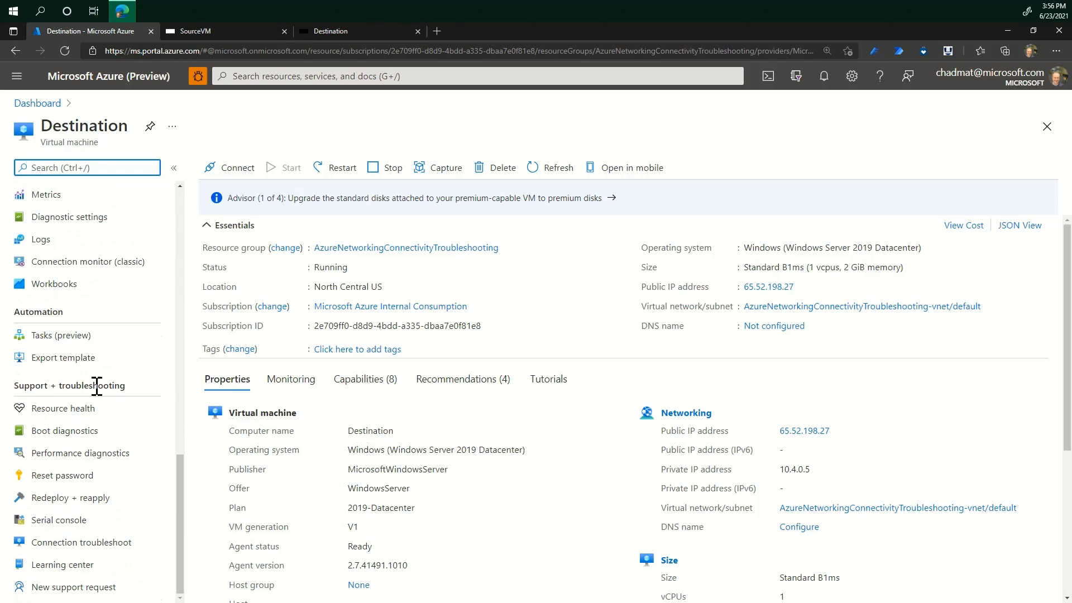
- Configure an inbound Connection troubleshoot test from source IP 10.4.0.4 for HTTP port 80
{"action": "left_click", "coordinate": [81, 542]}
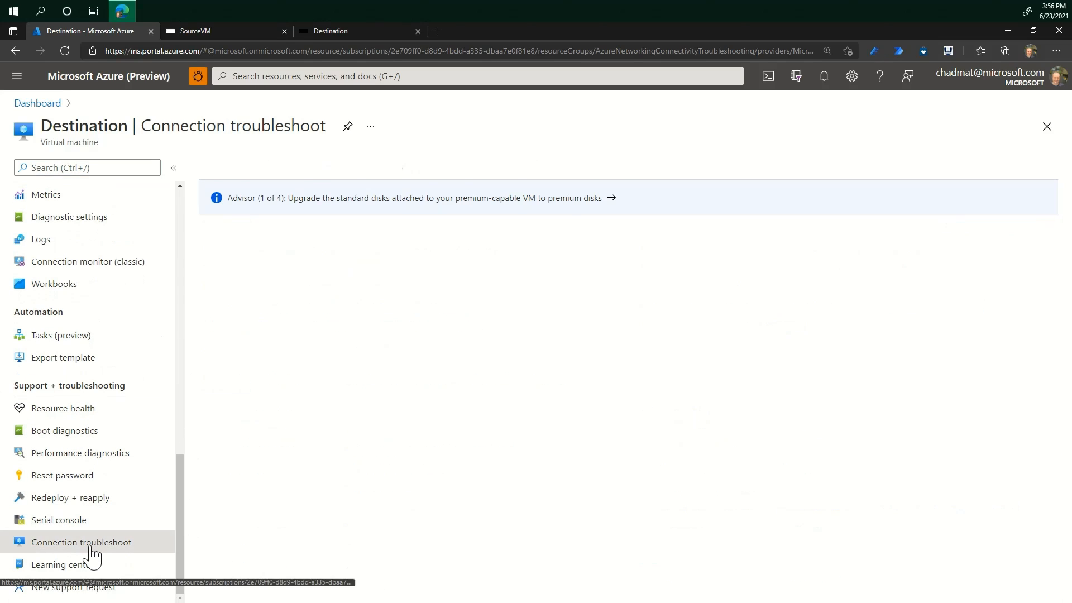
{"action": "left_click", "coordinate": [81, 542]}
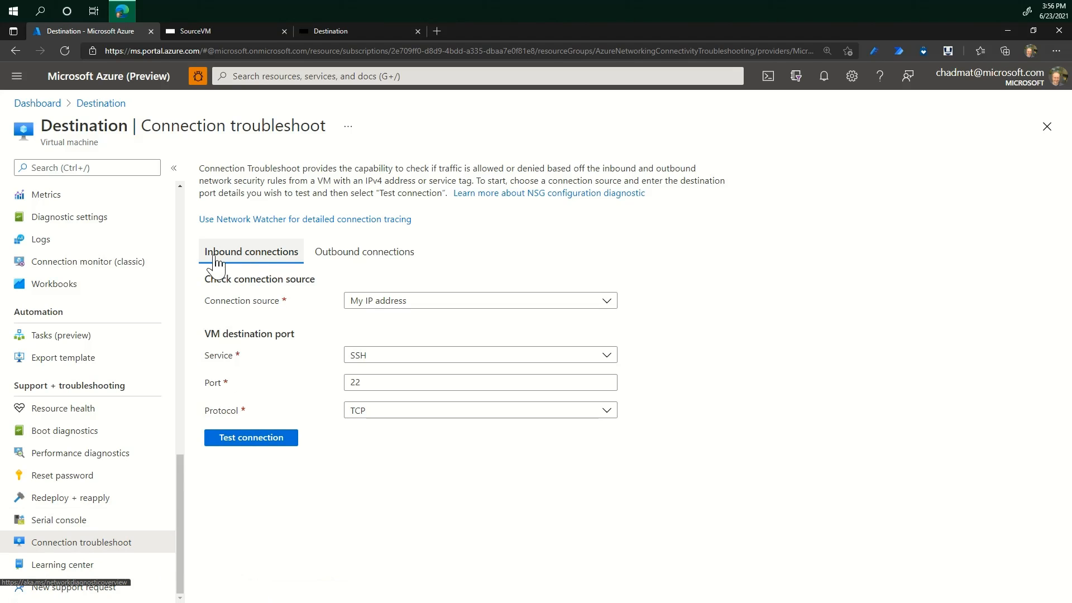
{"action": "mouse_move", "coordinate": [220, 311]}
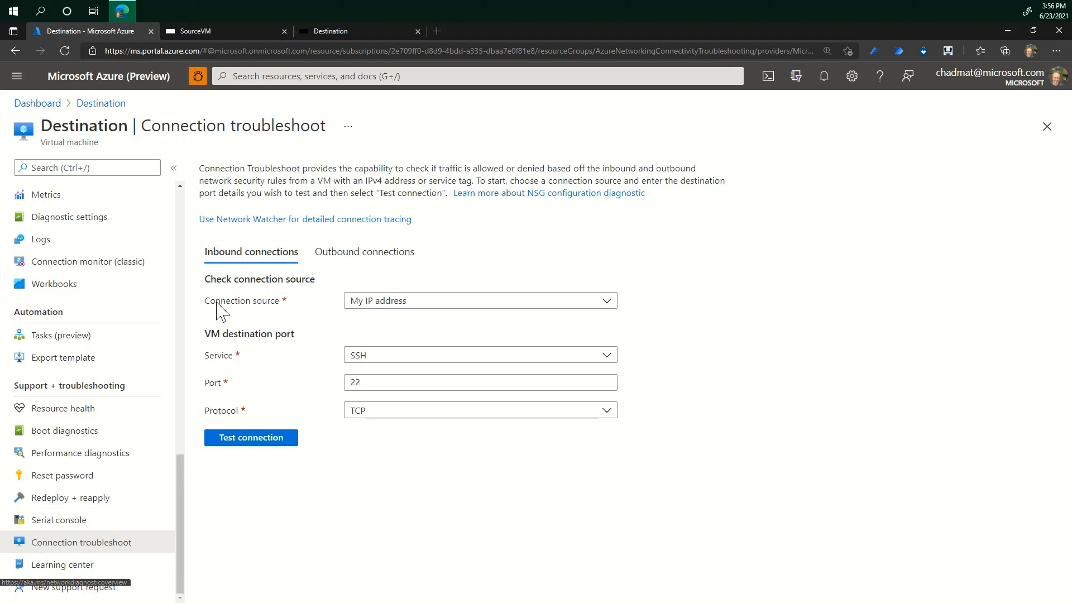
{"action": "left_click", "coordinate": [479, 300]}
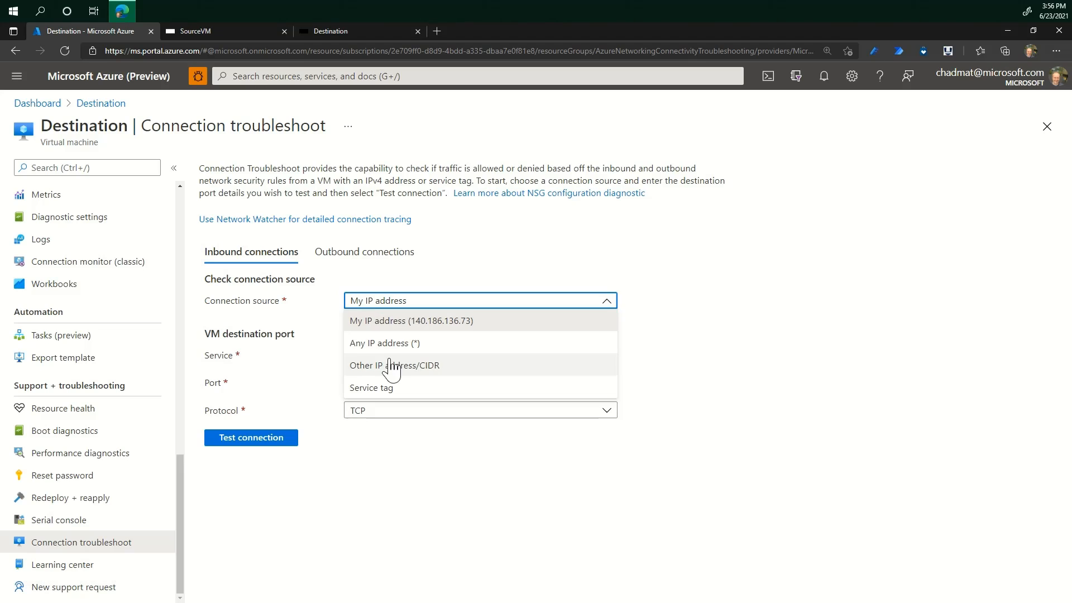
{"action": "left_click", "coordinate": [393, 365]}
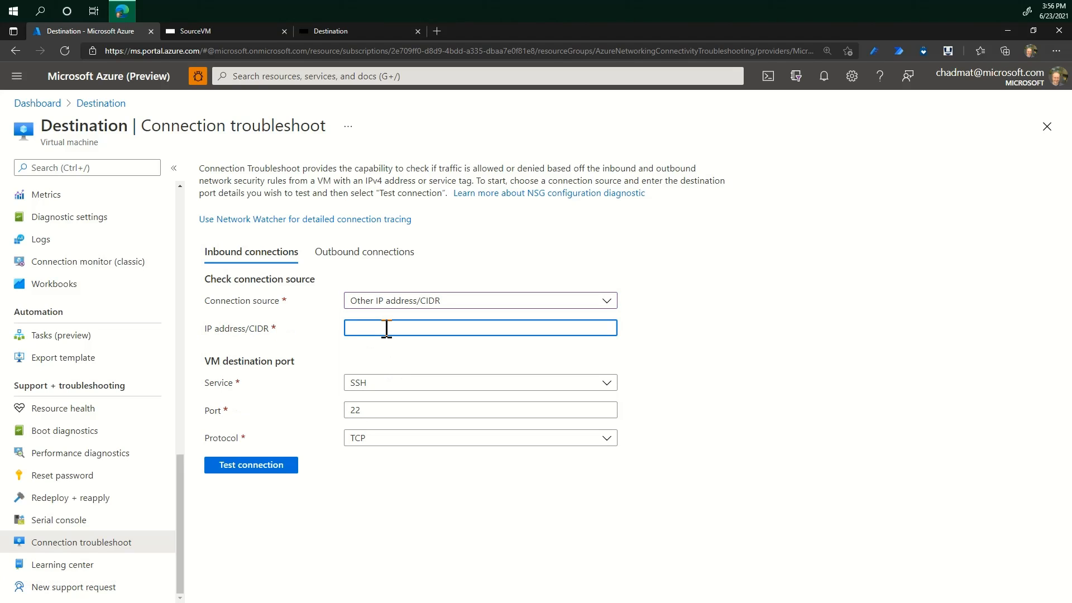
{"action": "type", "text": "10.4"}
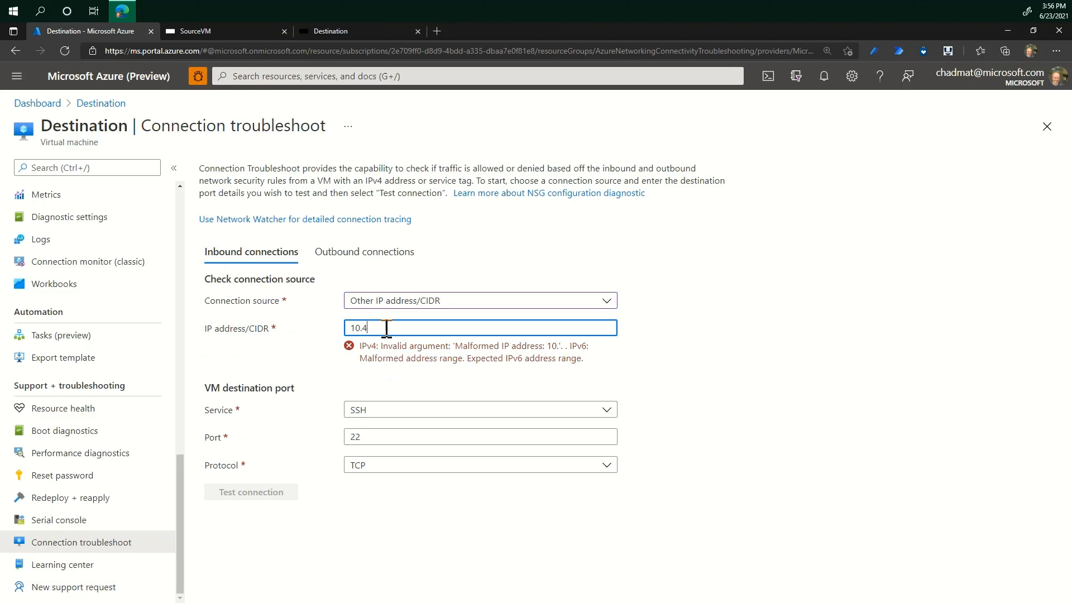
{"action": "type", "text": "0."}
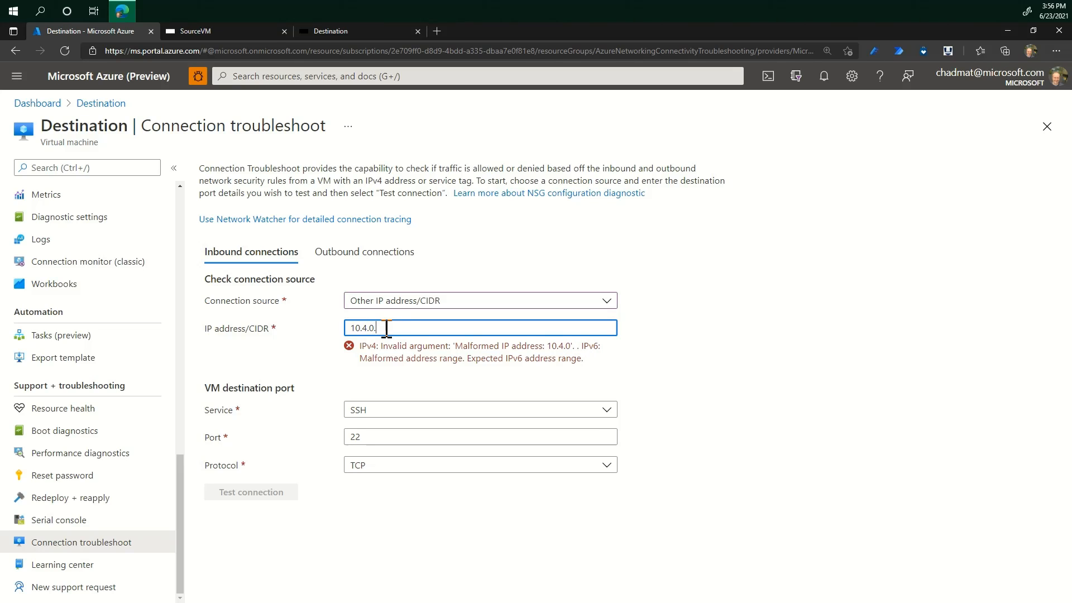
{"action": "left_click", "coordinate": [479, 382]}
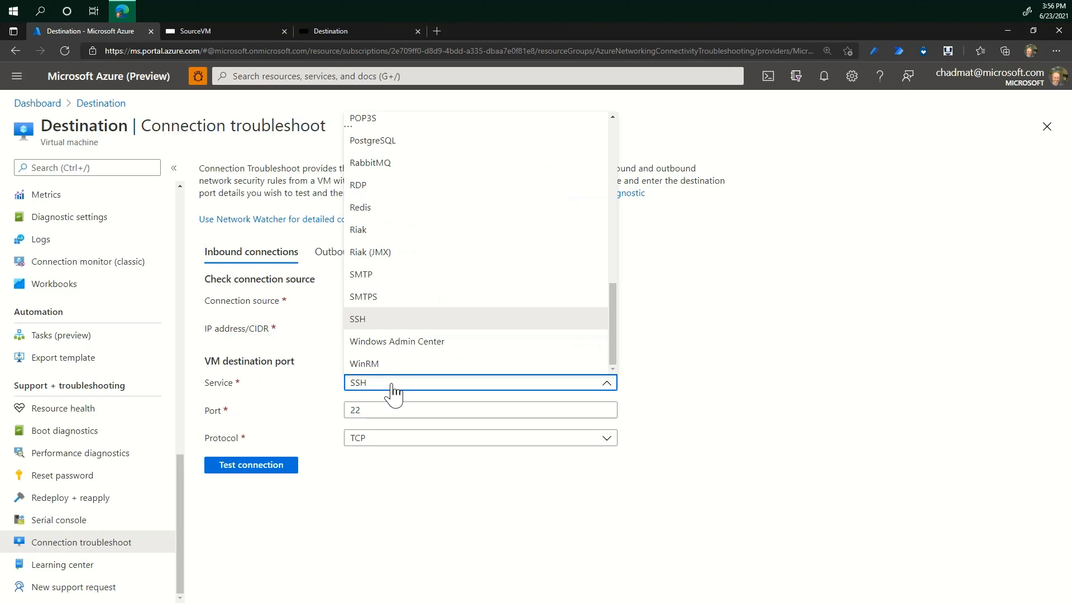
{"action": "scroll", "scroll_direction": "up", "scroll_amount": 3}
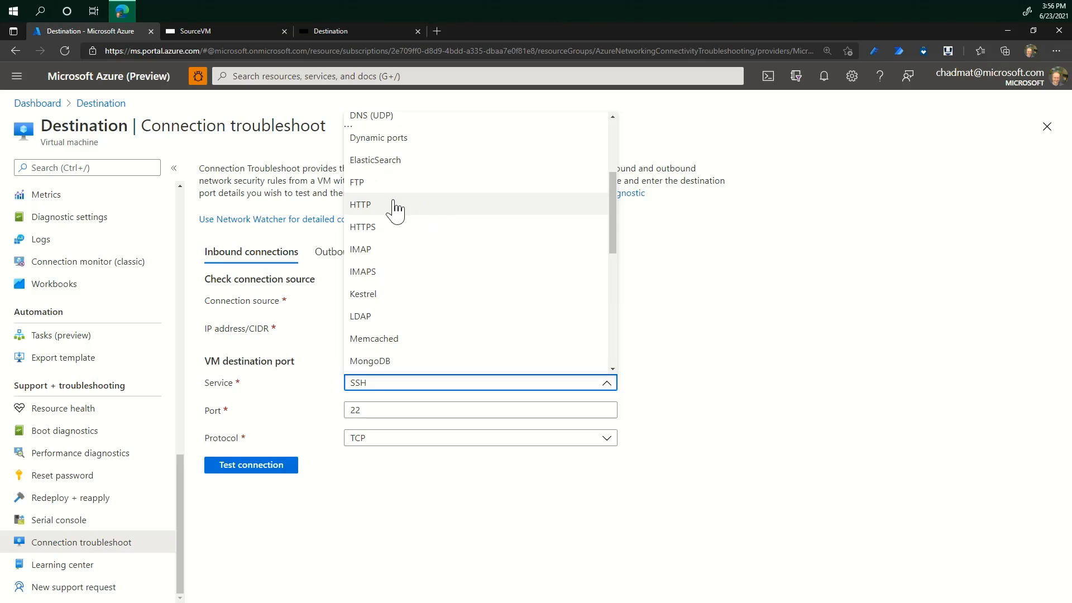
{"action": "left_click", "coordinate": [360, 205]}
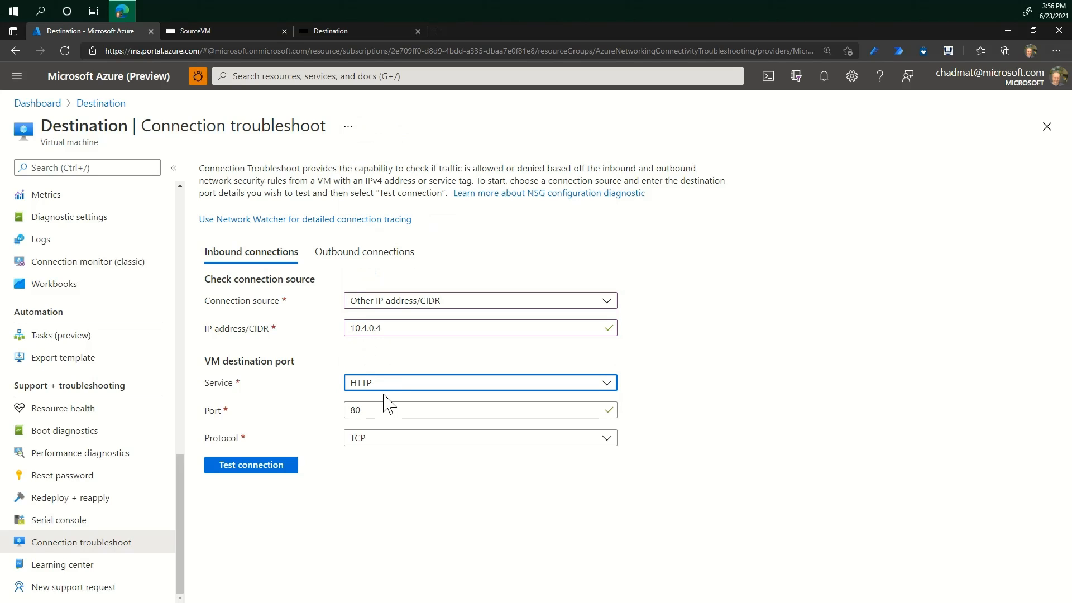
- Run the test and highlight the blocking rule UserRule_DenyConnectionFromSource
{"action": "left_click", "coordinate": [250, 465]}
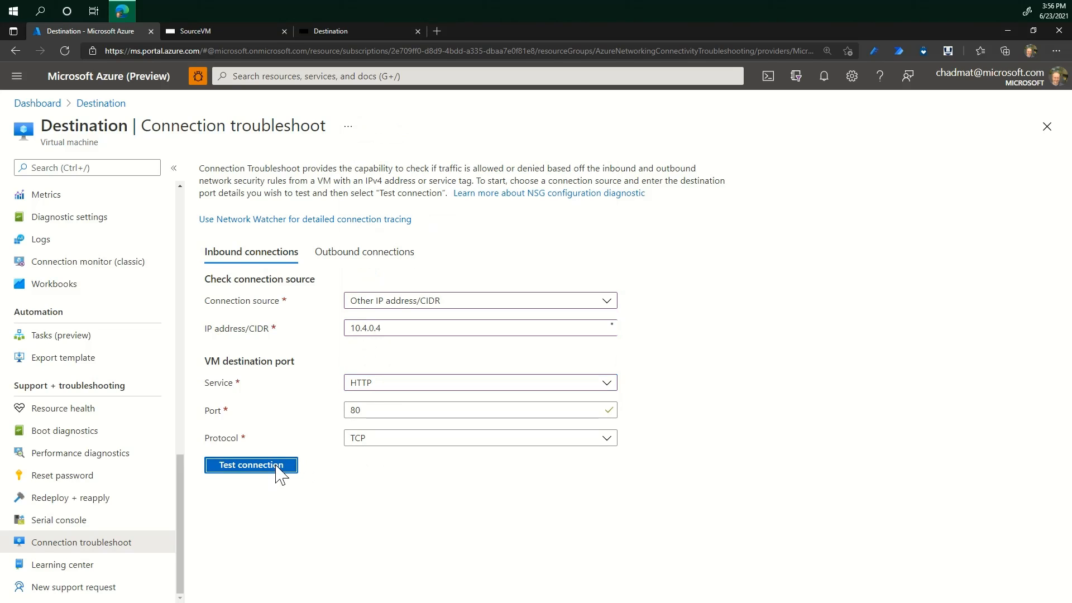
{"action": "left_click", "coordinate": [250, 465]}
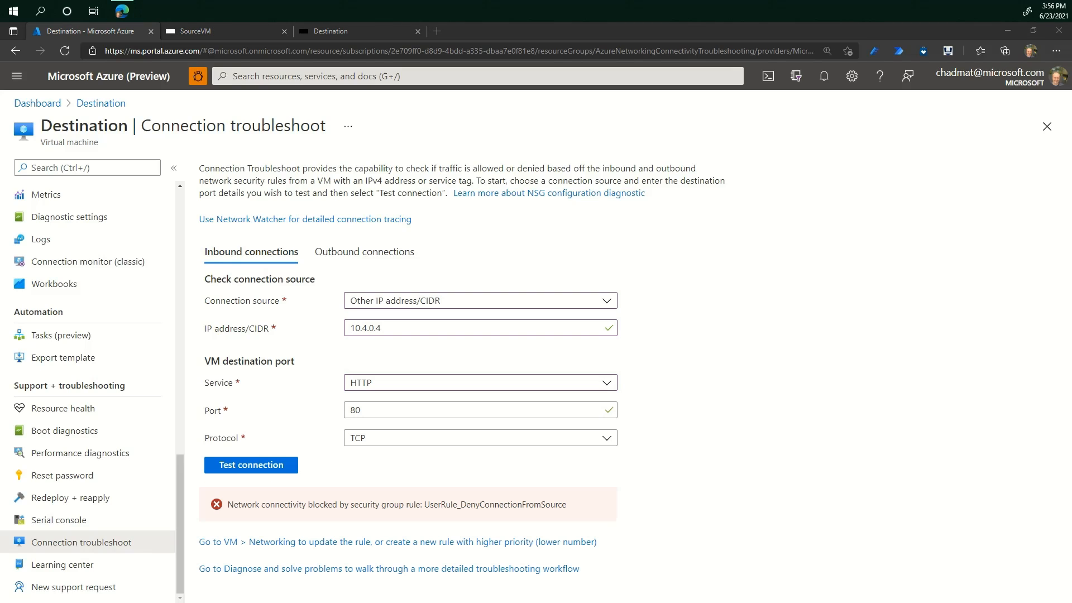
{"action": "mouse_move", "coordinate": [237, 504]}
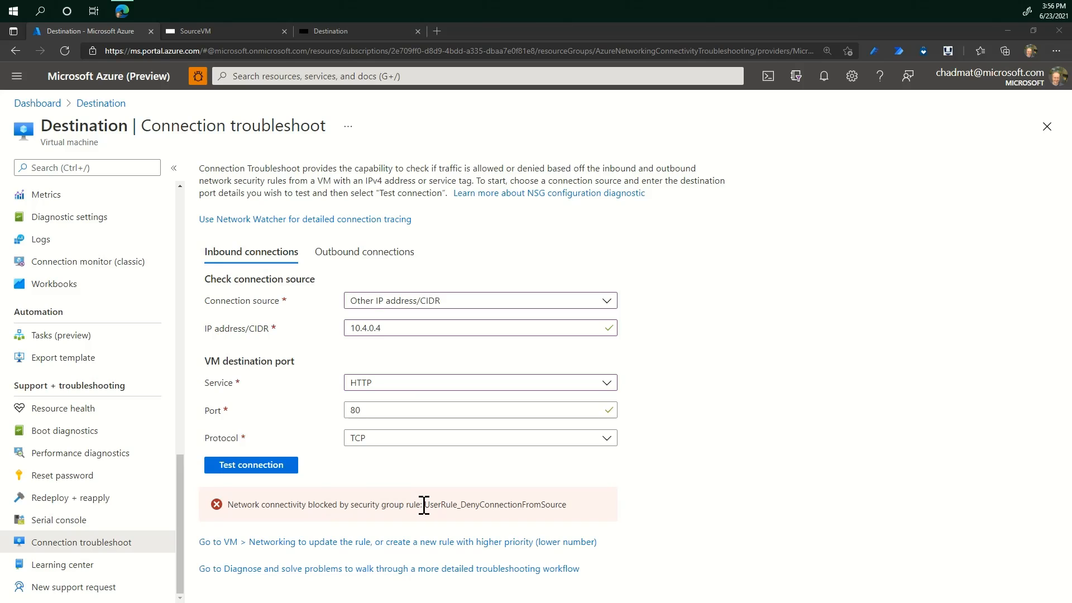
{"action": "double_click", "coordinate": [441, 505]}
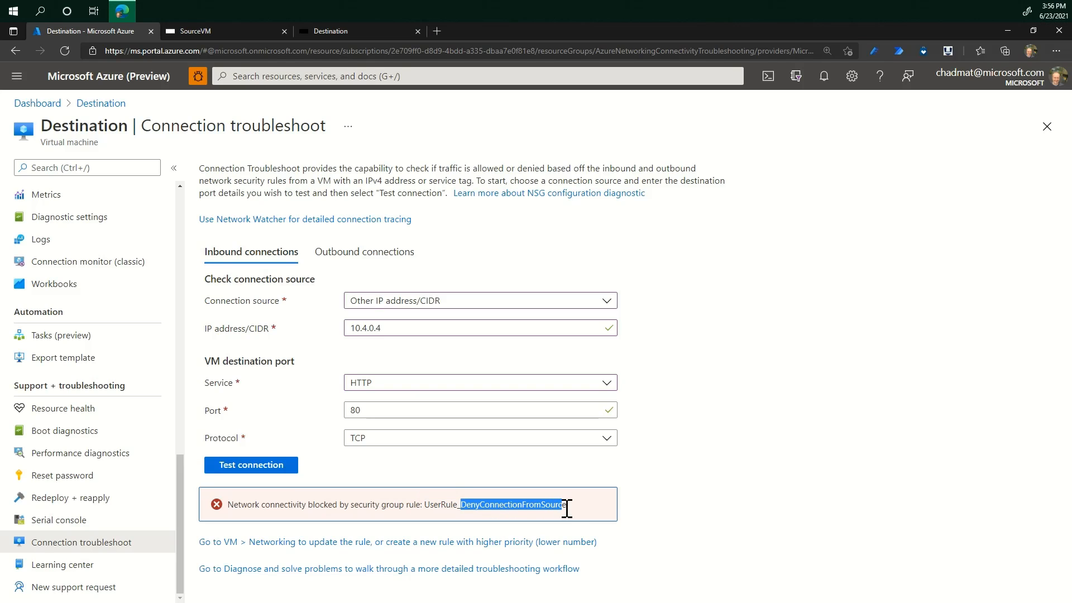
{"action": "mouse_move", "coordinate": [498, 523]}
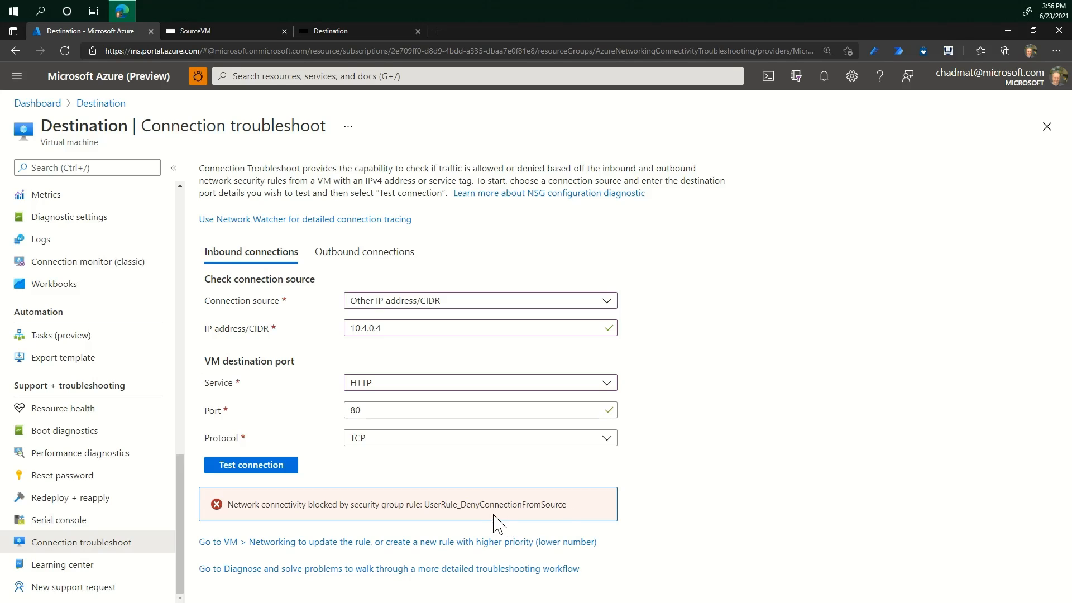
{"action": "mouse_move", "coordinate": [271, 552]}
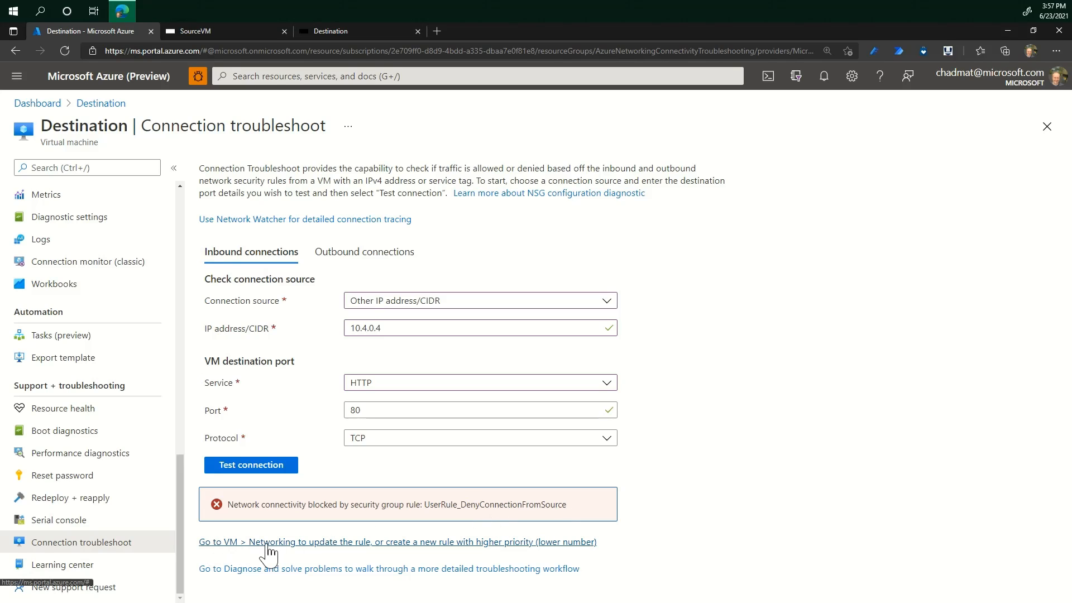
{"action": "mouse_move", "coordinate": [387, 552]}
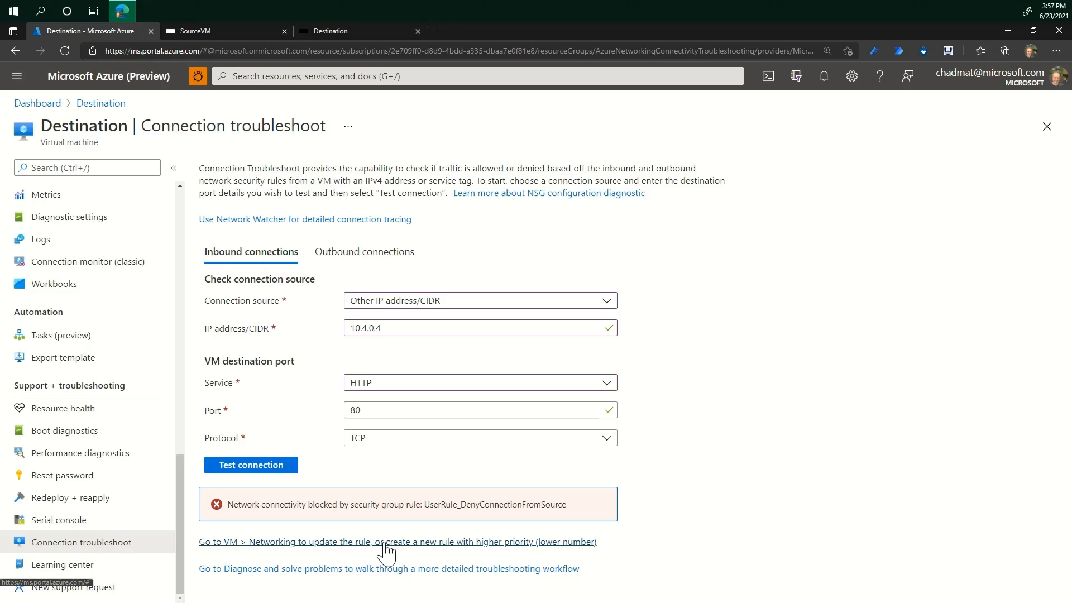
- Switch the DenyConnectionFromSource inbound rule's action to Allow and save it
{"action": "left_click", "coordinate": [396, 541]}
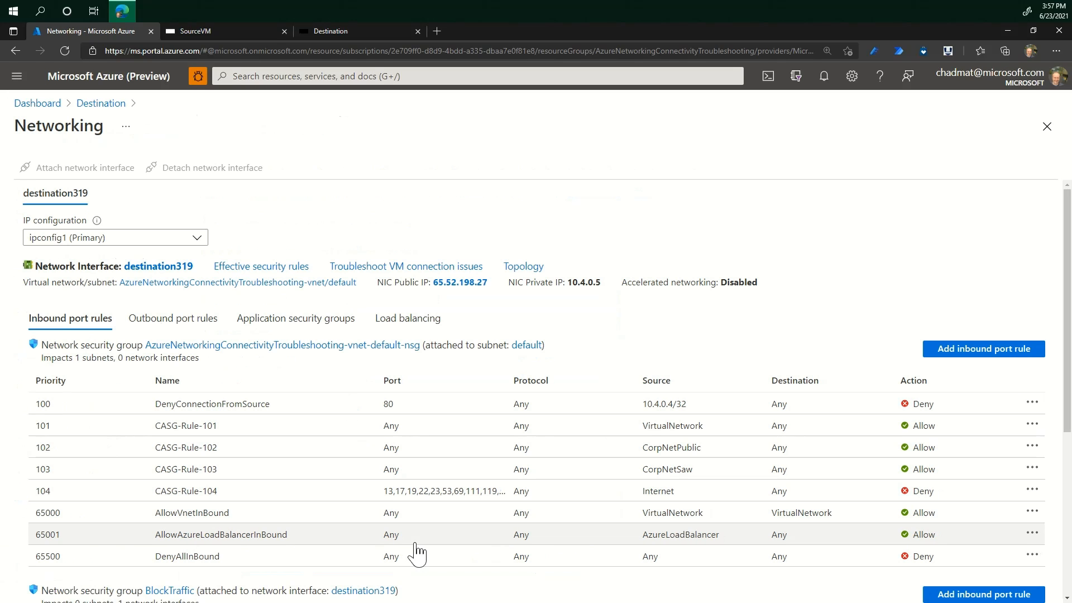
{"action": "mouse_move", "coordinate": [187, 411]}
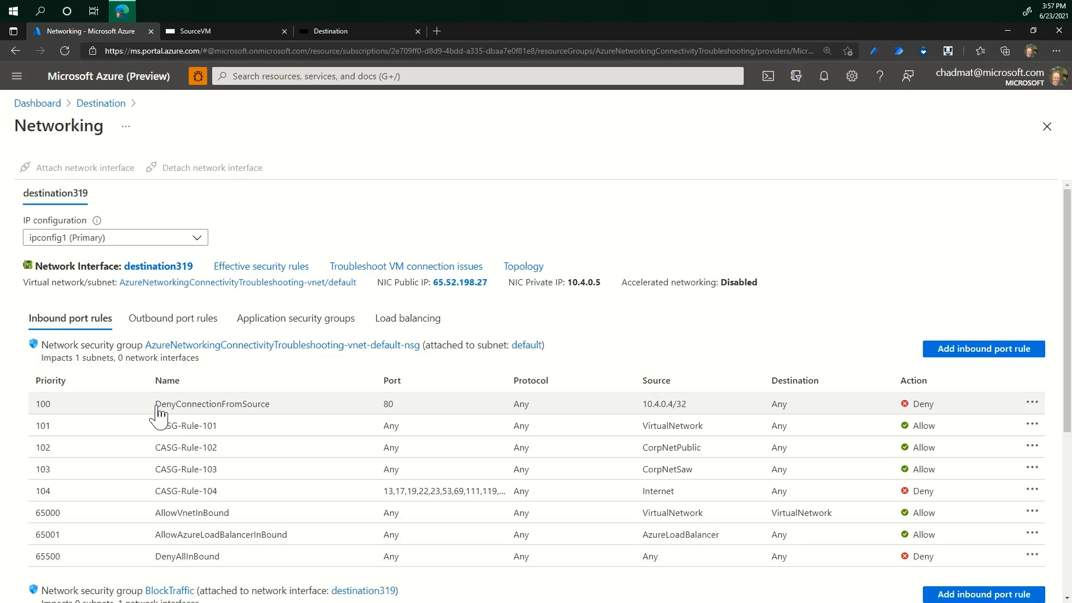
{"action": "mouse_move", "coordinate": [184, 417]}
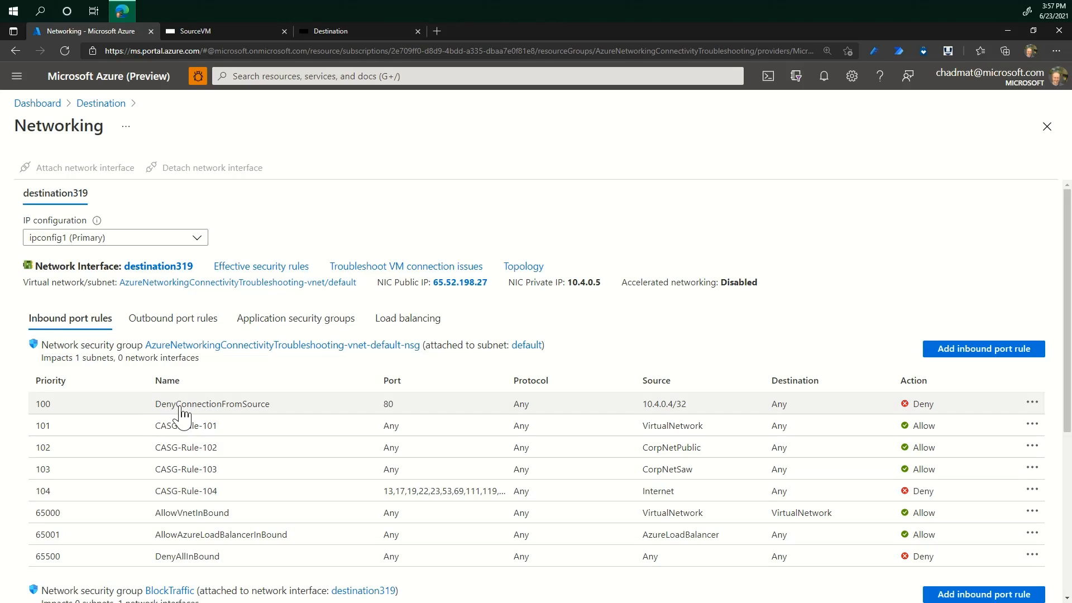
{"action": "left_click", "coordinate": [212, 403]}
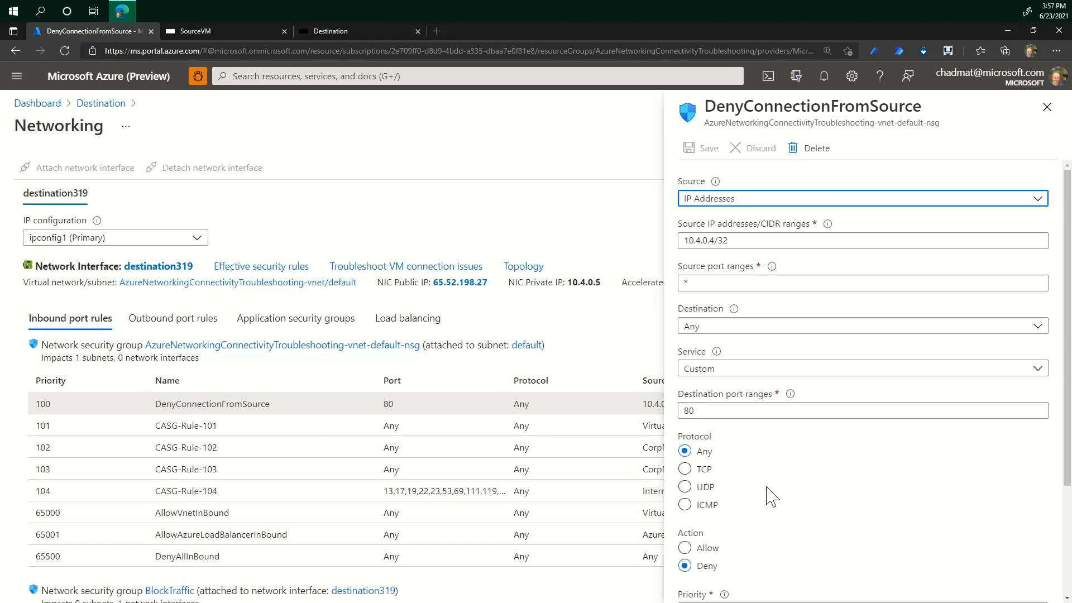
{"action": "left_click", "coordinate": [685, 565]}
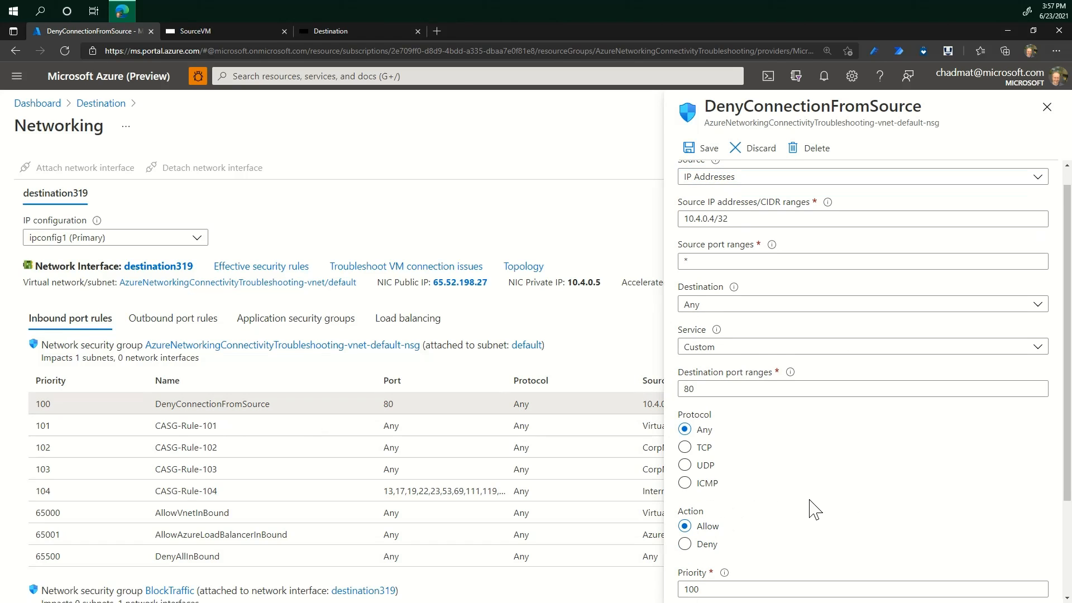
{"action": "scroll", "scroll_direction": "down", "scroll_amount": 3}
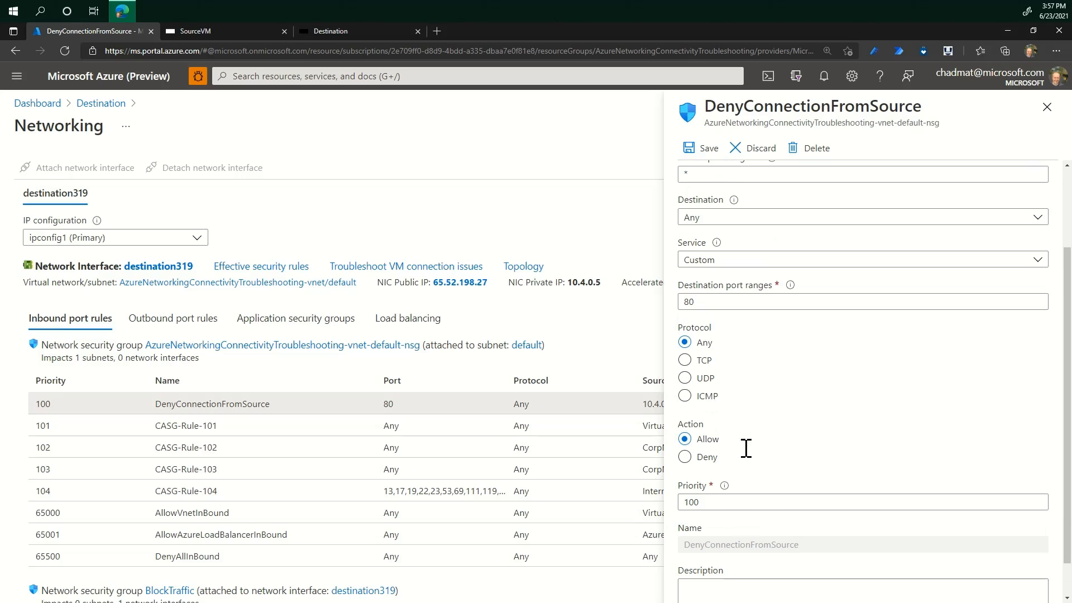
{"action": "left_click", "coordinate": [698, 148]}
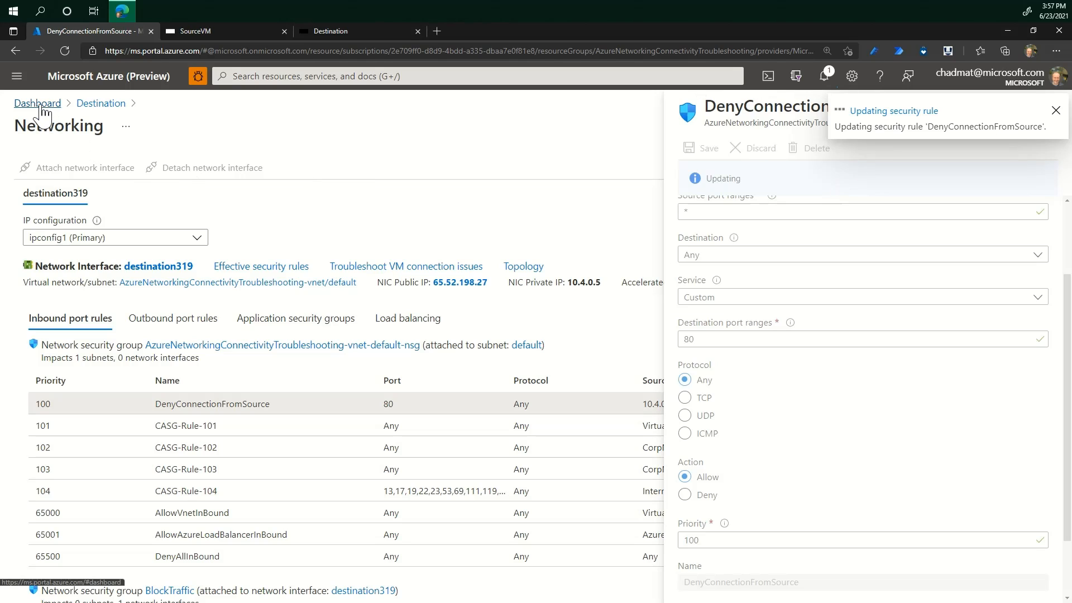
- Return to the dashboard, open SourceVM, and scroll its menu to Support + troubleshooting
{"action": "left_click", "coordinate": [37, 103]}
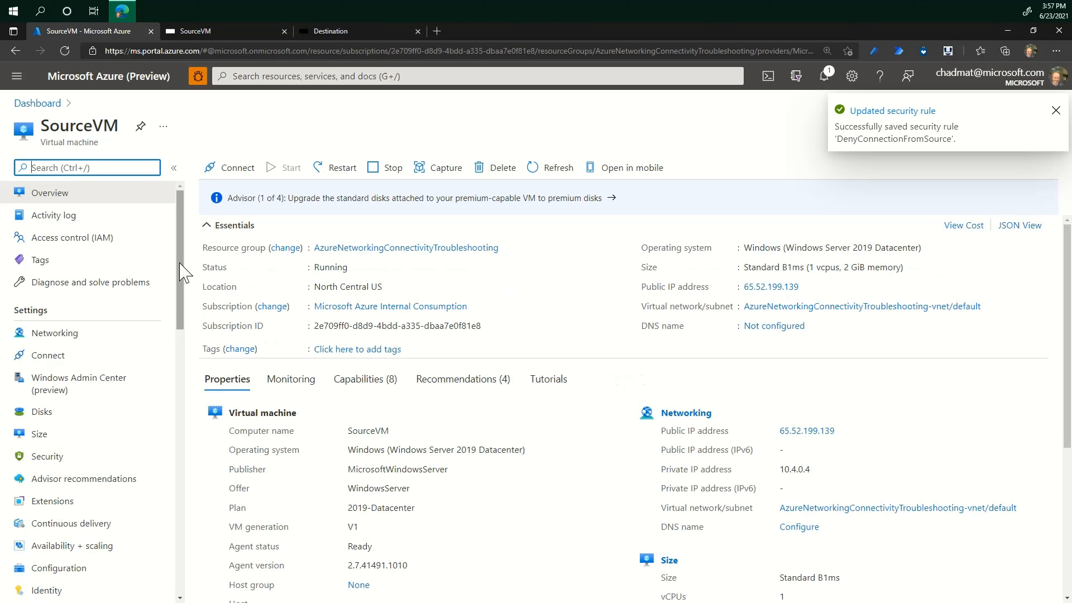
{"action": "scroll", "scroll_direction": "down", "scroll_amount": 3}
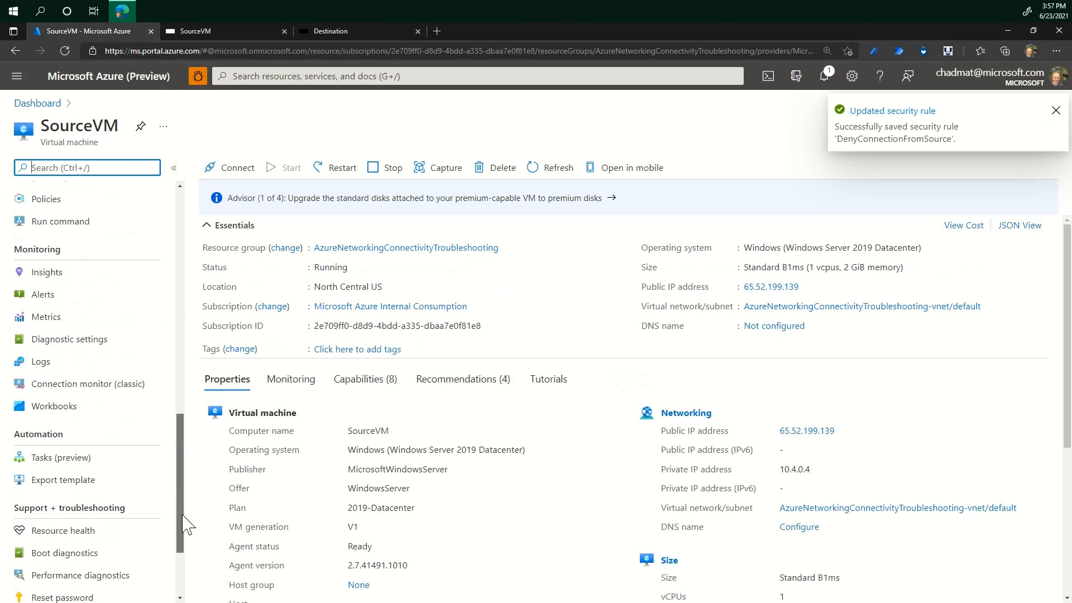
{"action": "scroll", "scroll_direction": "down", "scroll_amount": 3}
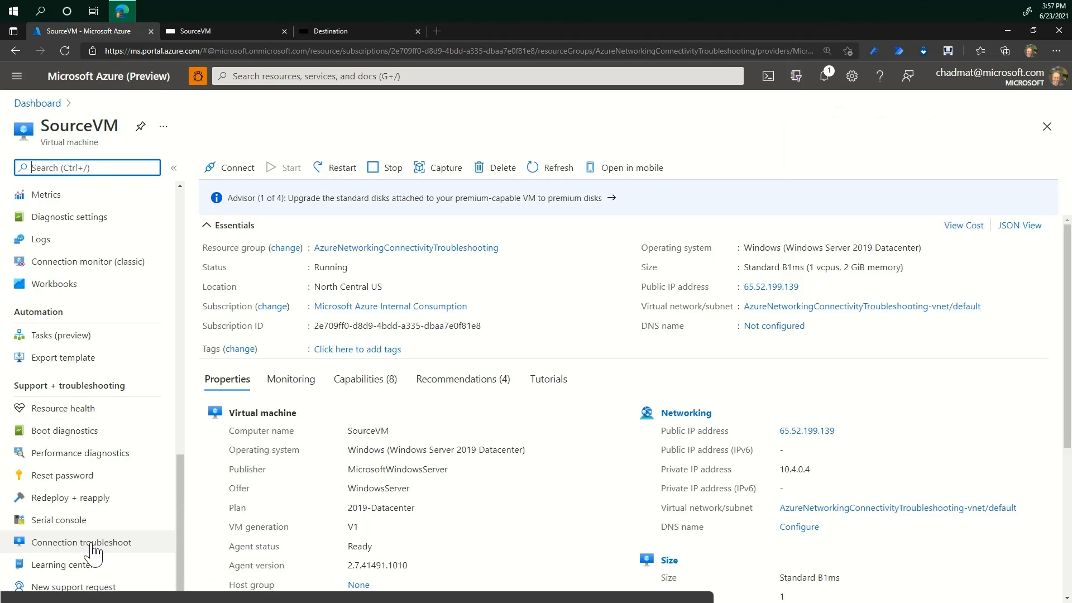
- Run an outbound Connection troubleshoot to 10.4.0.5 on HTTP port 80 and highlight the allowed result
{"action": "left_click", "coordinate": [81, 542]}
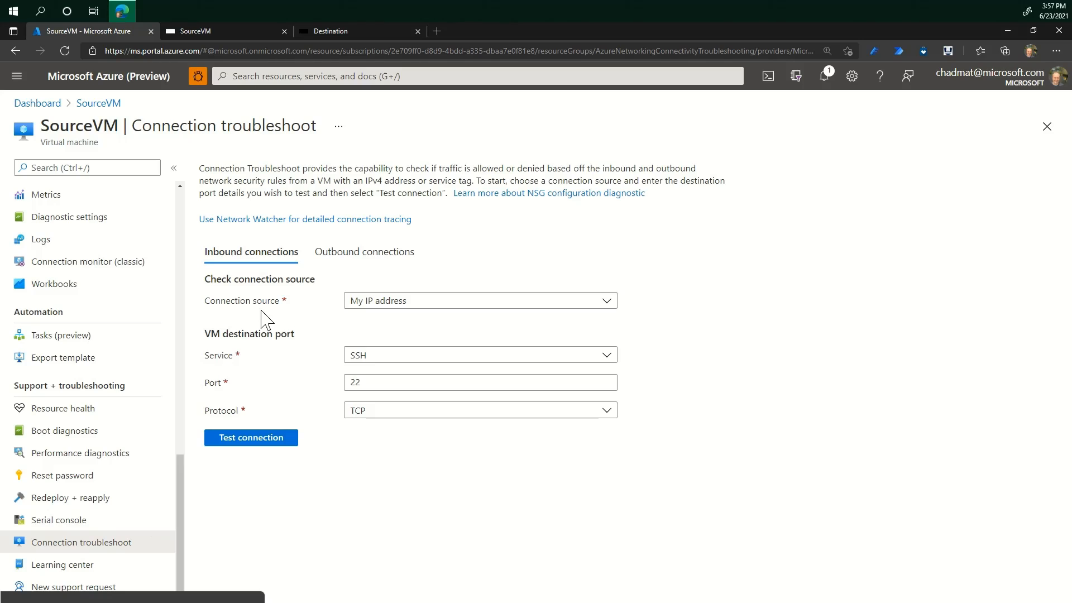
{"action": "left_click", "coordinate": [365, 251]}
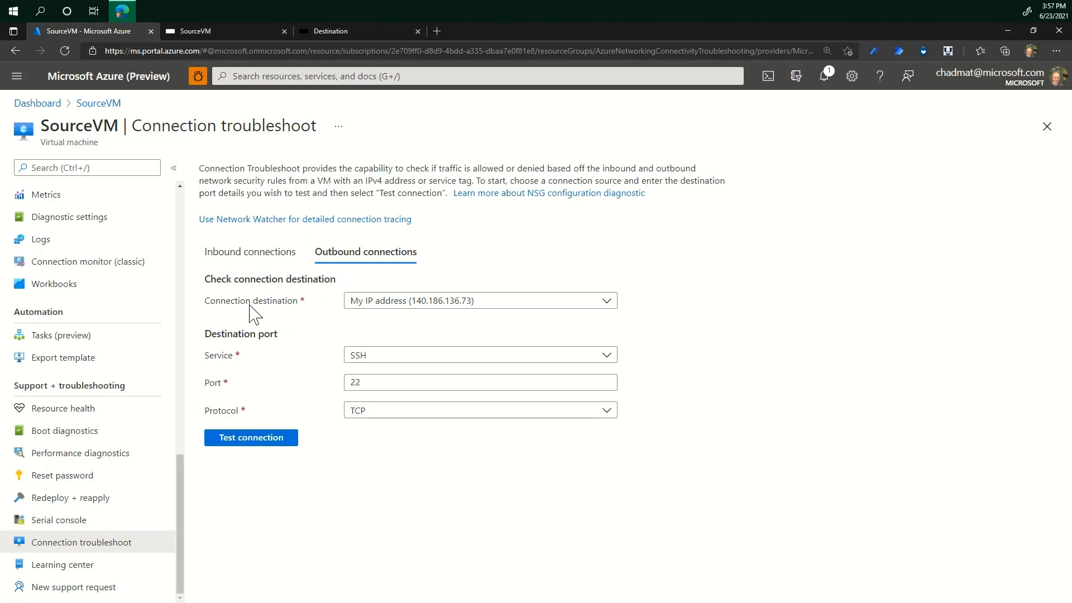
{"action": "left_click", "coordinate": [478, 301]}
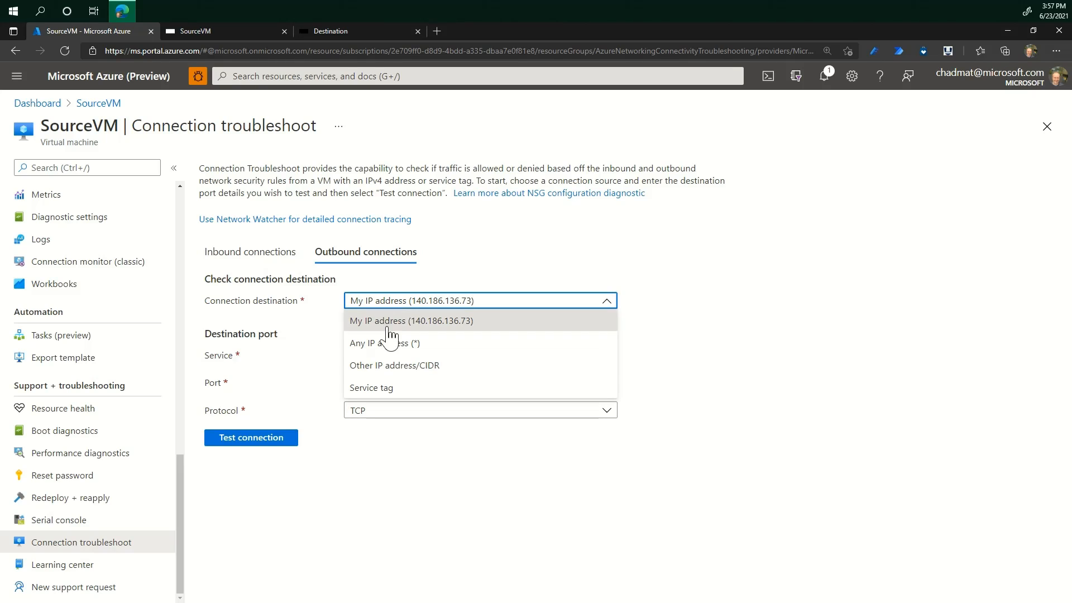
{"action": "left_click", "coordinate": [393, 365]}
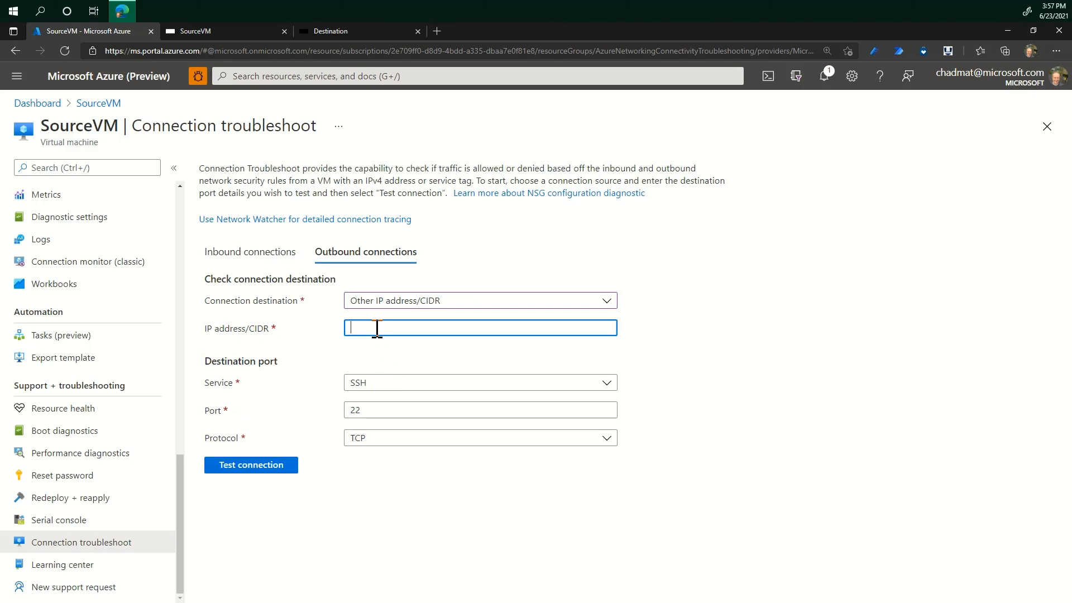
{"action": "type", "text": "10.4"}
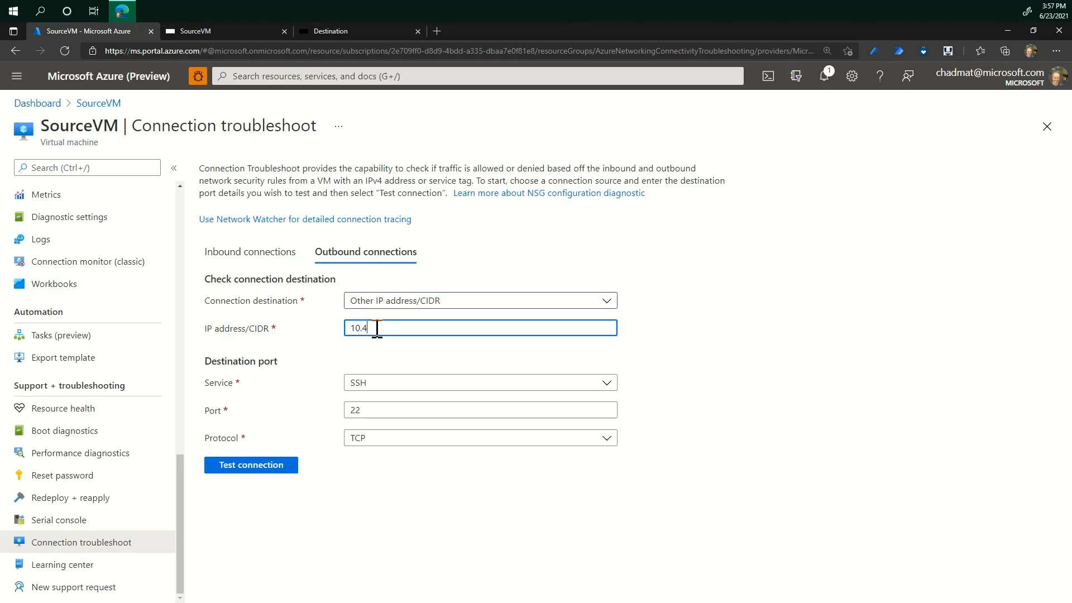
{"action": "type", "text": ".0.5"}
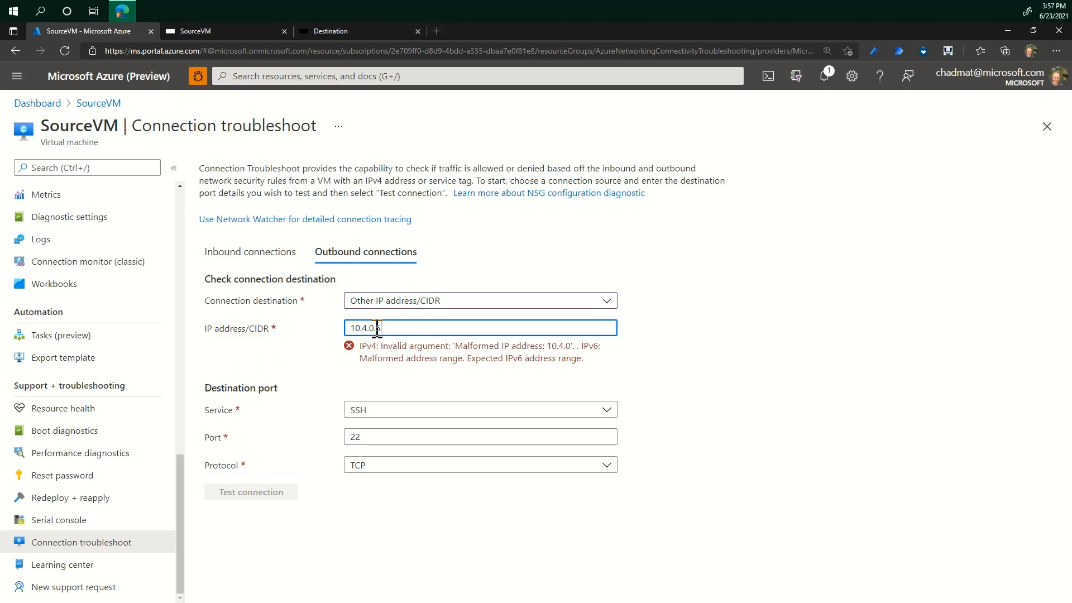
{"action": "left_click", "coordinate": [479, 408]}
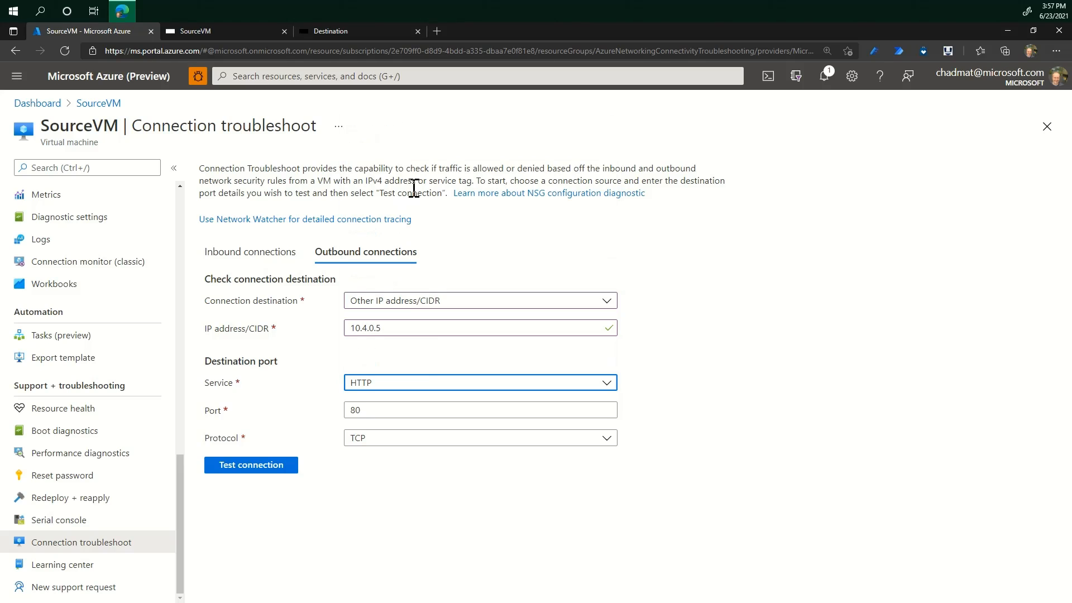
{"action": "left_click", "coordinate": [250, 465]}
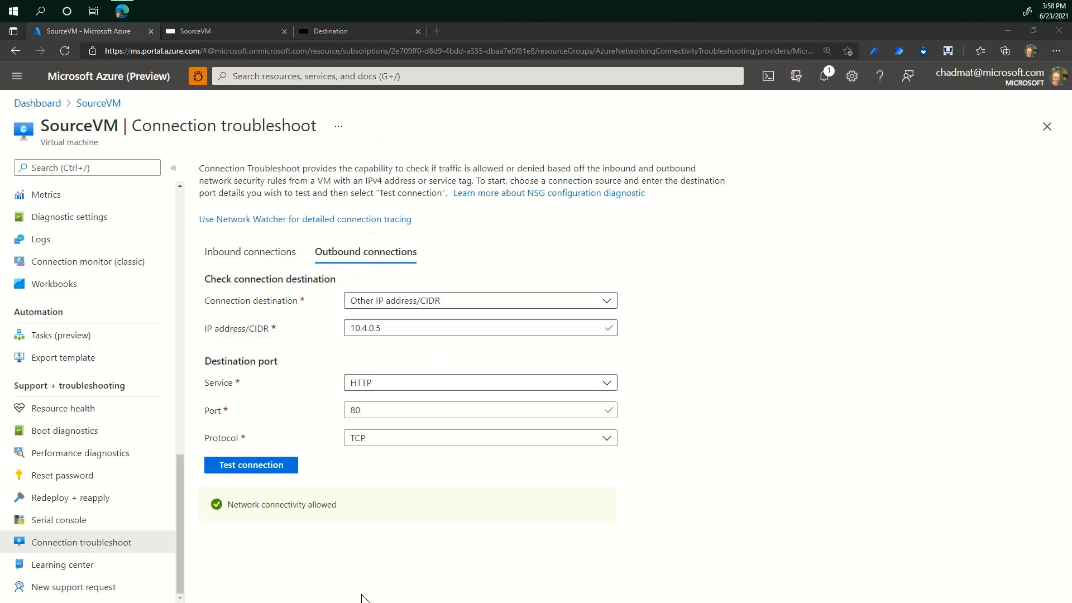
{"action": "mouse_move", "coordinate": [362, 494]}
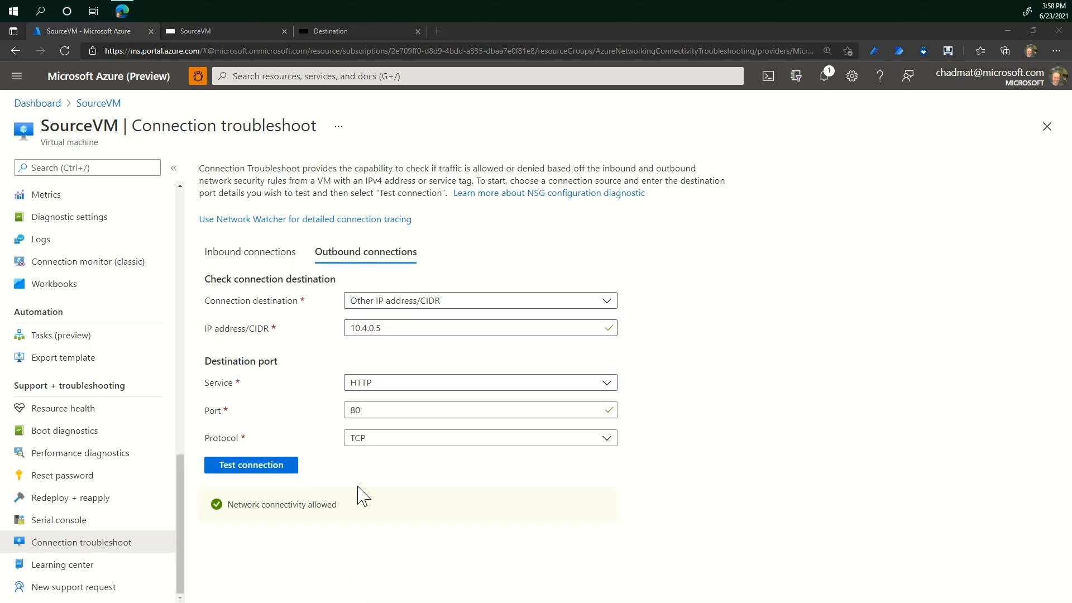
{"action": "double_click", "coordinate": [282, 504]}
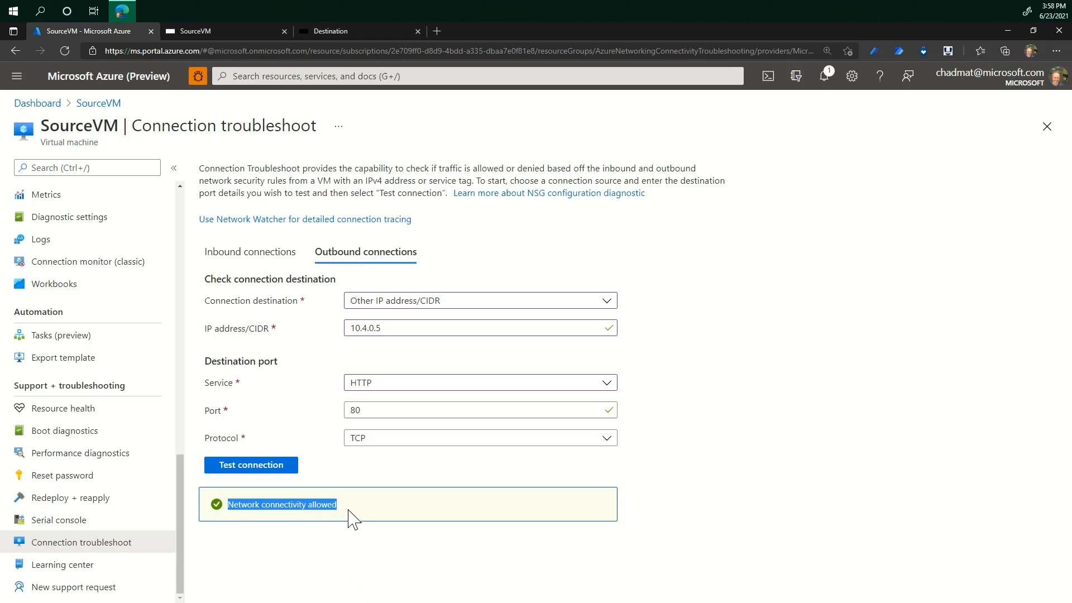
{"action": "mouse_move", "coordinate": [235, 34]}
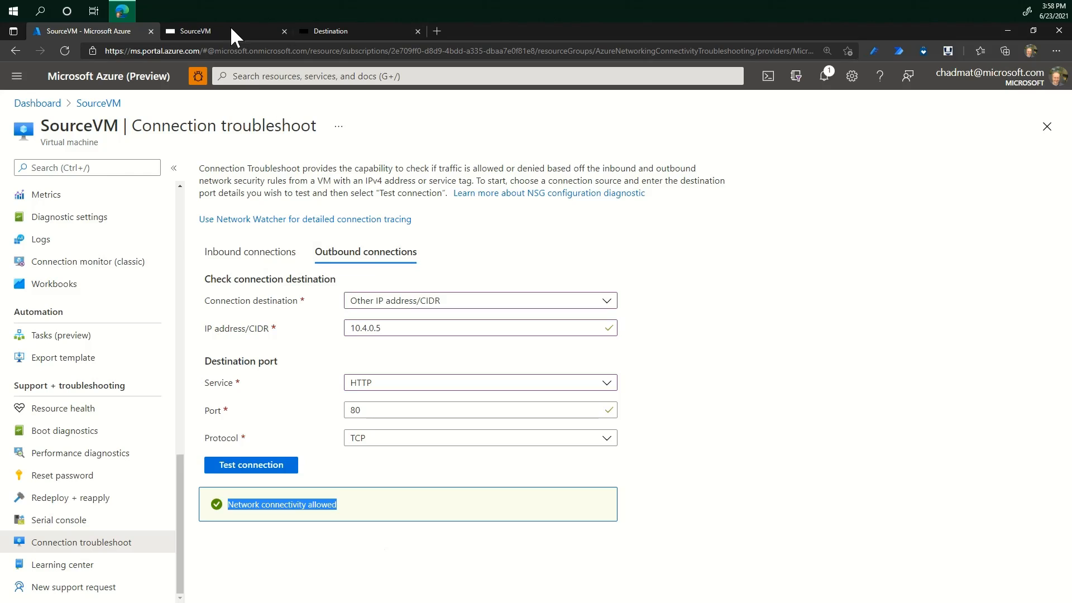
- Refresh 10.4.0.5 in SourceVM's Bastion Internet Explorer session to load My WebApp 1
{"action": "left_click", "coordinate": [194, 30]}
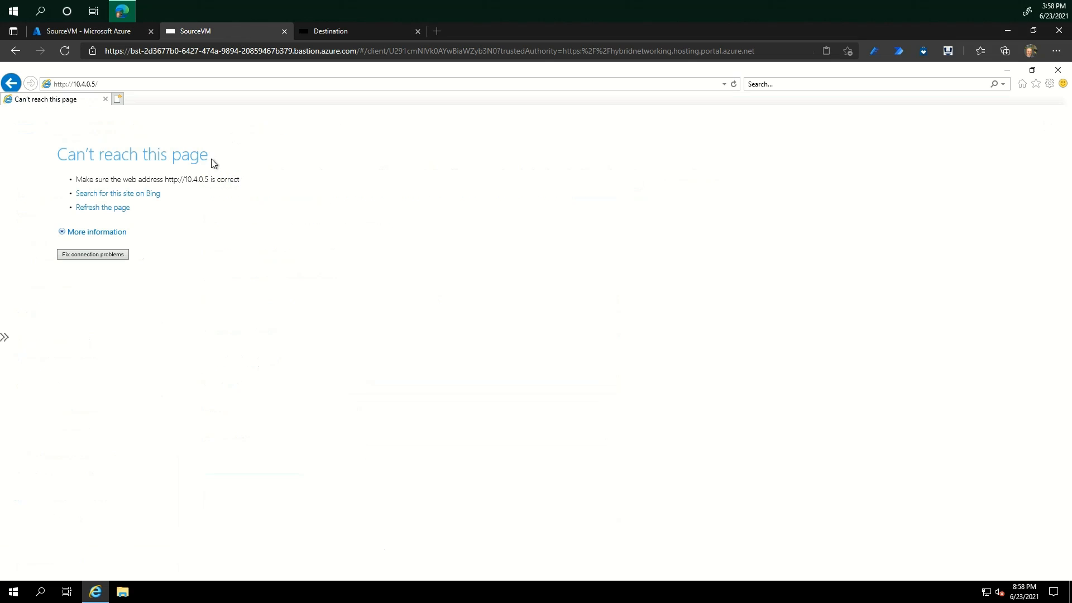
{"action": "mouse_move", "coordinate": [83, 98]}
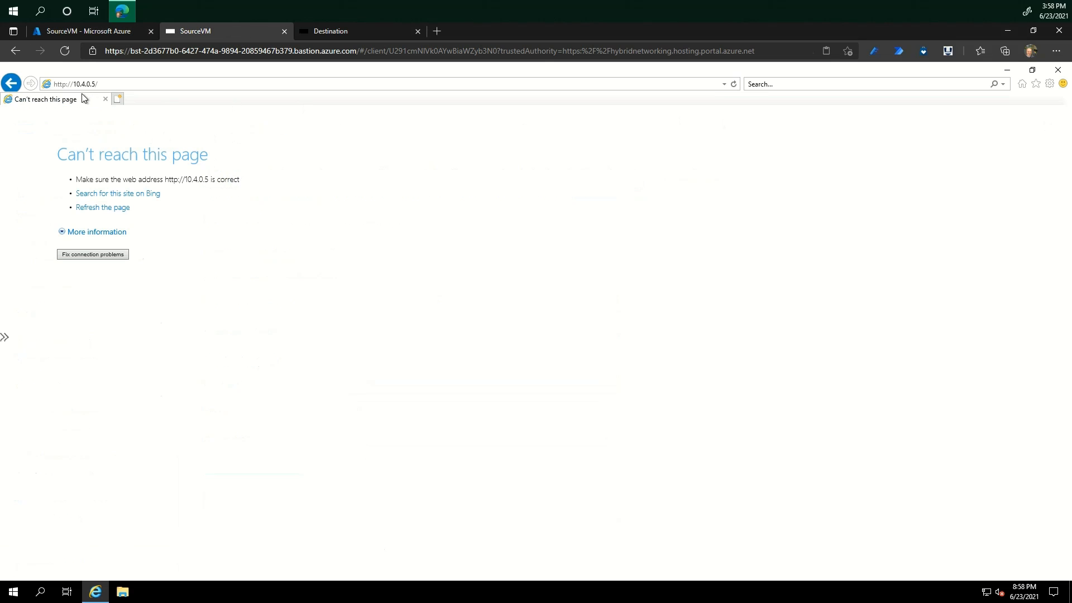
{"action": "mouse_move", "coordinate": [234, 139]}
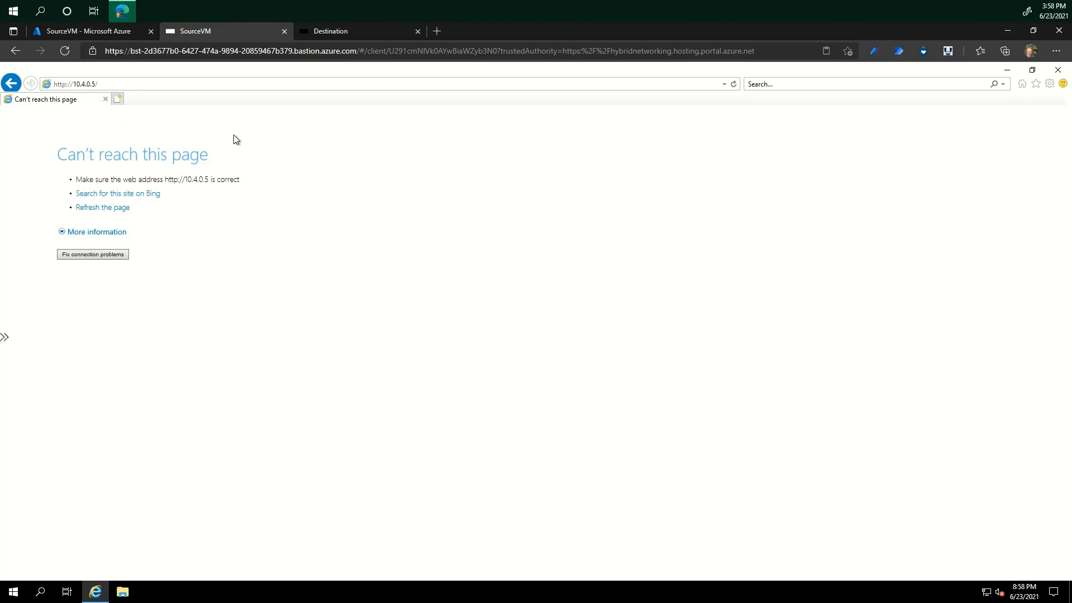
{"action": "mouse_move", "coordinate": [734, 84]}
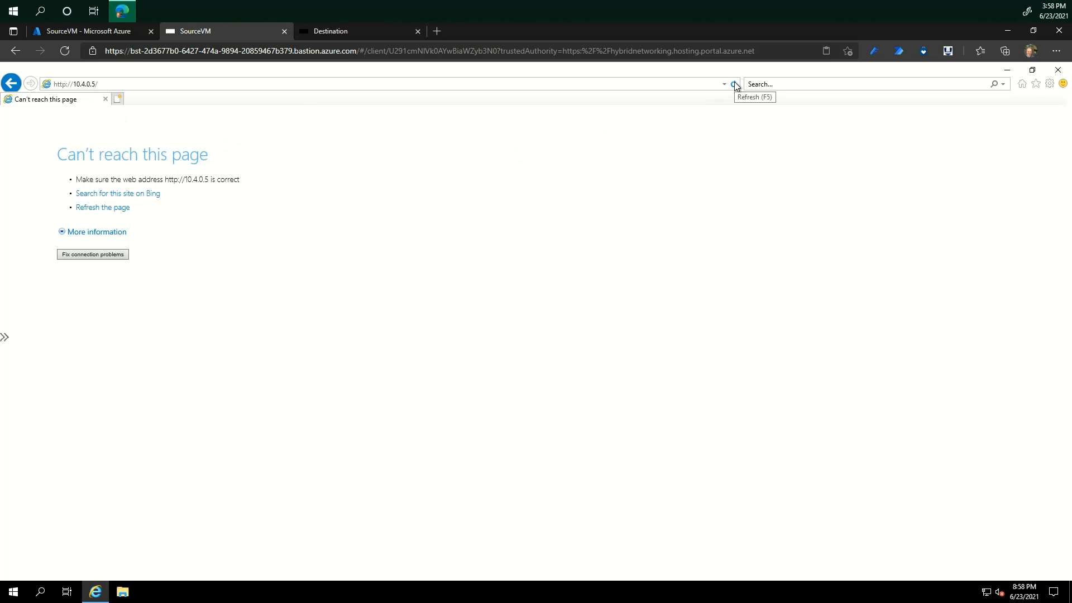
{"action": "left_click", "coordinate": [734, 83]}
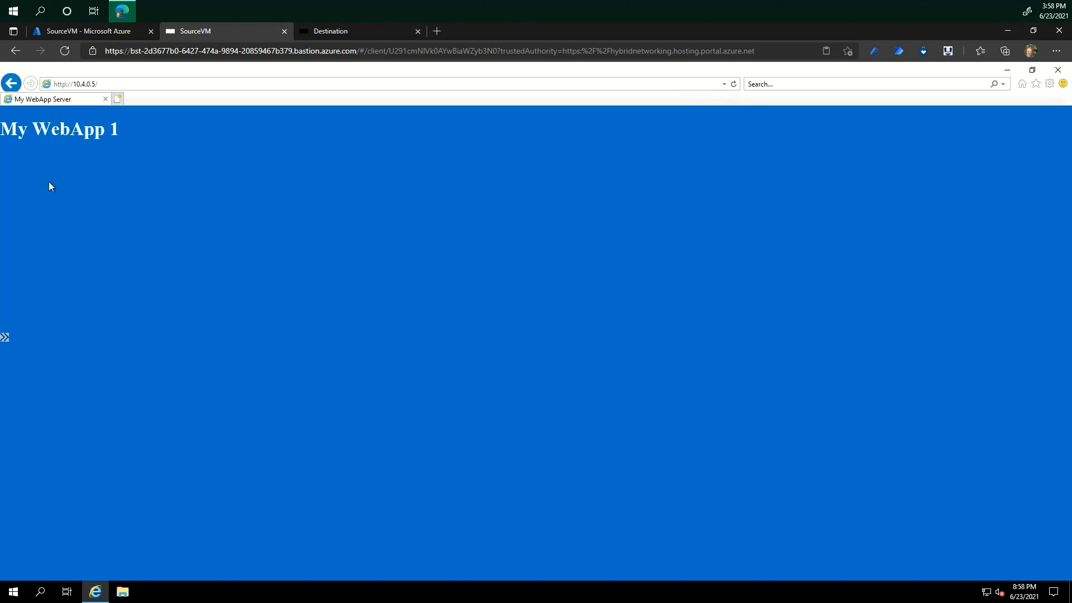
{"action": "double_click", "coordinate": [58, 129]}
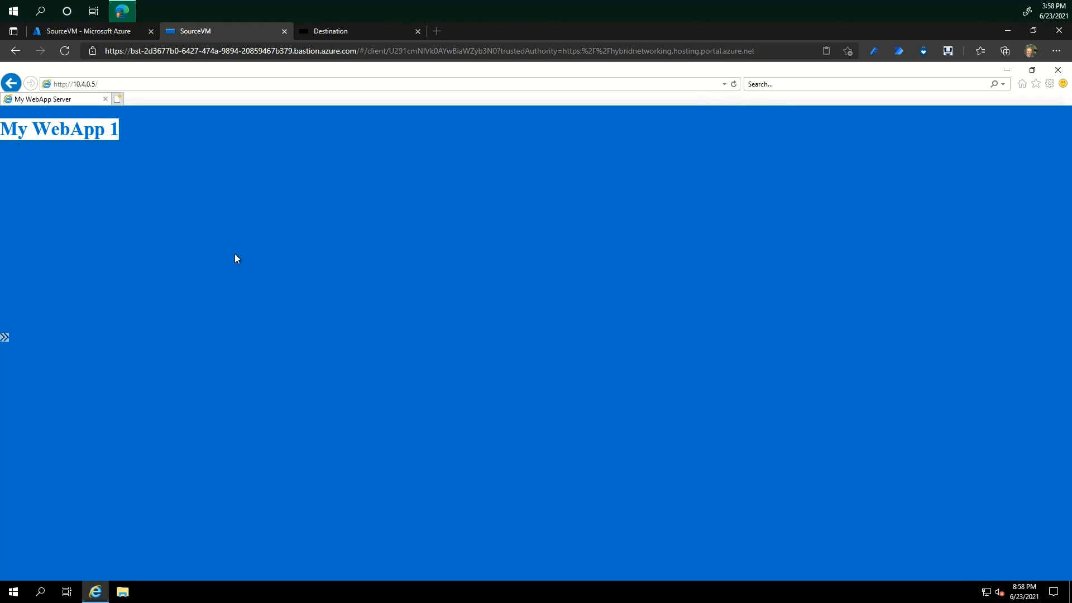
{"action": "left_click", "coordinate": [88, 31]}
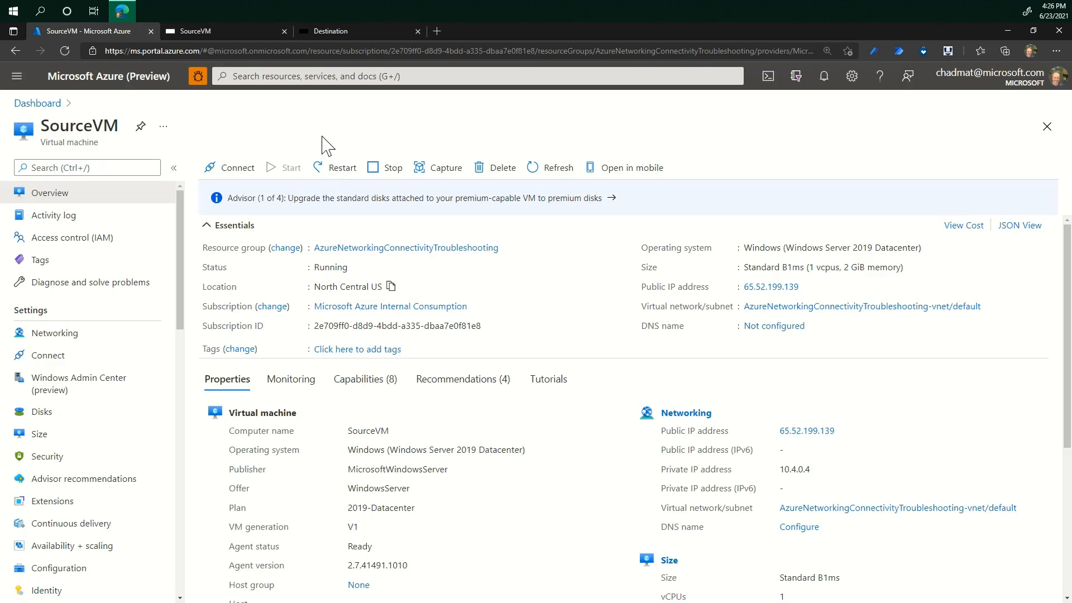
- Search 'Network Watcher' and open the Network Watcher service with its regional instances
{"action": "type", "text": "Netw"}
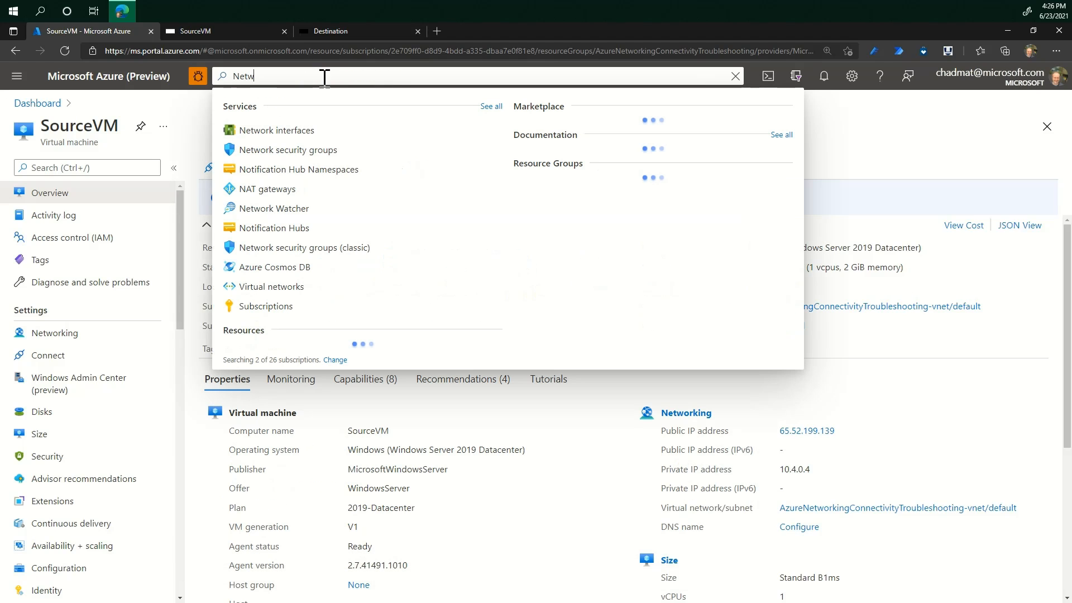
{"action": "type", "text": "ork W"}
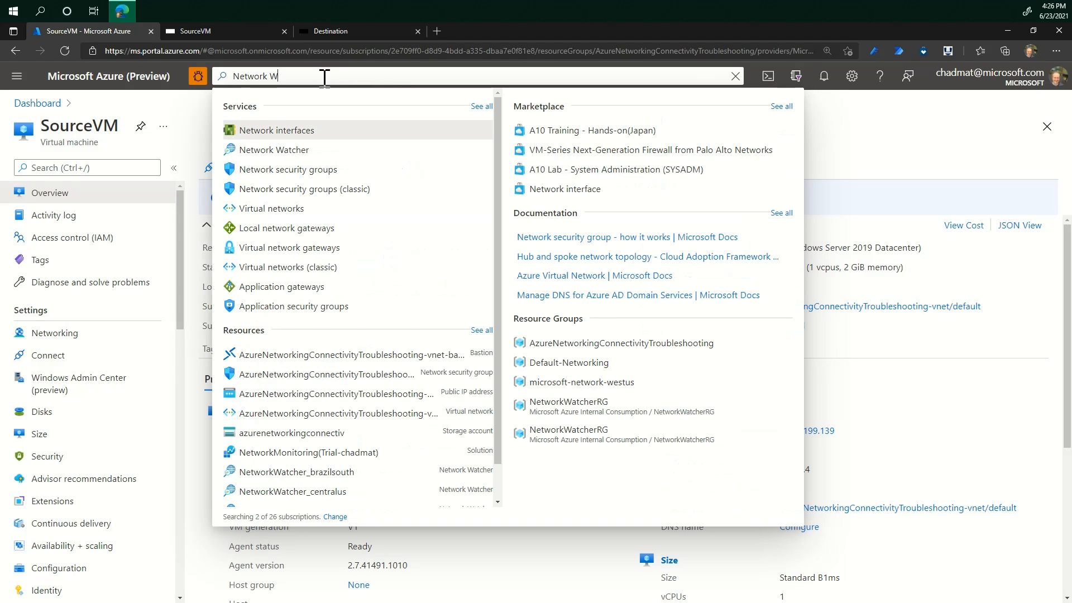
{"action": "type", "text": "atcher"}
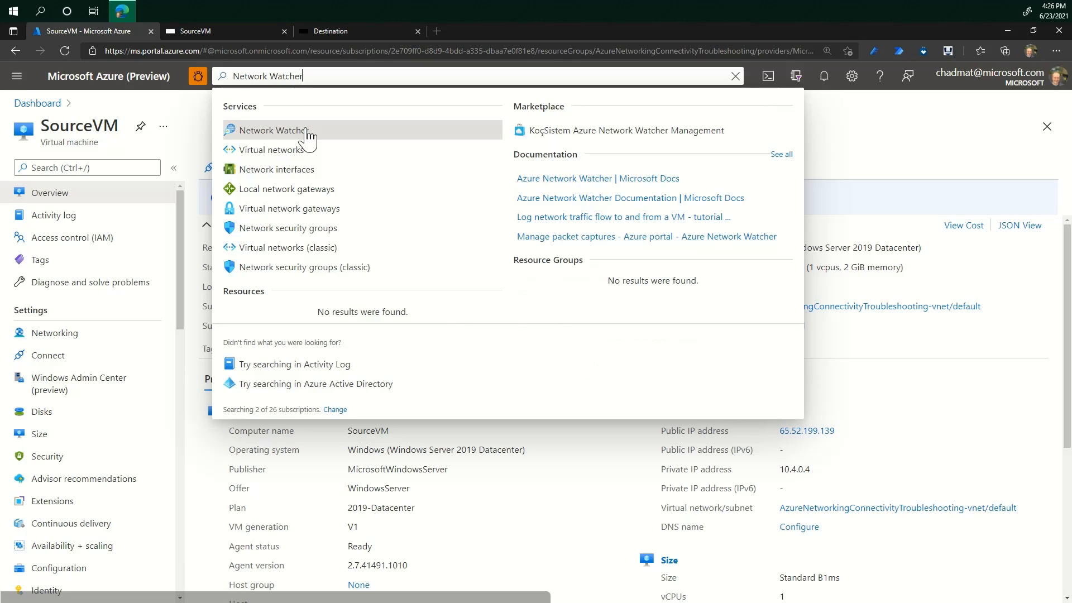
{"action": "left_click", "coordinate": [271, 131]}
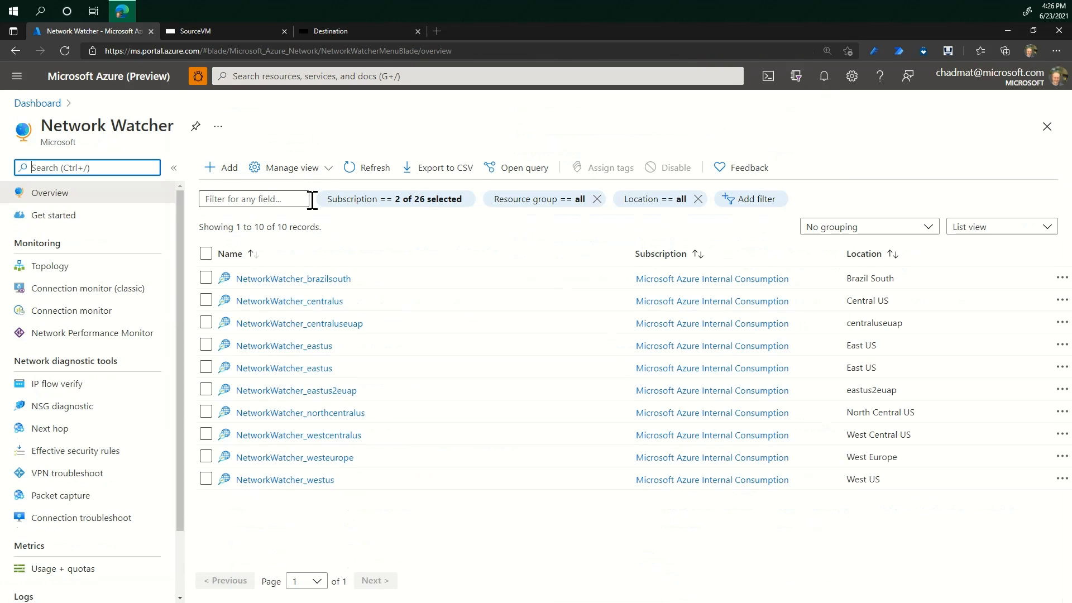
{"action": "mouse_move", "coordinate": [279, 410]}
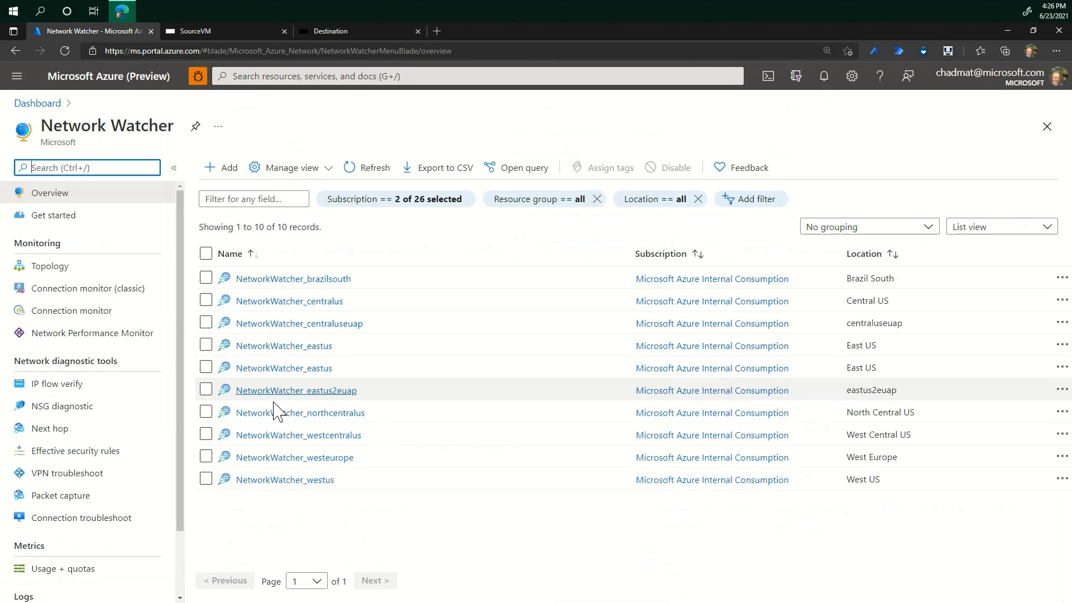
{"action": "mouse_move", "coordinate": [252, 419]}
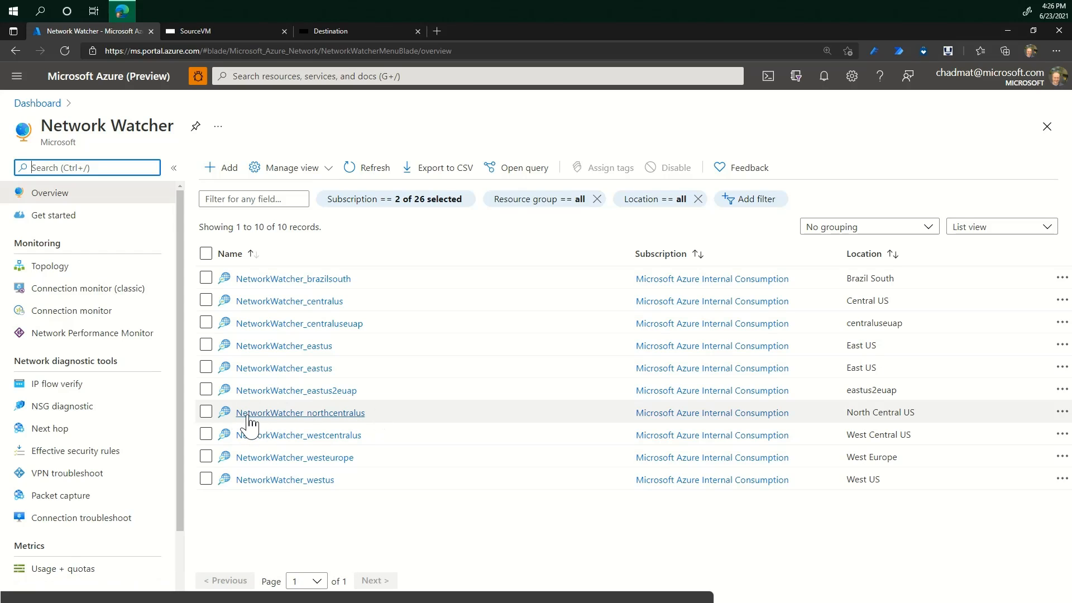
{"action": "mouse_move", "coordinate": [221, 168]}
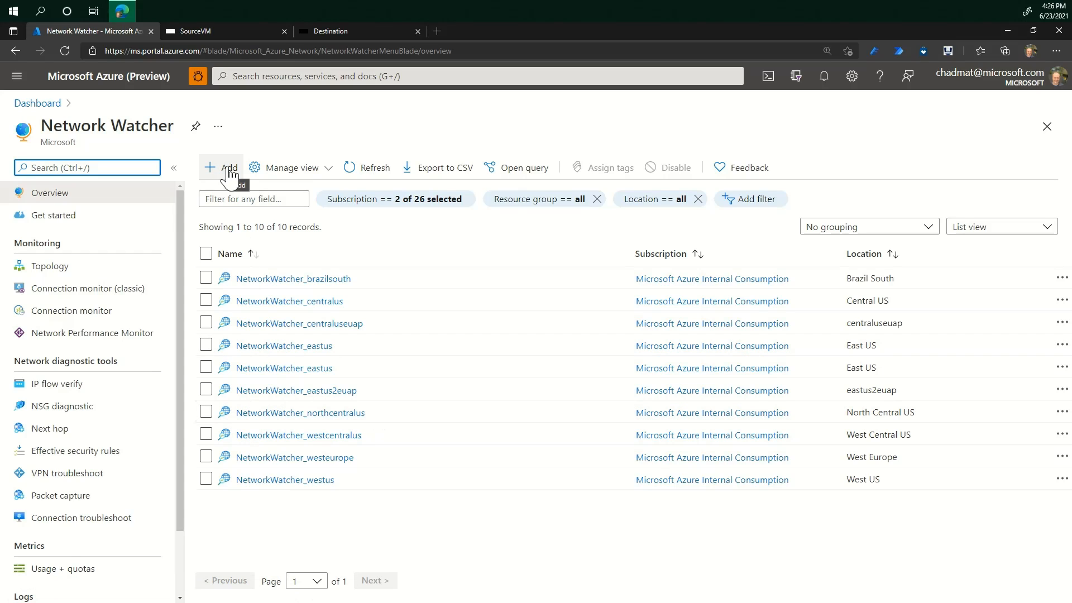
{"action": "scroll", "scroll_direction": "down", "scroll_amount": 3}
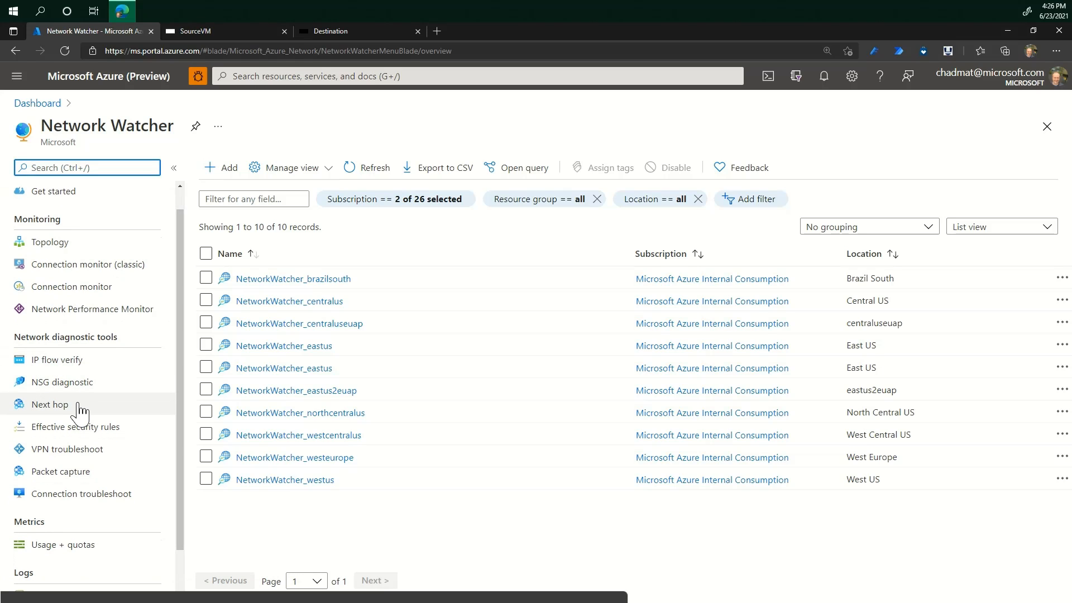
- Run Next hop from SourceVM to 10.4.0.5, getting type None at 10.4.0.6
{"action": "left_click", "coordinate": [50, 405]}
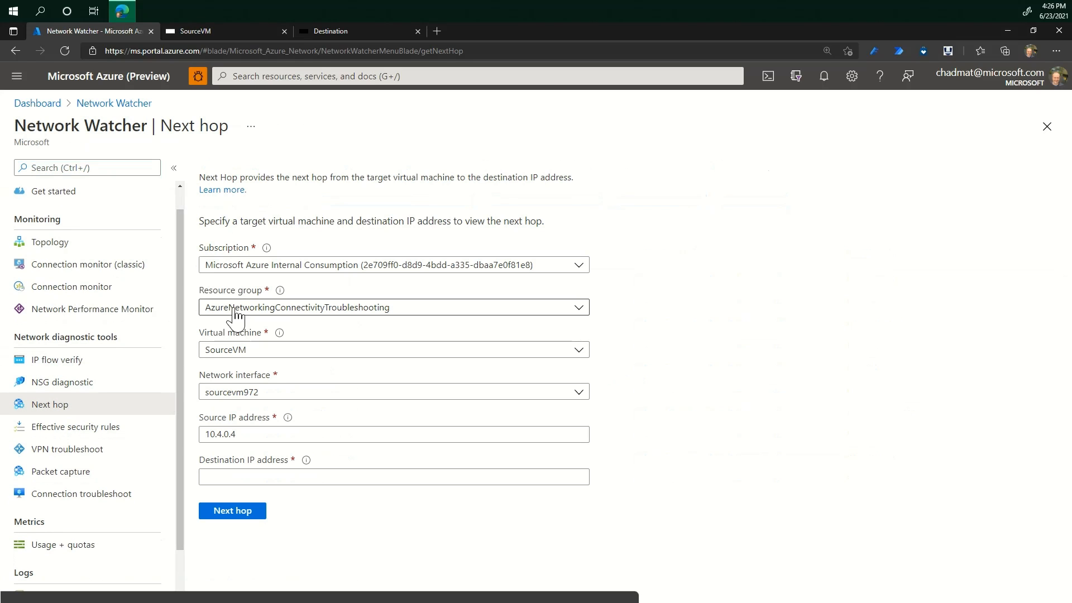
{"action": "mouse_move", "coordinate": [229, 387]}
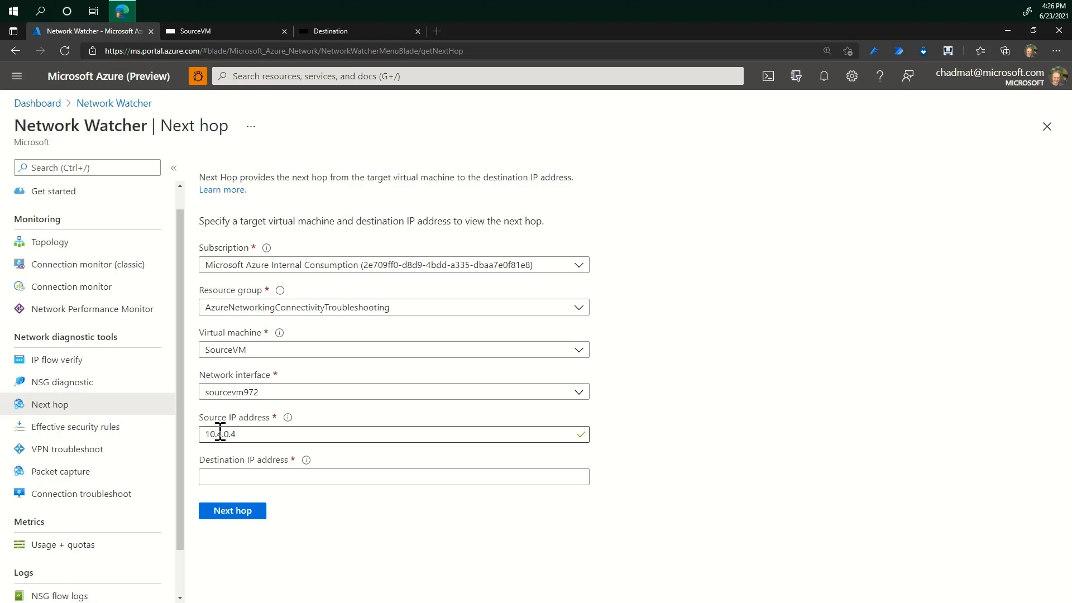
{"action": "left_click", "coordinate": [393, 476]}
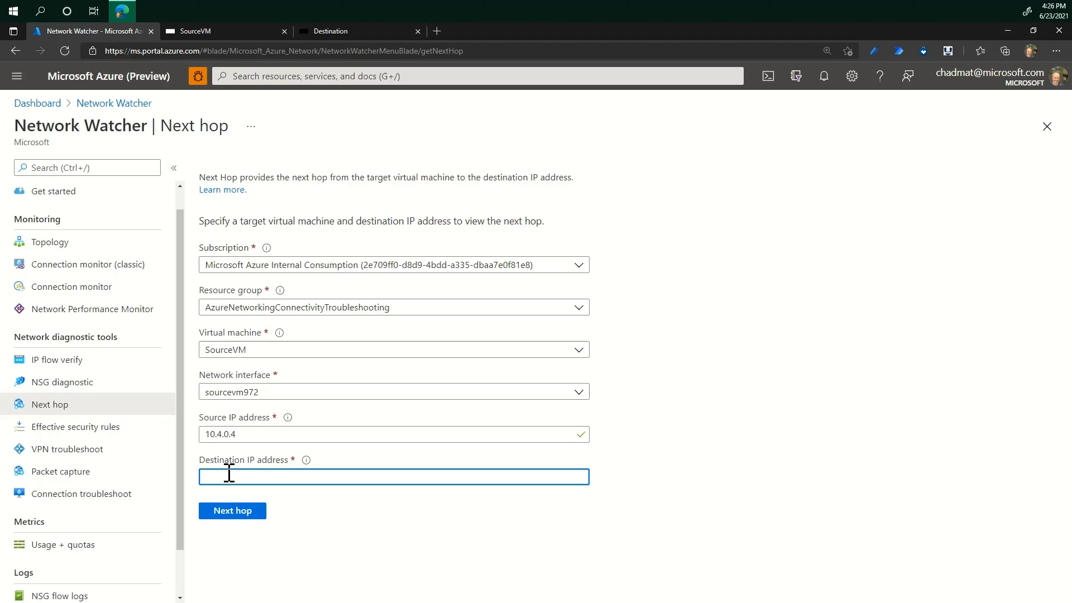
{"action": "type", "text": "10"}
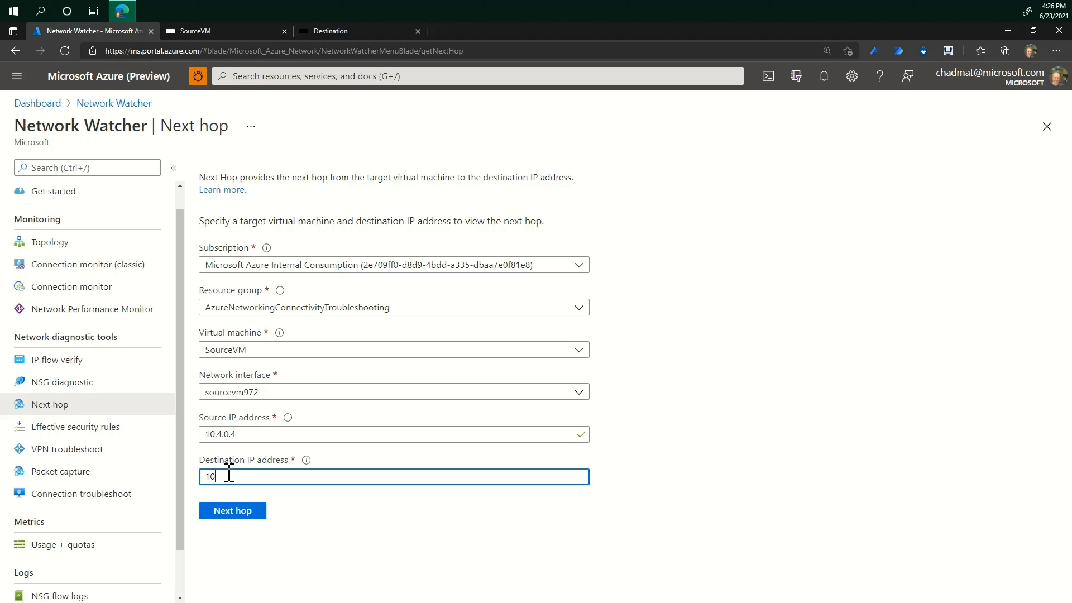
{"action": "type", "text": ".4.0.5"}
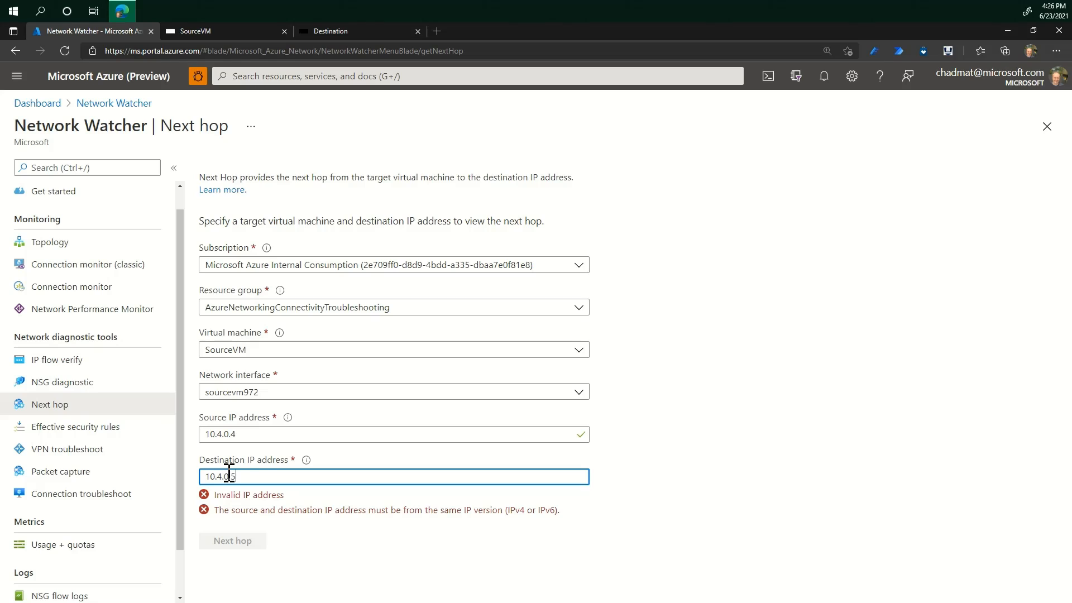
{"action": "type", "text": "5"}
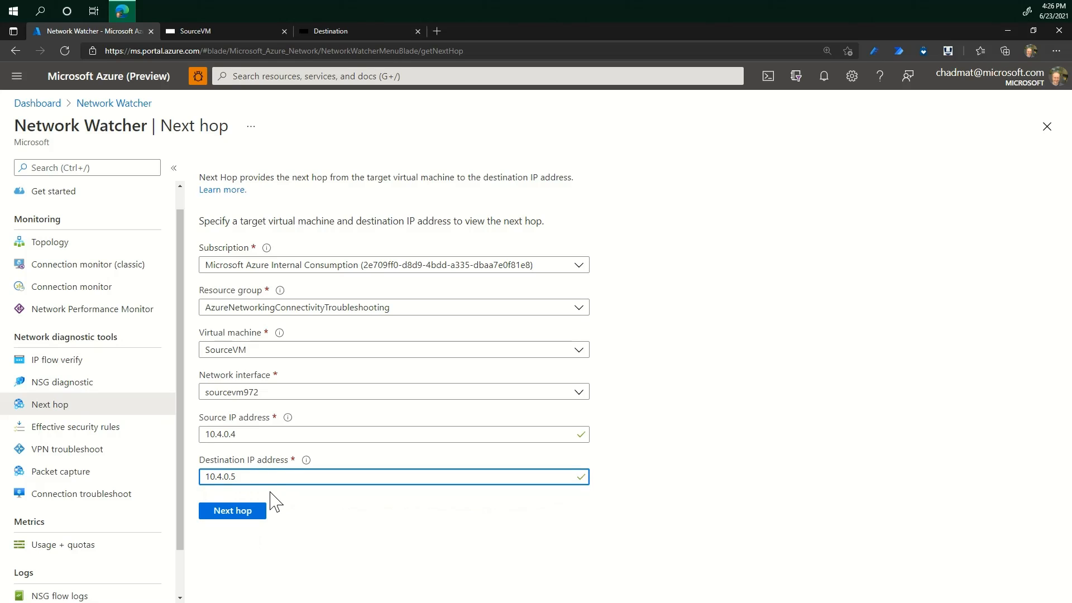
{"action": "mouse_move", "coordinate": [232, 511]}
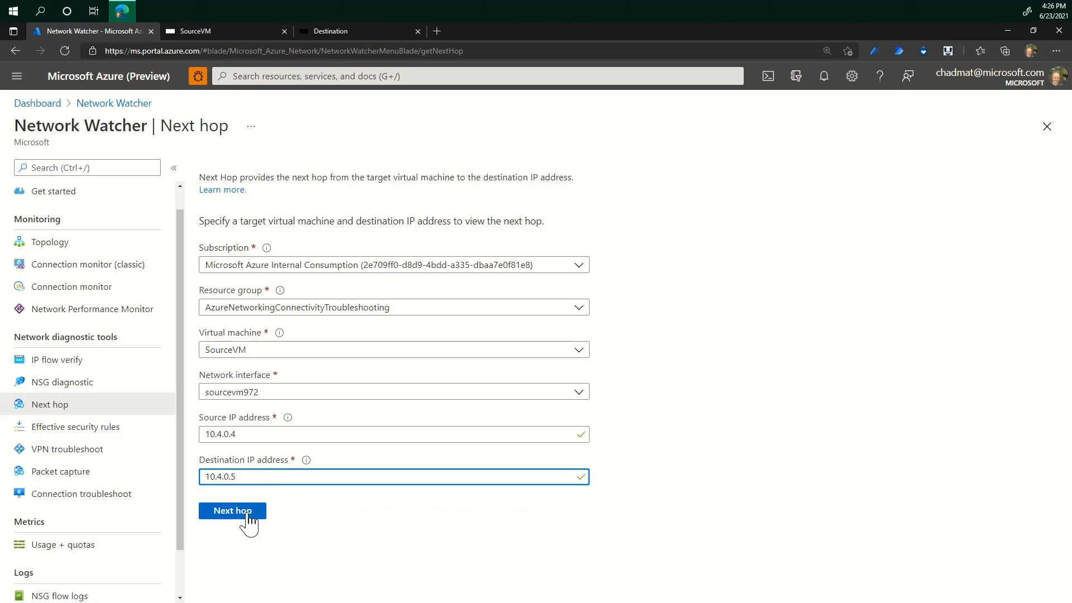
{"action": "left_click", "coordinate": [232, 510]}
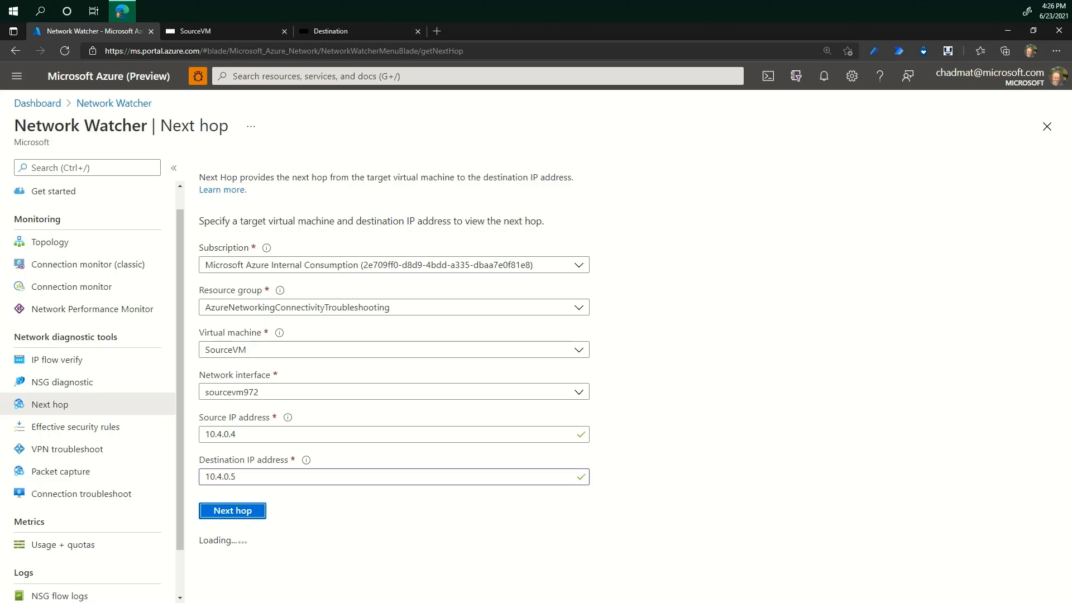
{"action": "left_click", "coordinate": [232, 510]}
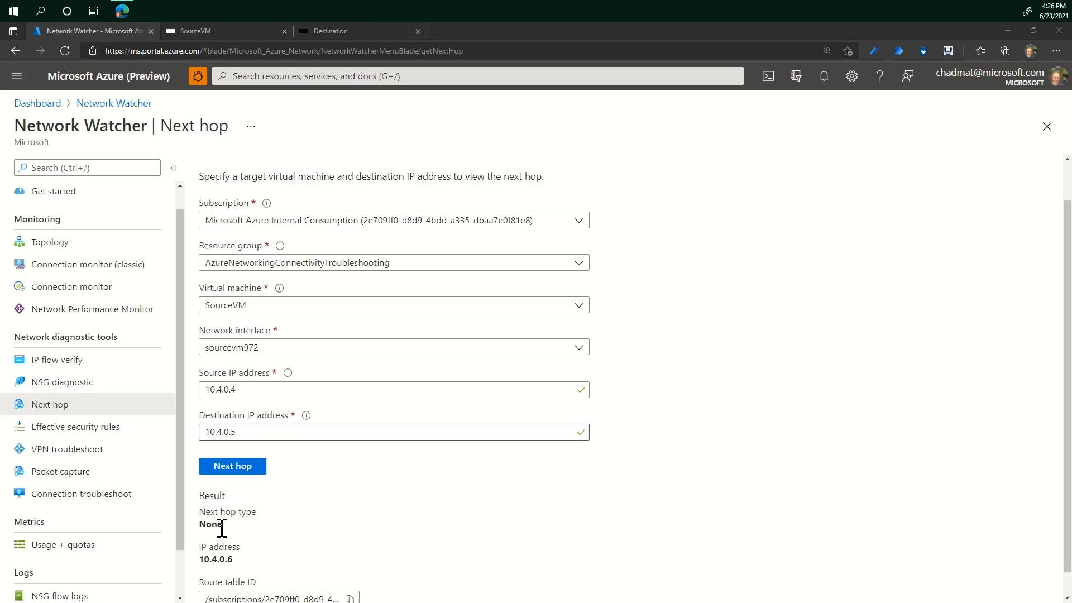
{"action": "mouse_move", "coordinate": [235, 537]}
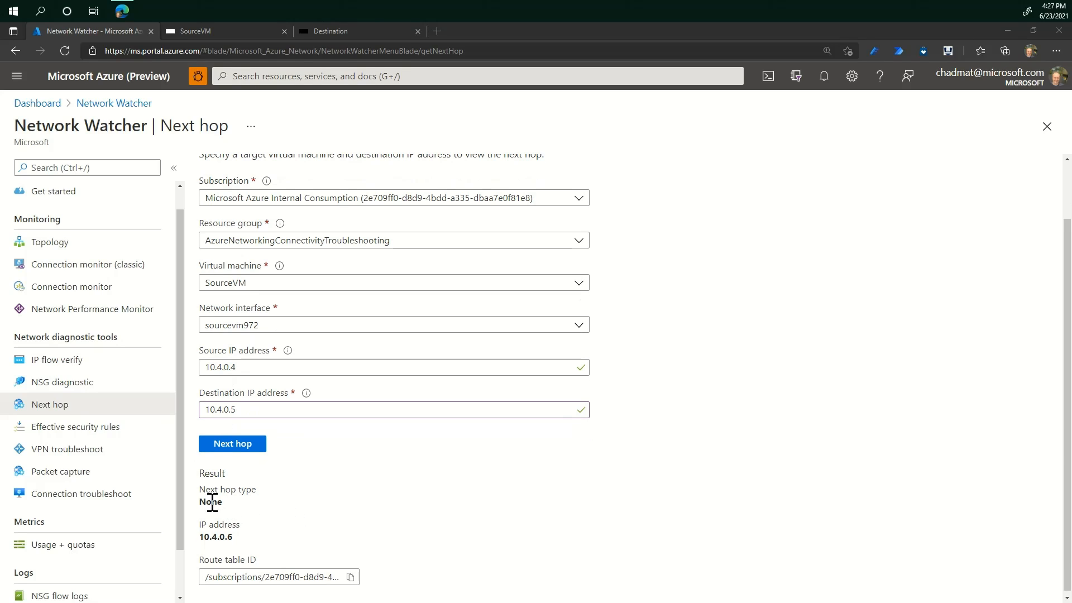
{"action": "mouse_move", "coordinate": [246, 511]}
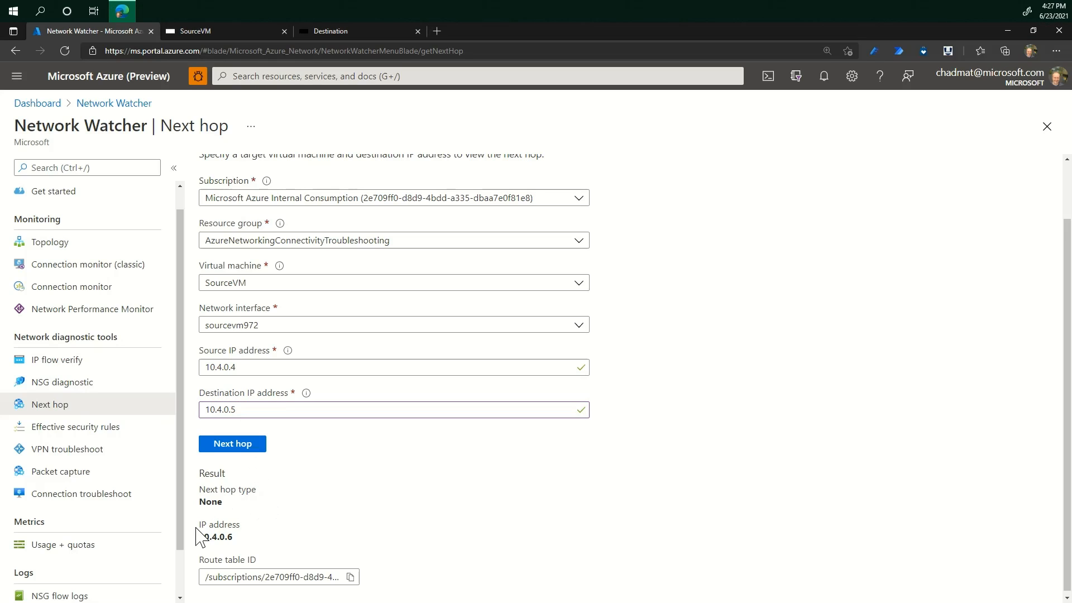
{"action": "double_click", "coordinate": [204, 536]}
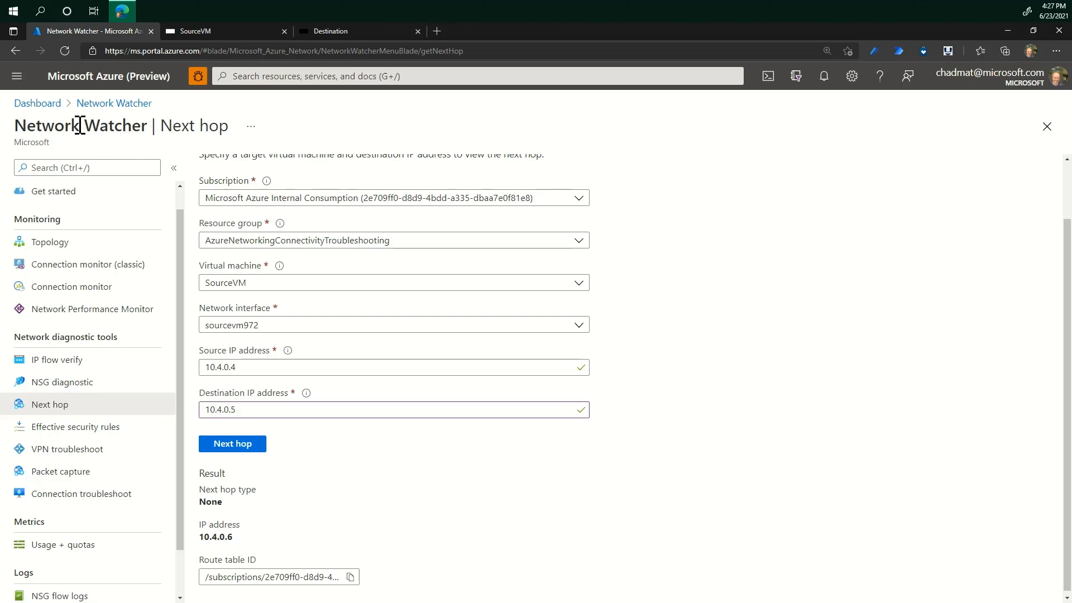
- Discard edits, then open sourcevm972's Effective routes through SourceVM's Networking page
{"action": "left_click", "coordinate": [37, 103]}
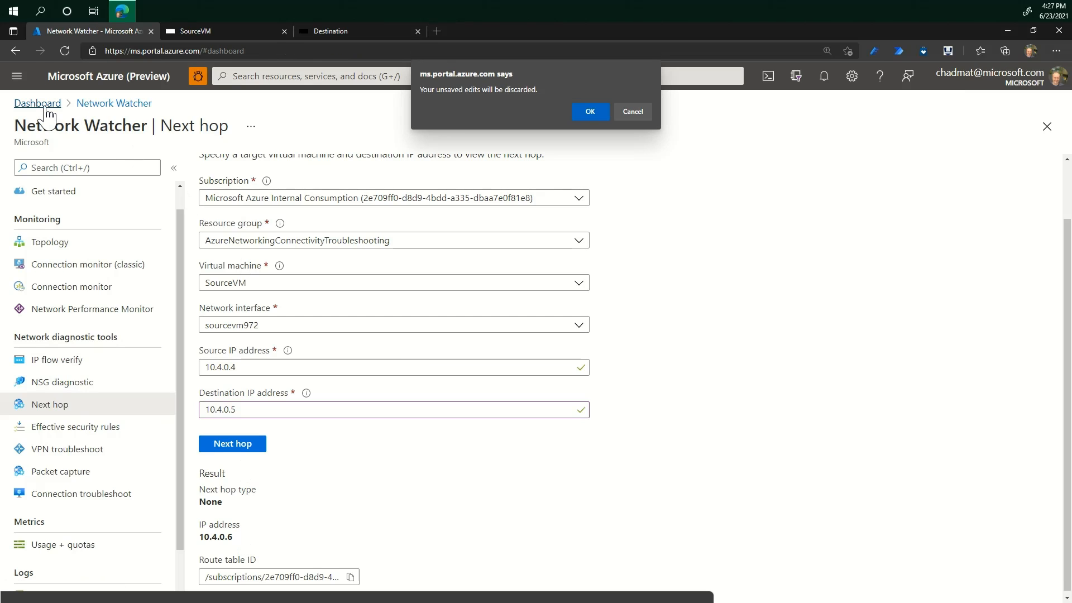
{"action": "left_click", "coordinate": [588, 111]}
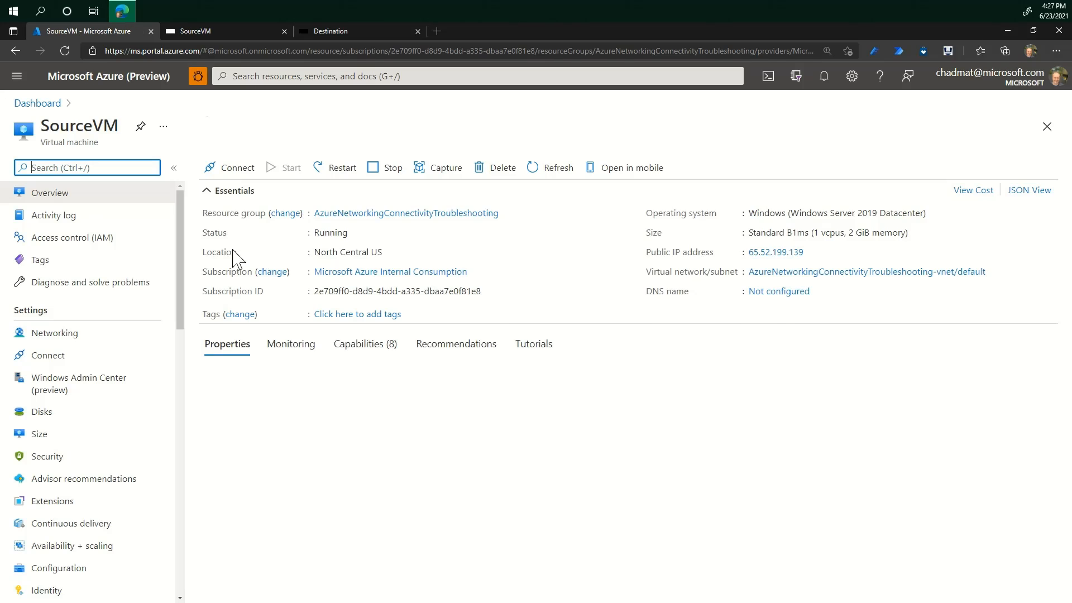
{"action": "left_click", "coordinate": [54, 332]}
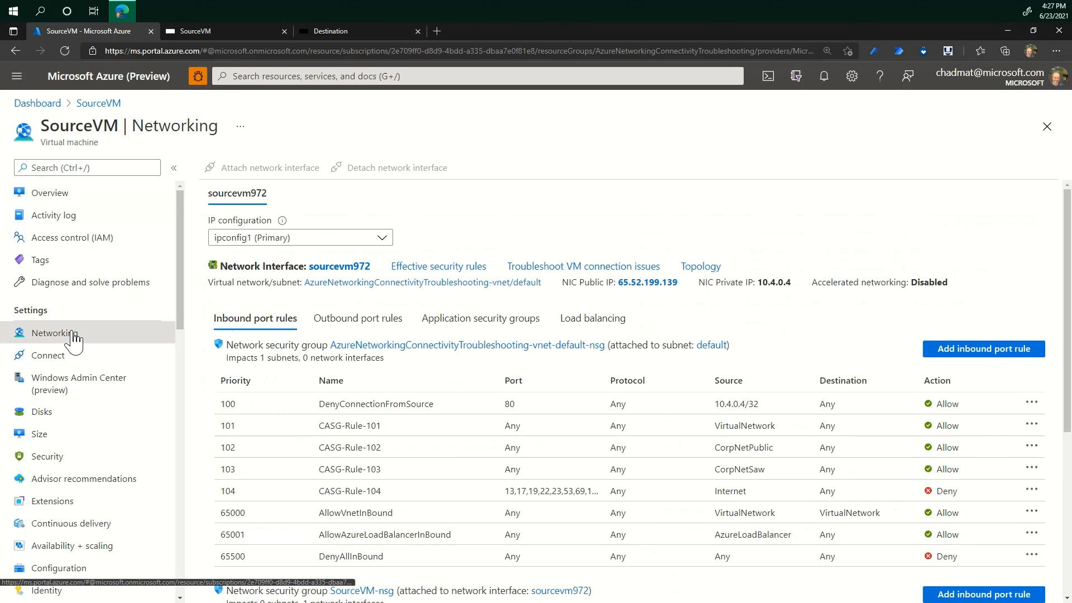
{"action": "mouse_move", "coordinate": [330, 274]}
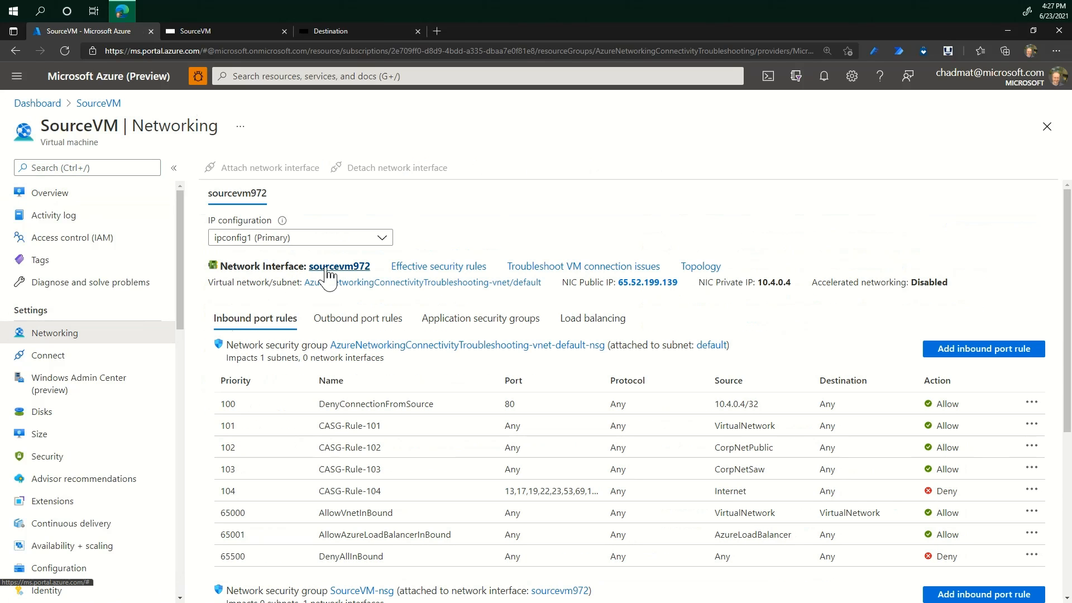
{"action": "left_click", "coordinate": [339, 265]}
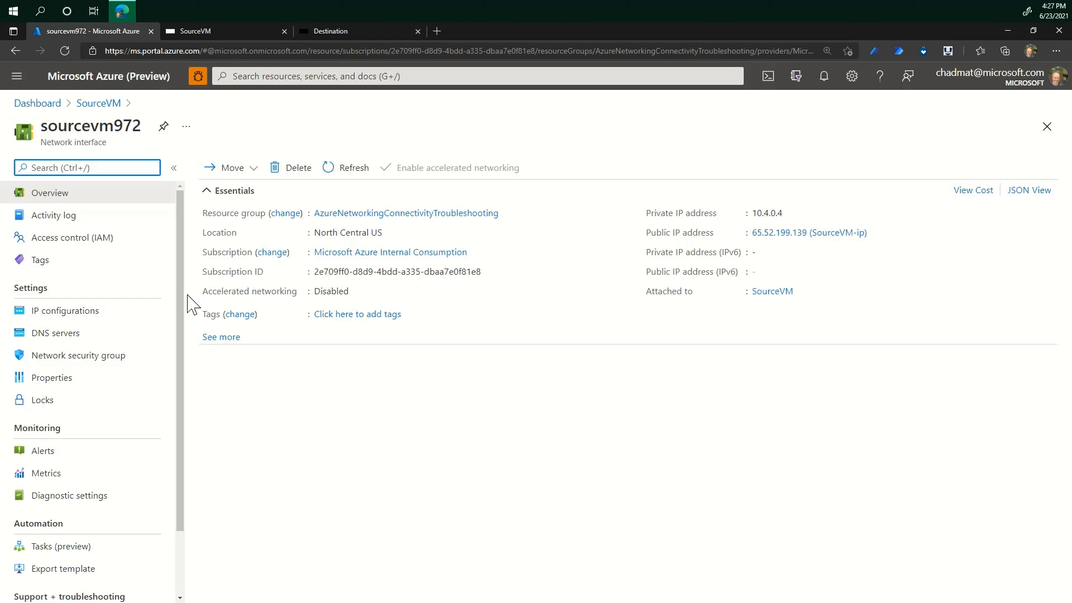
{"action": "scroll", "scroll_direction": "down", "scroll_amount": 3}
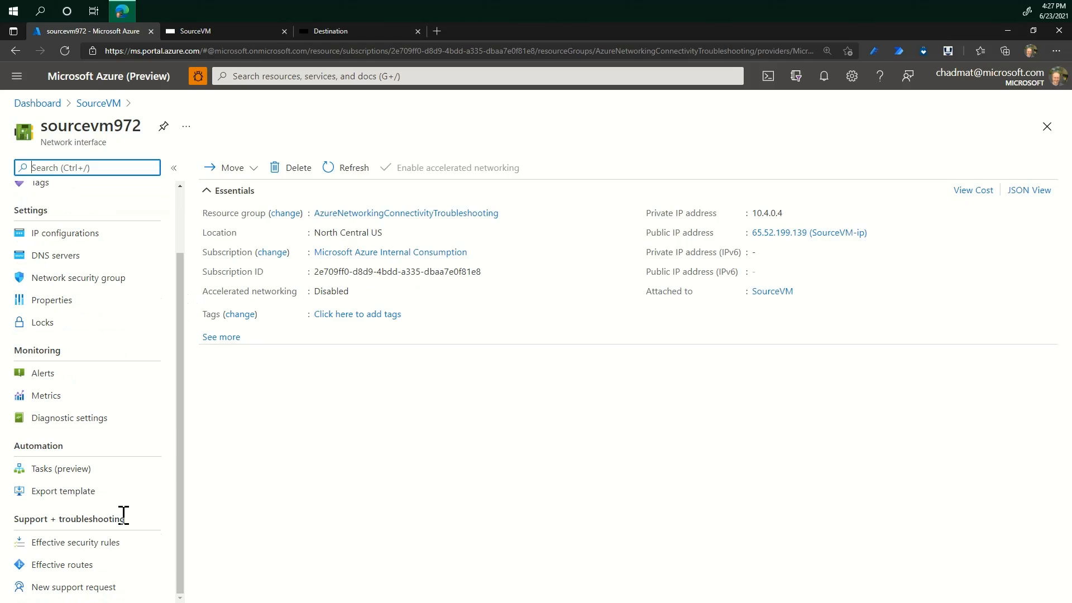
{"action": "left_click", "coordinate": [62, 563]}
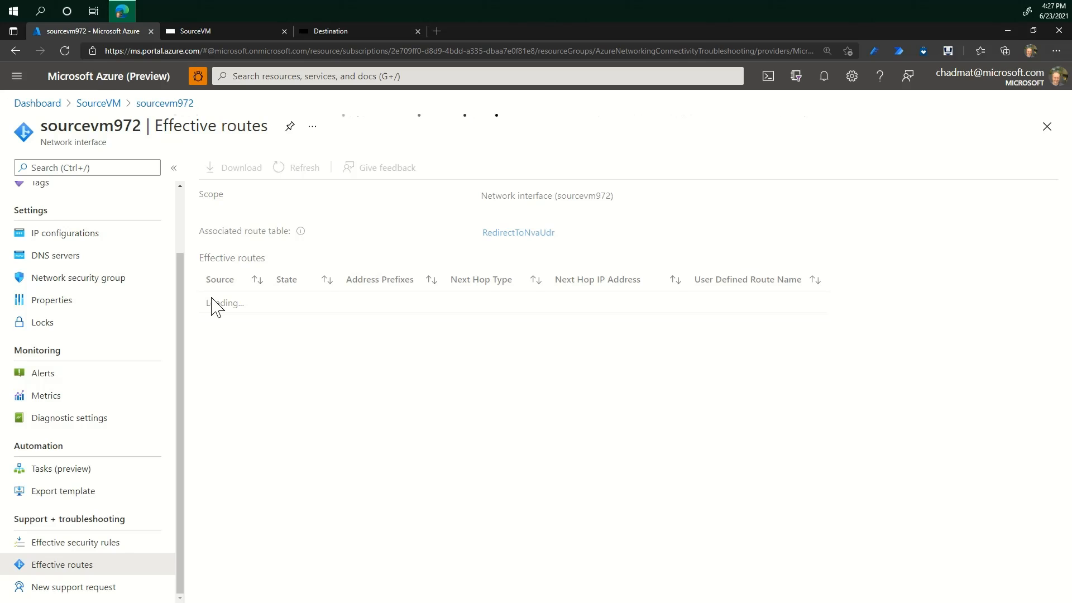
{"action": "mouse_move", "coordinate": [241, 289]}
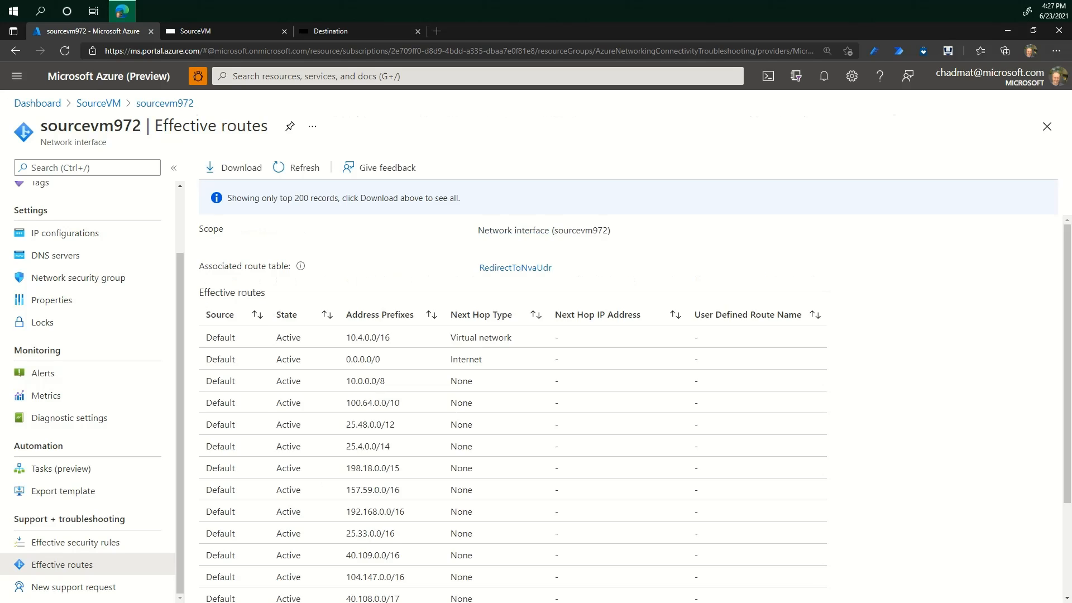
{"action": "mouse_move", "coordinate": [220, 326]}
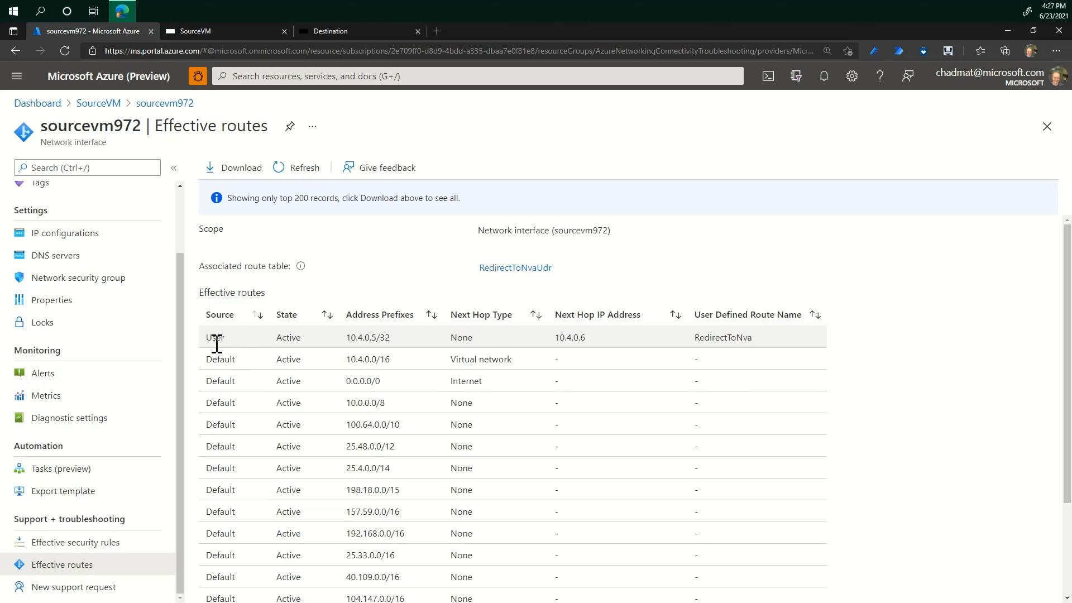
{"action": "mouse_move", "coordinate": [337, 353]}
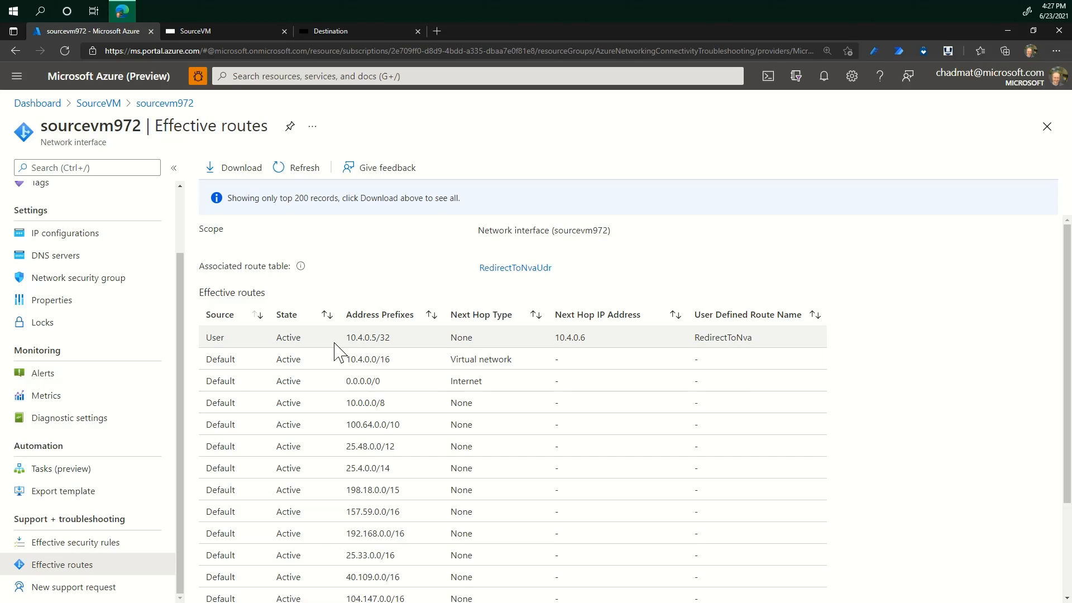
- Highlight the user route to 10.4.0.5/32 and open route table RedirectToNvaUdr
{"action": "double_click", "coordinate": [360, 337]}
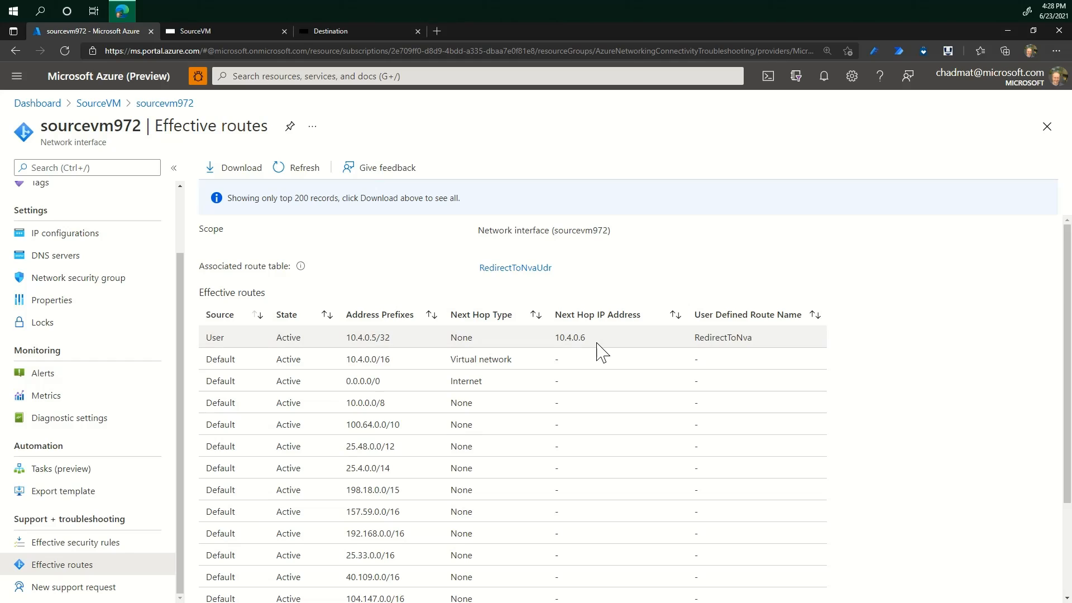
{"action": "mouse_move", "coordinate": [529, 314]}
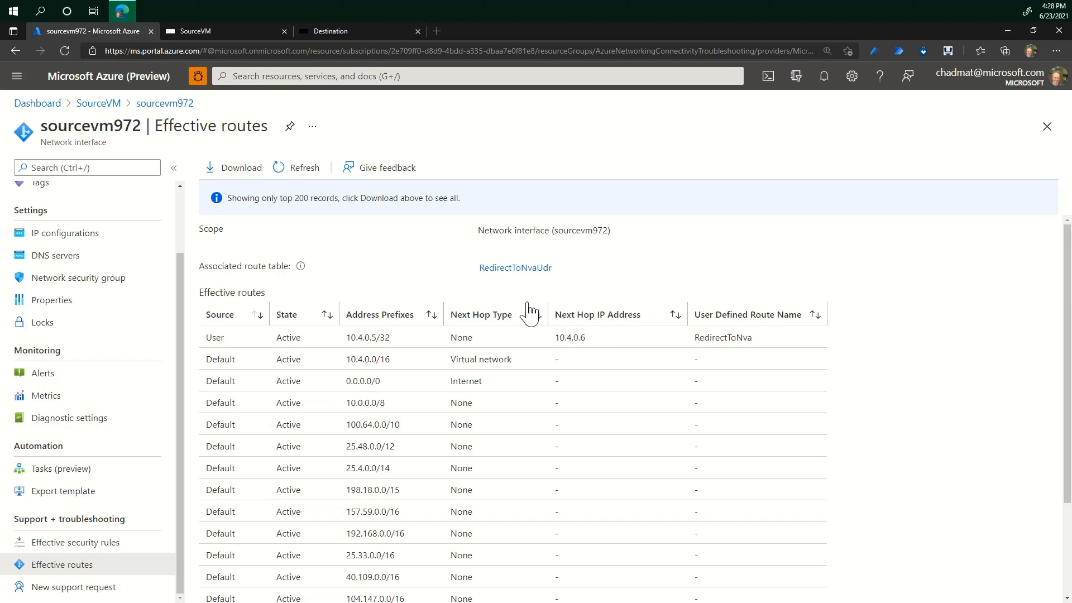
{"action": "left_click", "coordinate": [514, 267]}
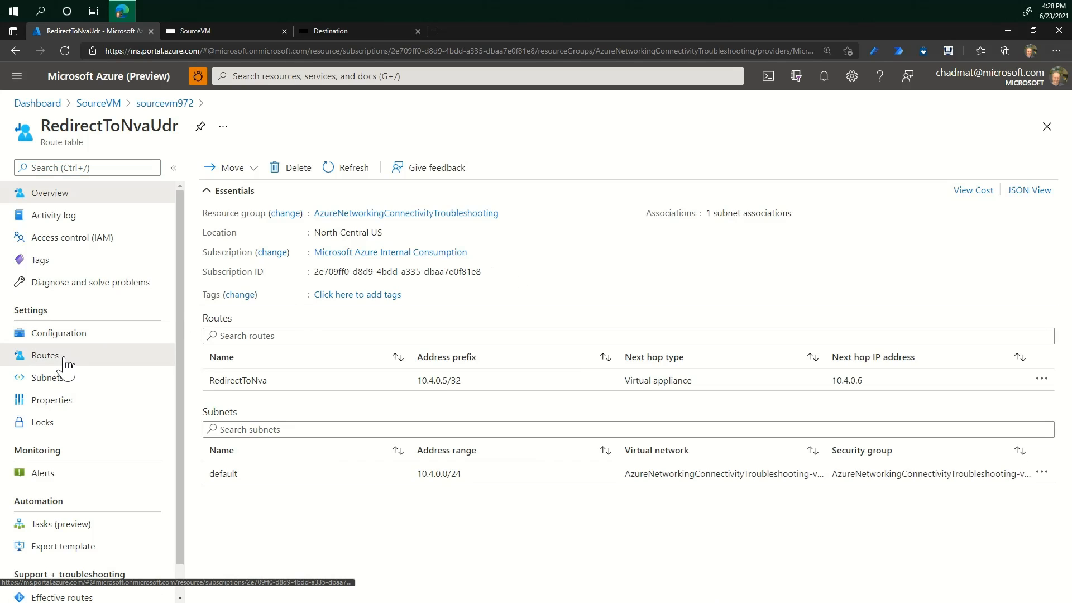
- Delete the RedirectToNva route from RedirectToNvaUdr, leaving its routes list empty
{"action": "left_click", "coordinate": [45, 355]}
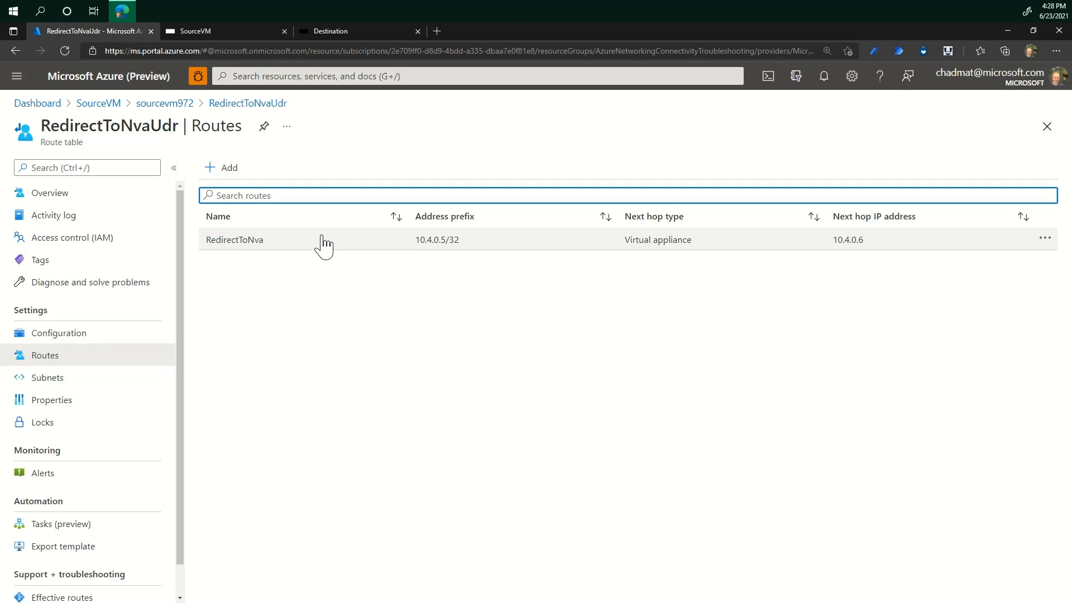
{"action": "left_click", "coordinate": [234, 240]}
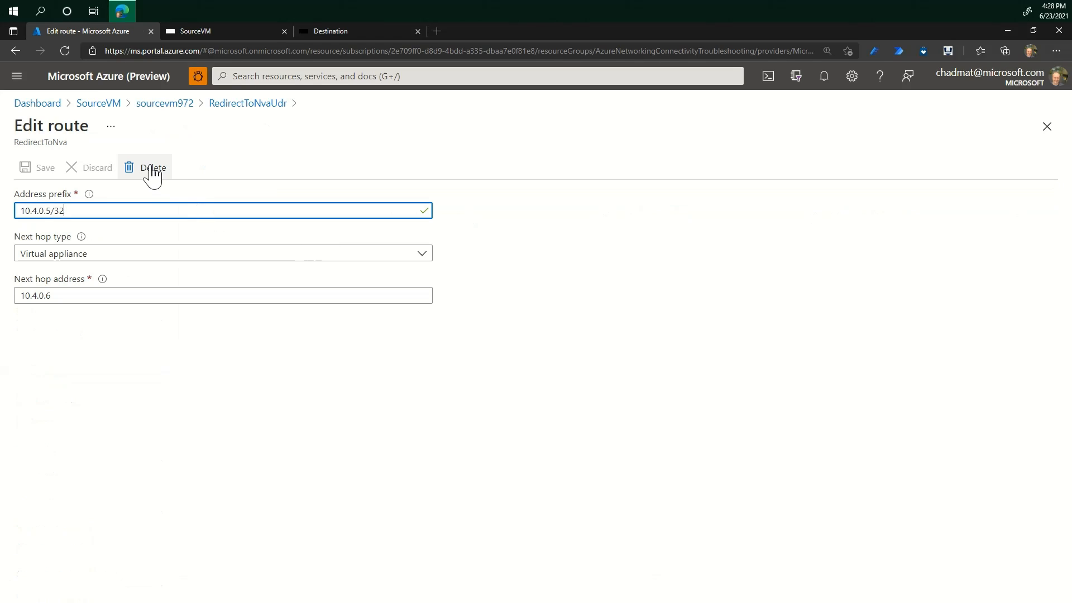
{"action": "mouse_move", "coordinate": [152, 167]}
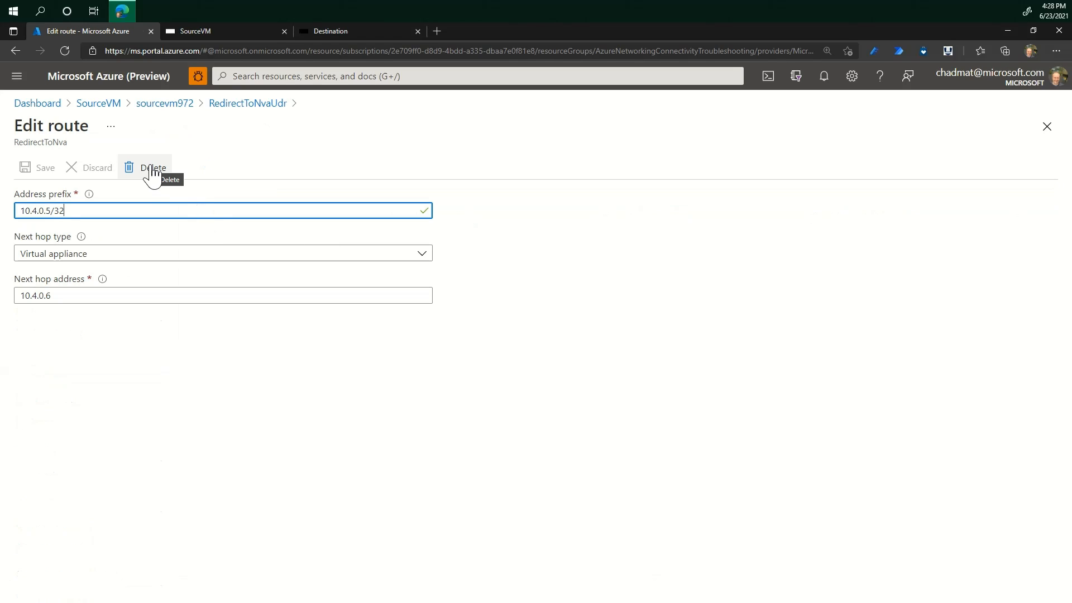
{"action": "mouse_move", "coordinate": [73, 260]}
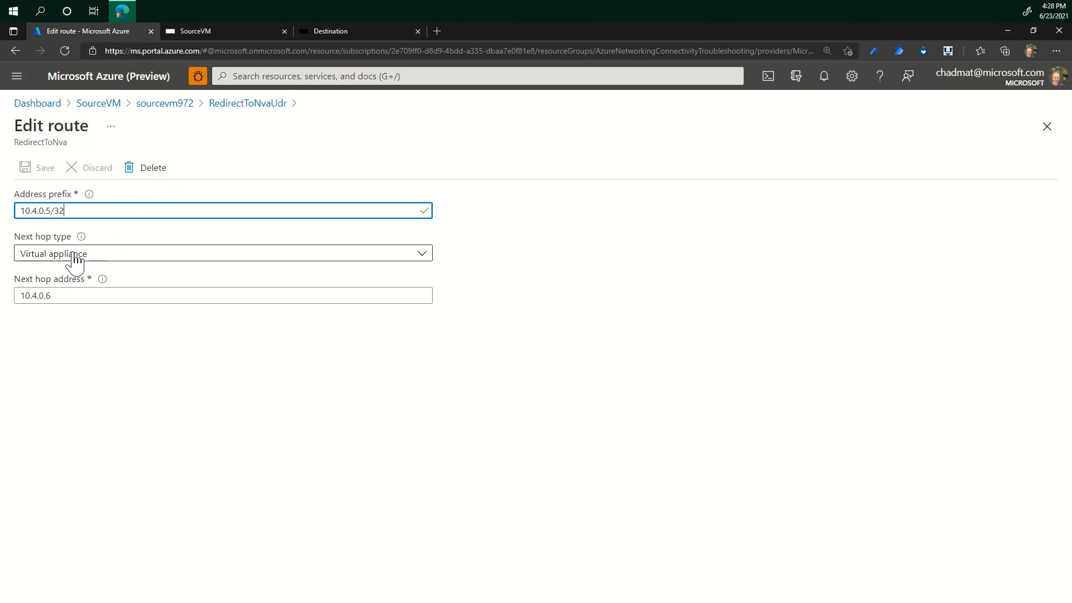
{"action": "mouse_move", "coordinate": [94, 277]}
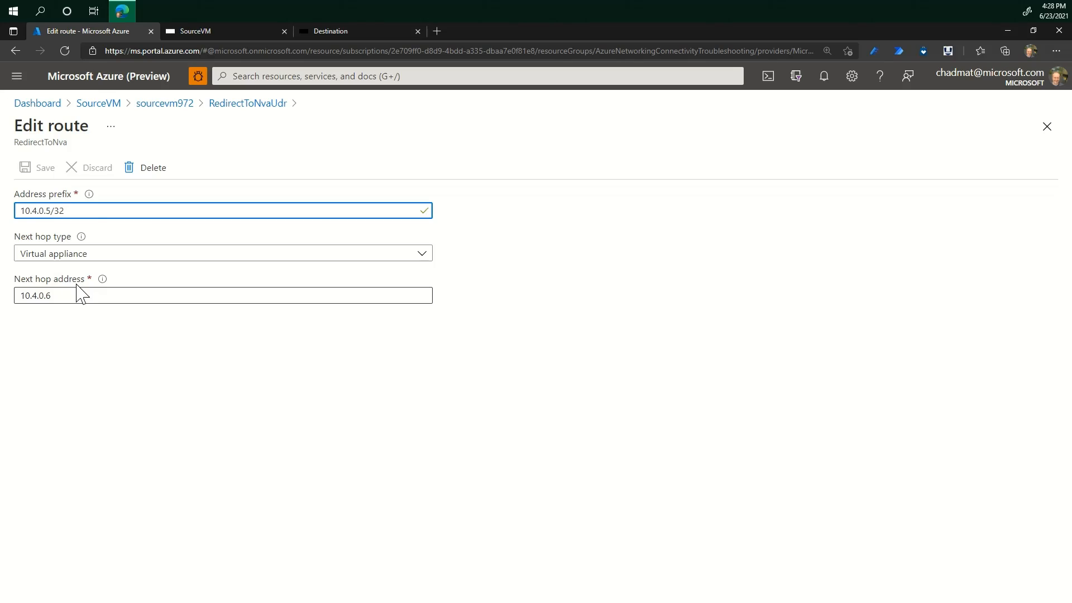
{"action": "mouse_move", "coordinate": [145, 168]}
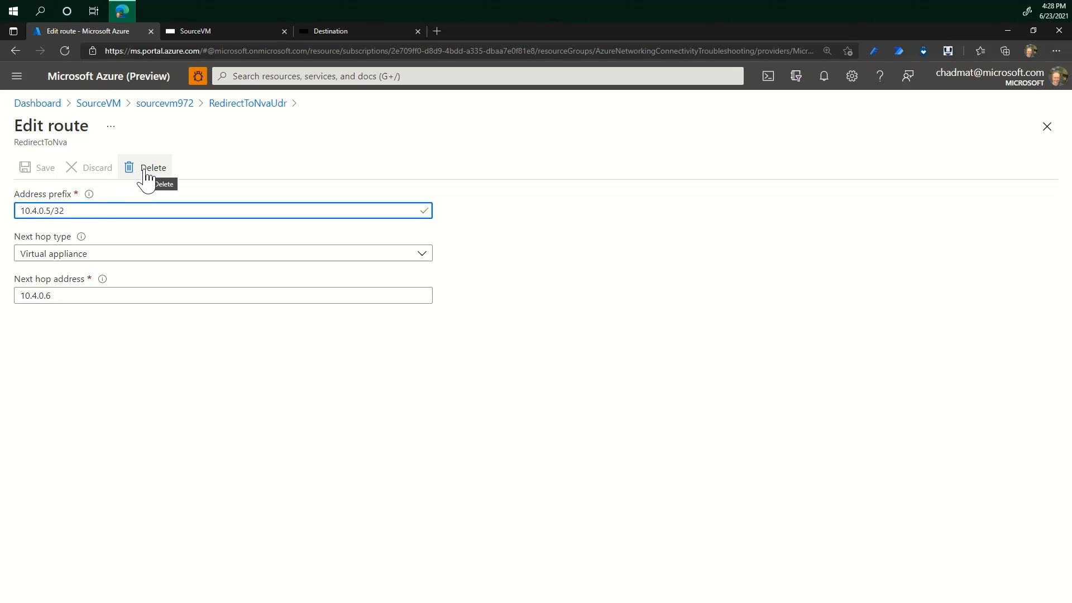
{"action": "left_click", "coordinate": [145, 168]}
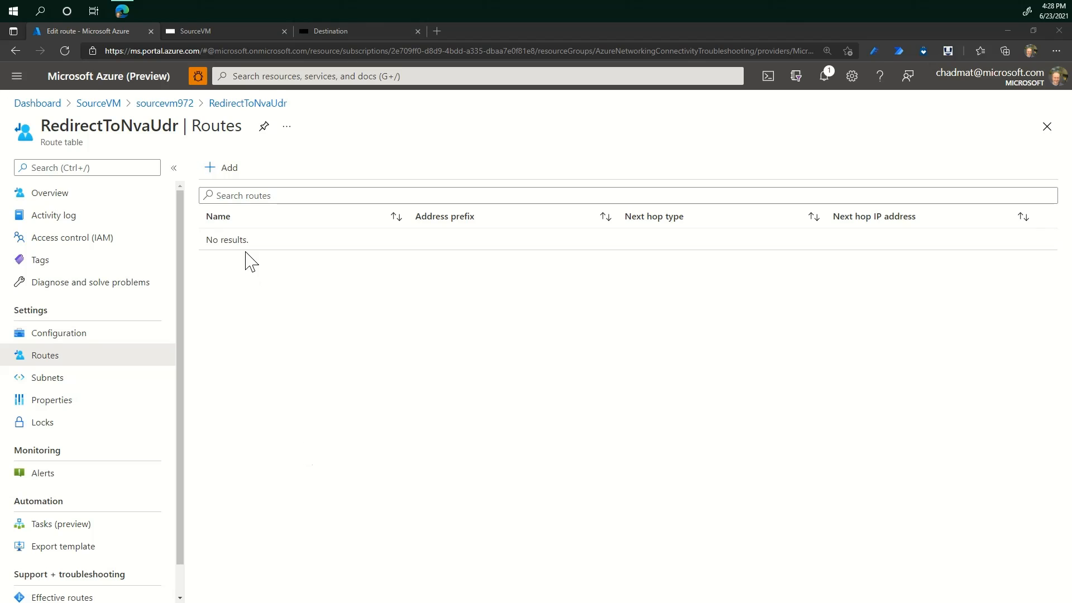
{"action": "mouse_move", "coordinate": [198, 37]}
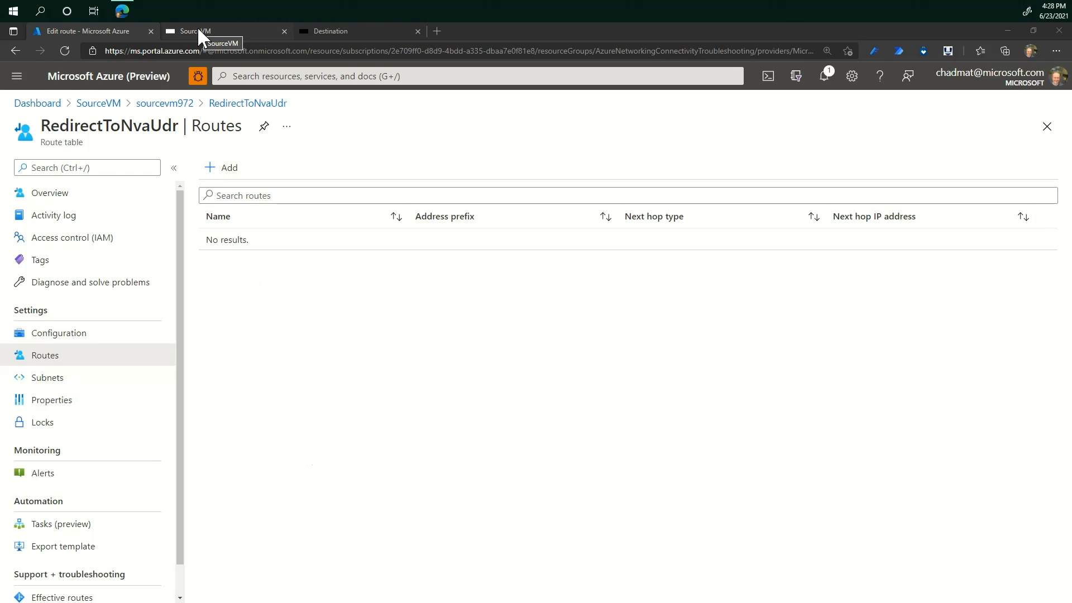
- Reload 10.4.0.5 in SourceVM's Internet Explorer, which now shows My WebApp 1
{"action": "left_click", "coordinate": [225, 31]}
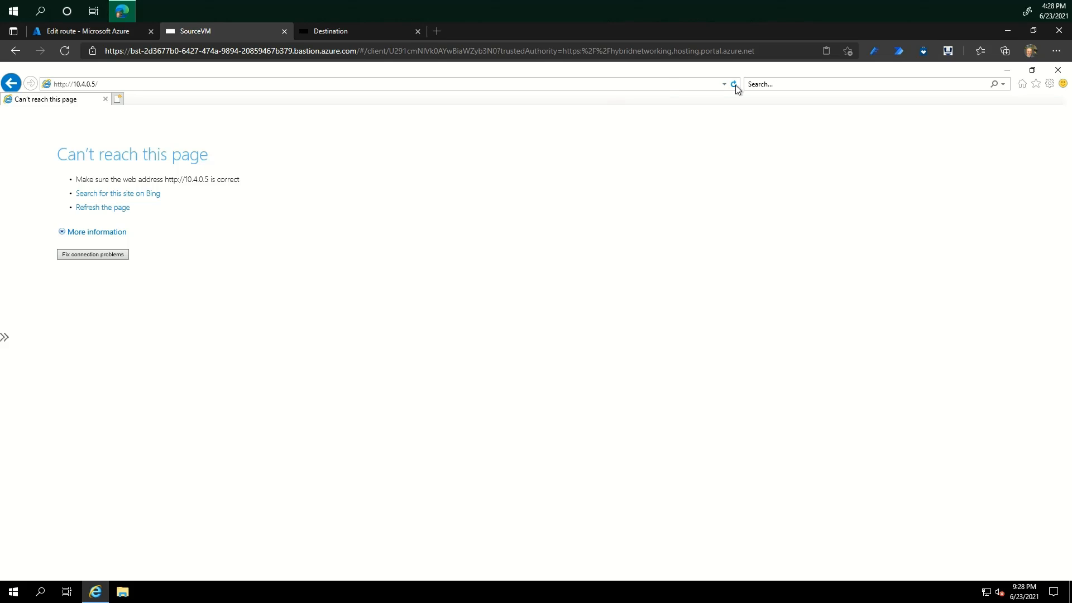
{"action": "left_click", "coordinate": [733, 83]}
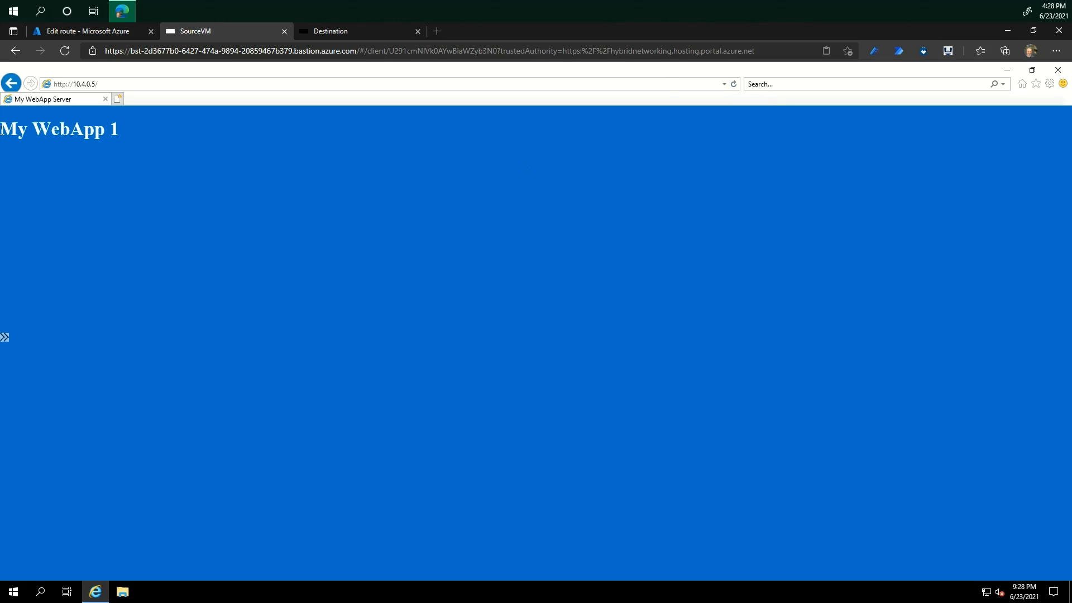
{"action": "double_click", "coordinate": [58, 129]}
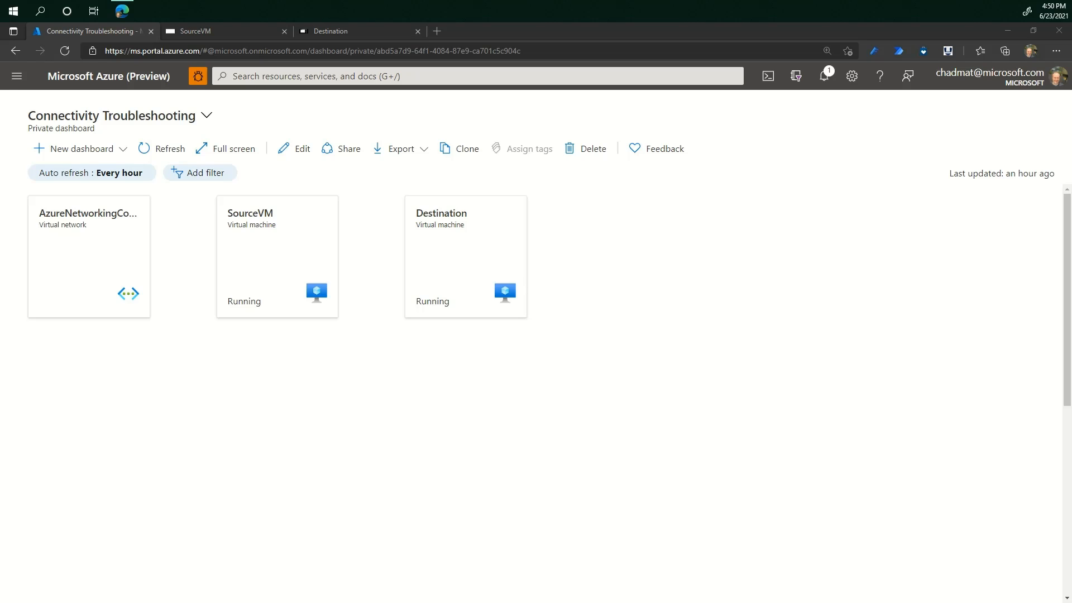
{"action": "mouse_move", "coordinate": [133, 570]}
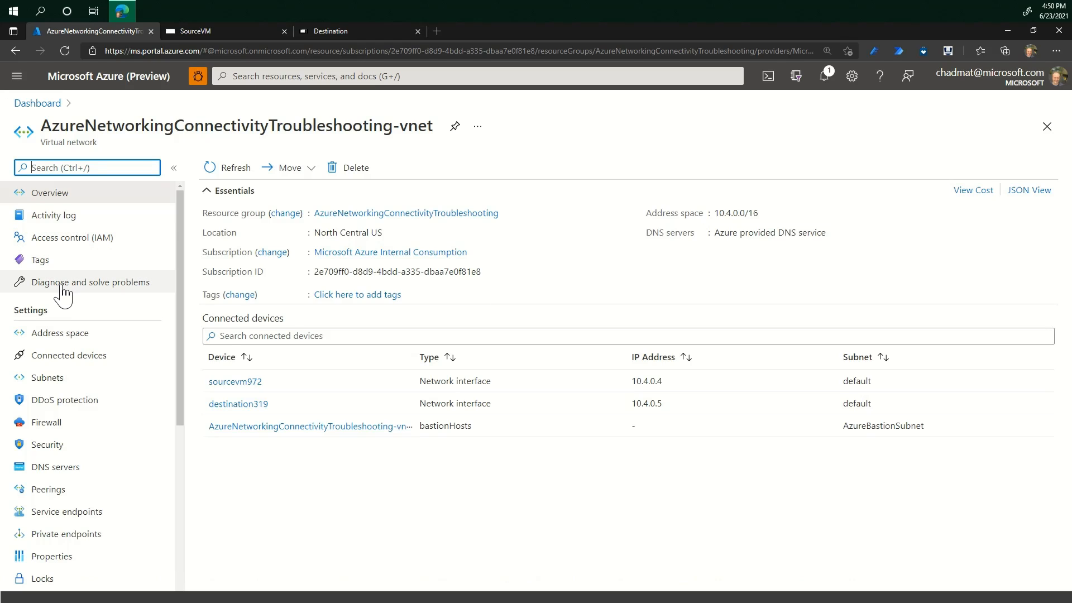
- Launch the Connectivity tile from the vnet's Diagnose and solve problems page
{"action": "left_click", "coordinate": [89, 282]}
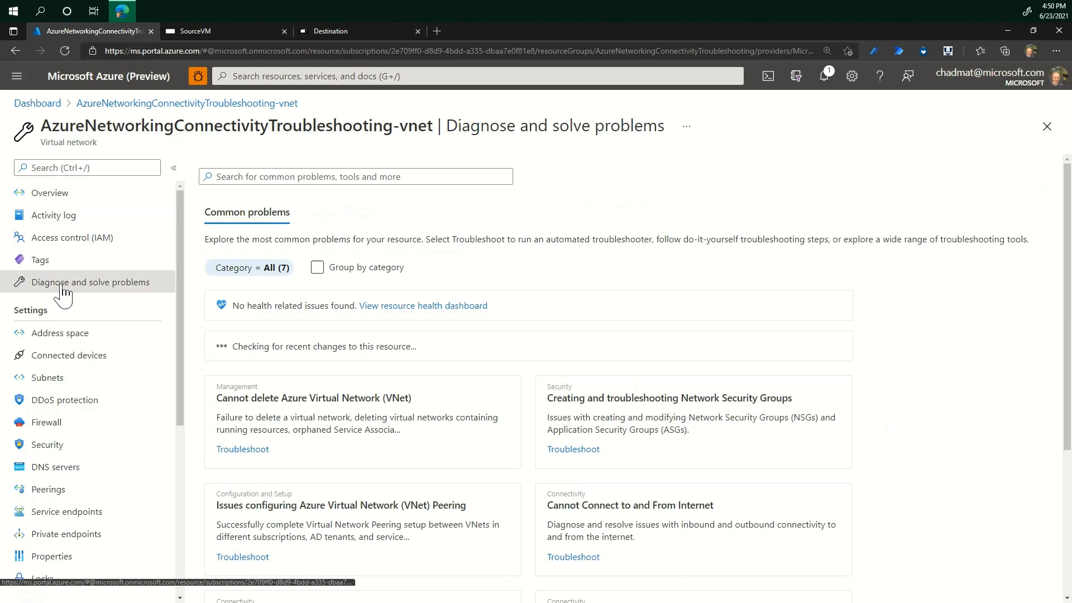
{"action": "scroll", "scroll_direction": "down", "scroll_amount": 3}
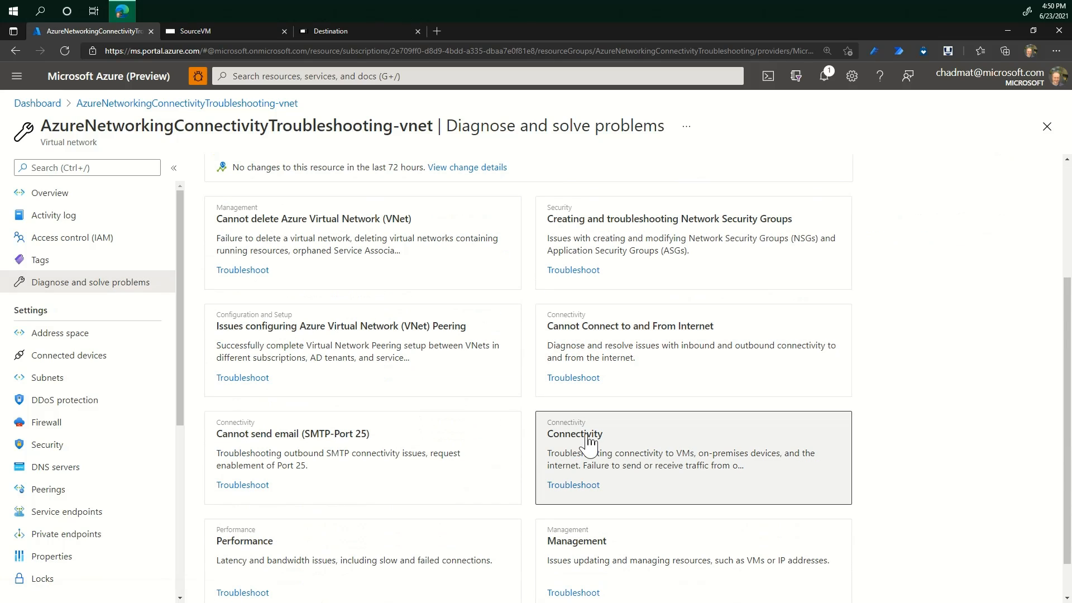
{"action": "left_click", "coordinate": [572, 485]}
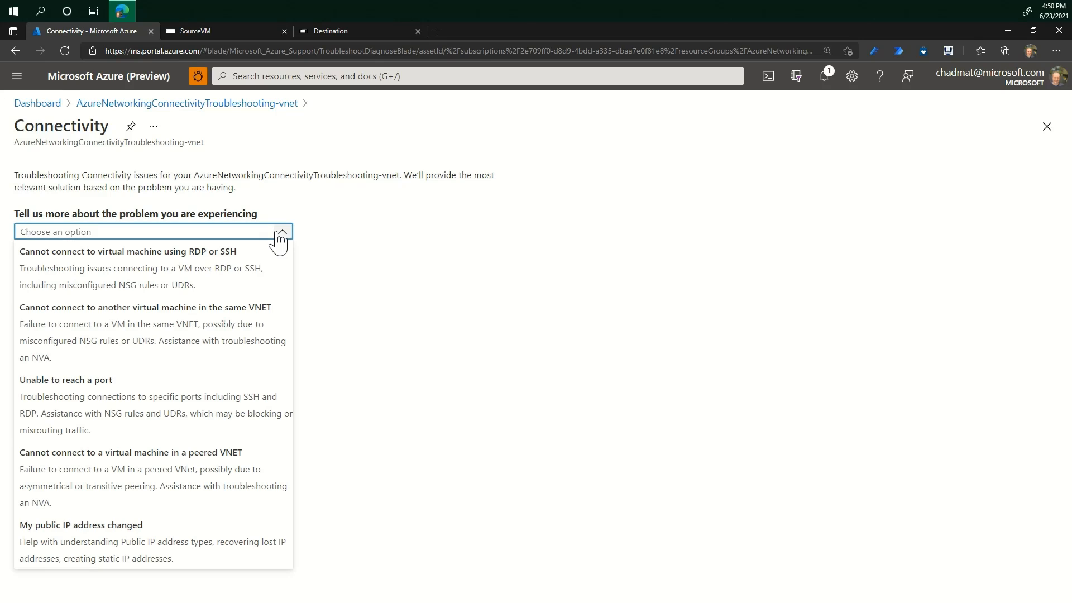
- Submit an Unable to reach a port check for Destination on 80 (HTTP)
{"action": "left_click", "coordinate": [66, 380]}
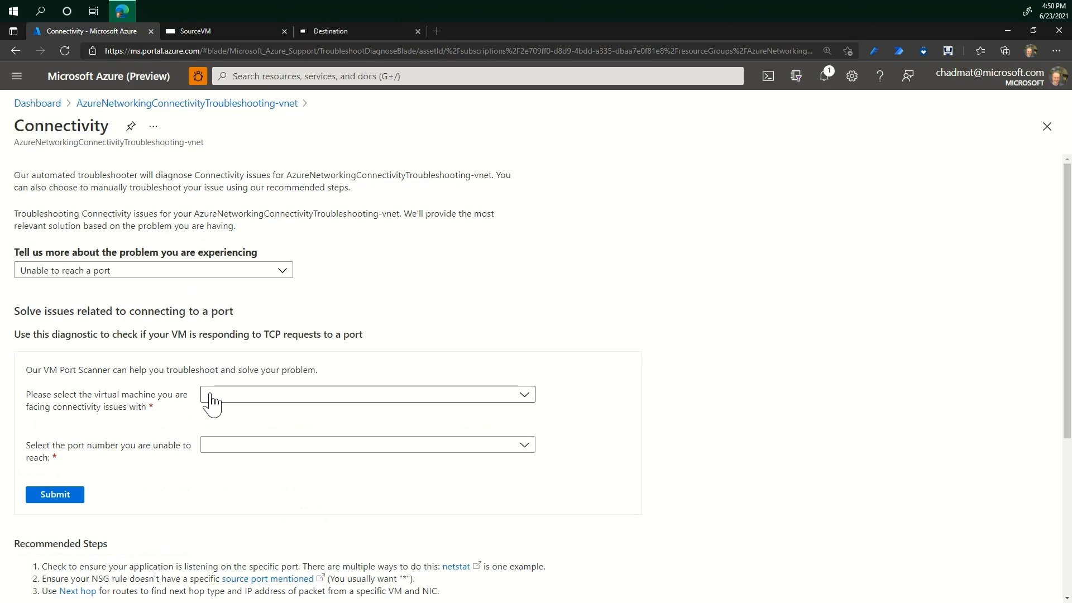
{"action": "left_click", "coordinate": [368, 395]}
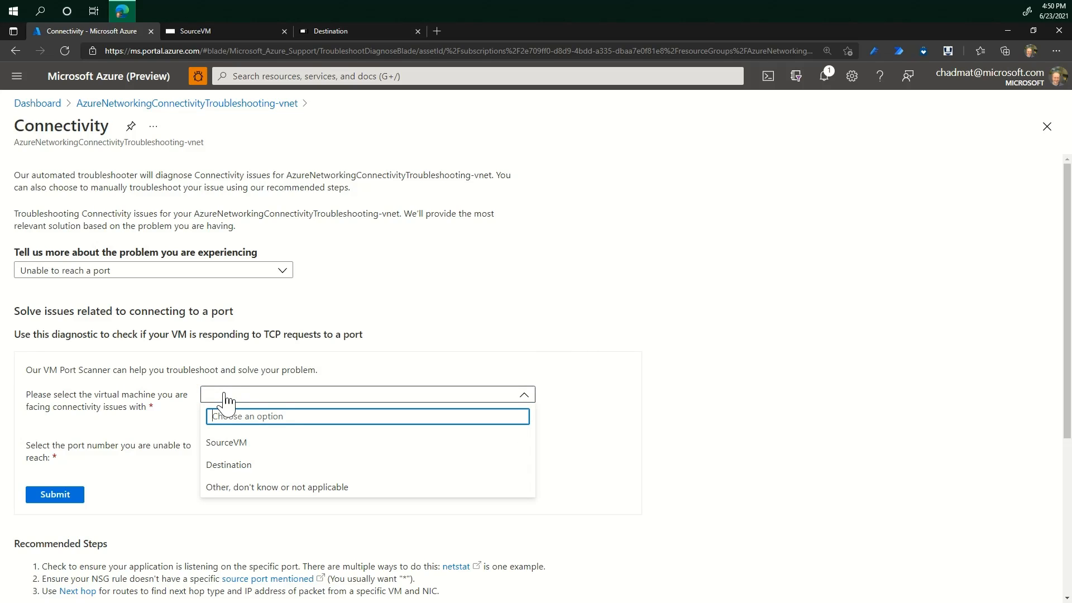
{"action": "left_click", "coordinate": [228, 464]}
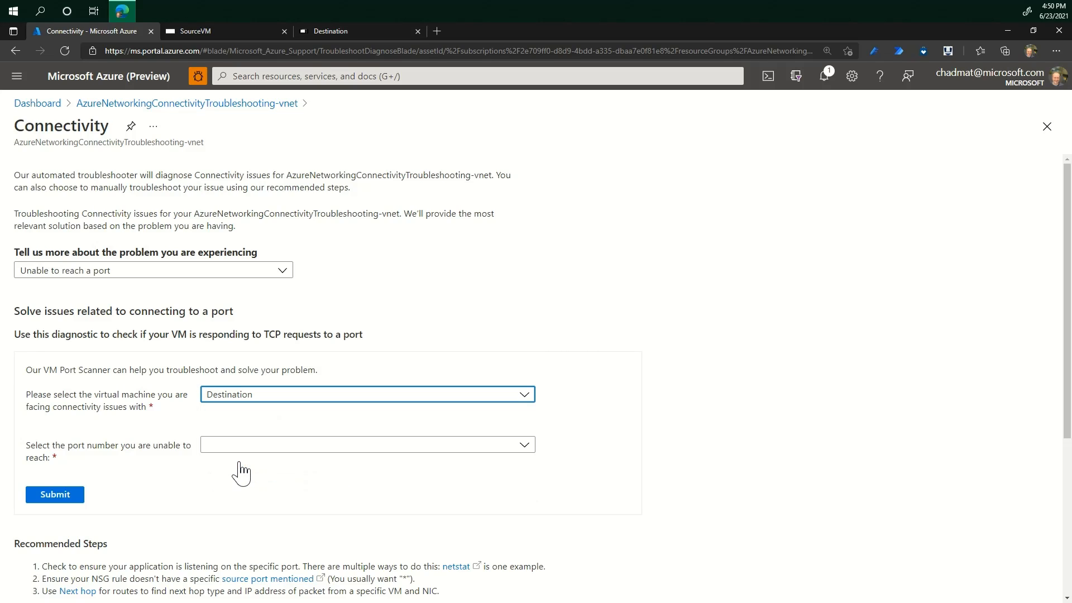
{"action": "left_click", "coordinate": [368, 444]}
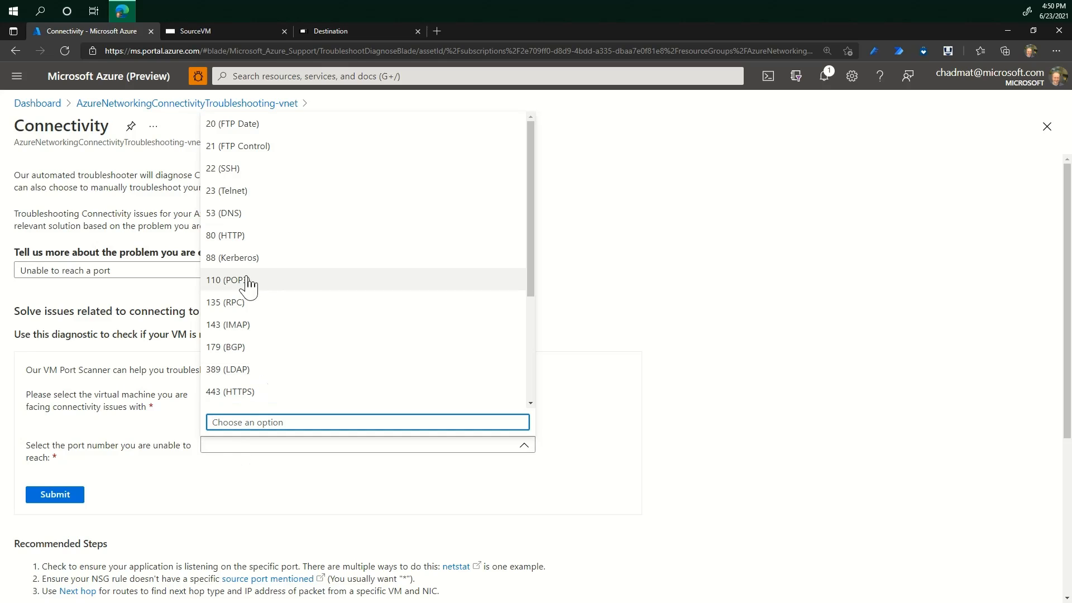
{"action": "left_click", "coordinate": [225, 235]}
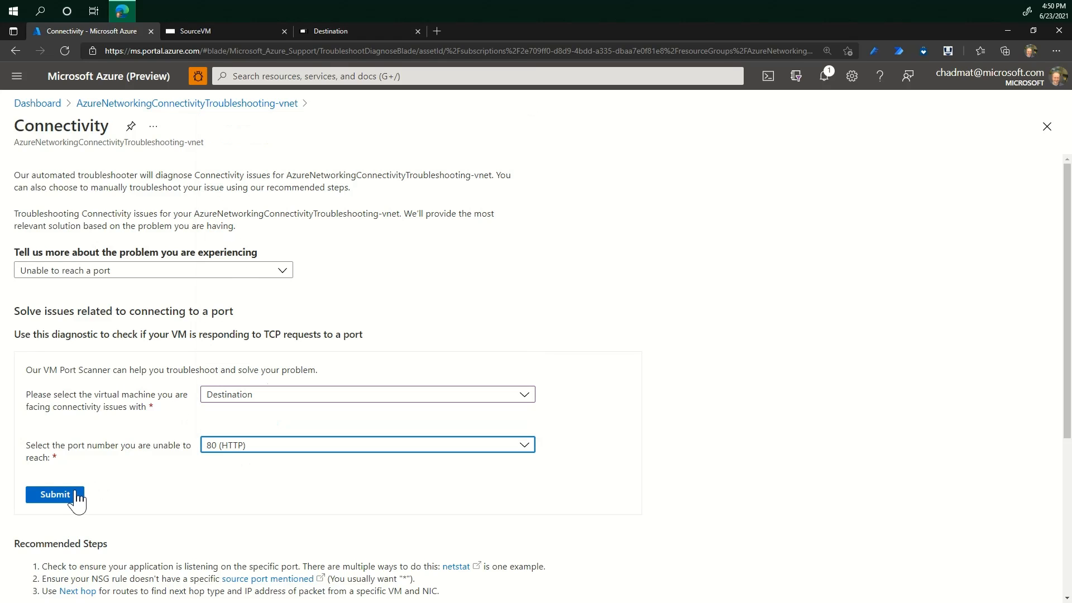
{"action": "left_click", "coordinate": [54, 494]}
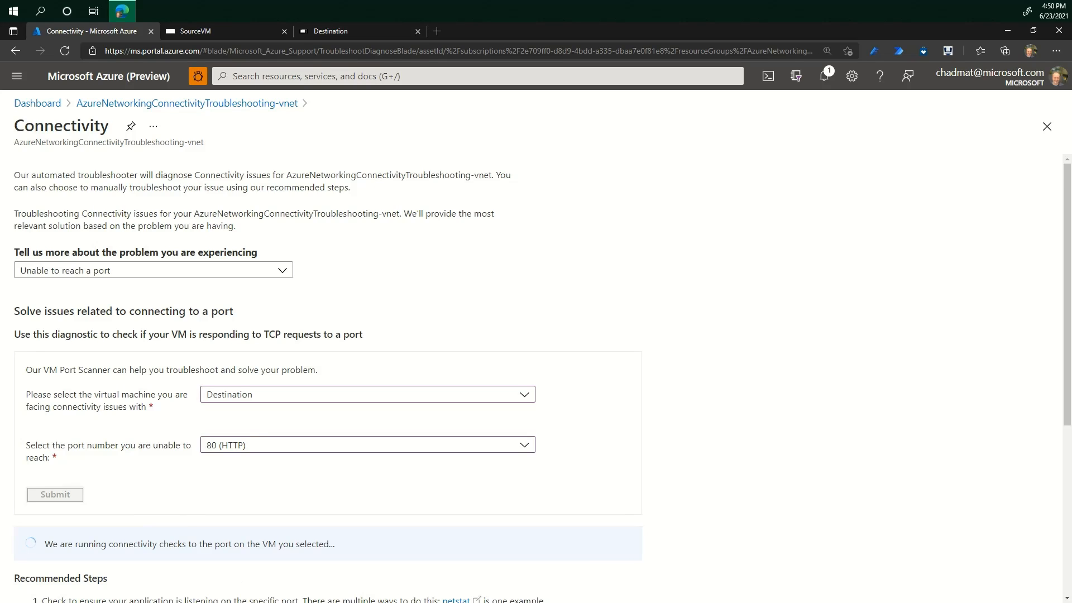
{"action": "left_click", "coordinate": [55, 494]}
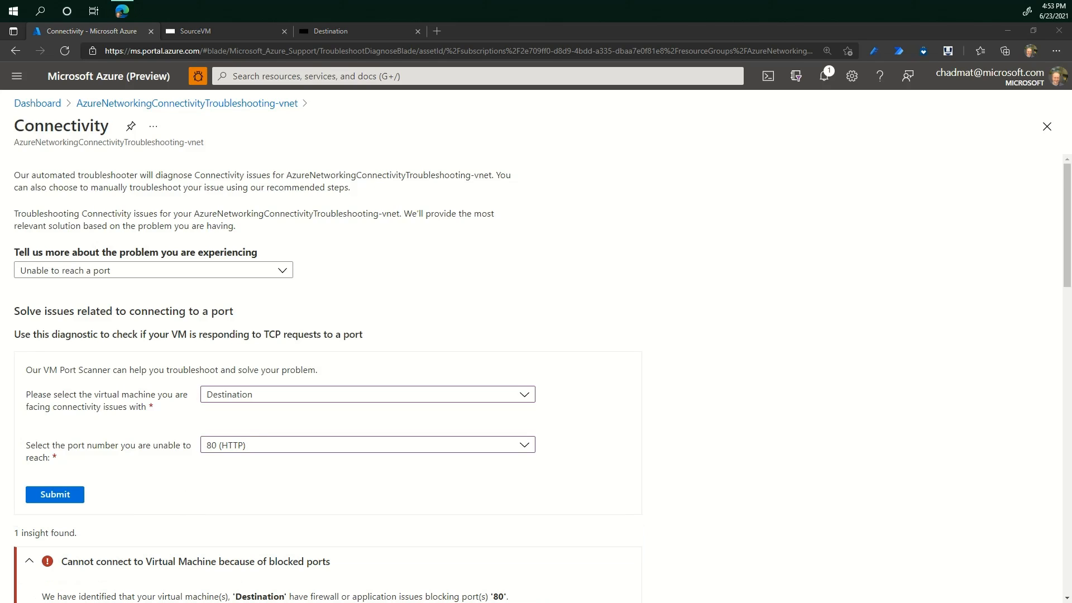
{"action": "mouse_move", "coordinate": [673, 459]}
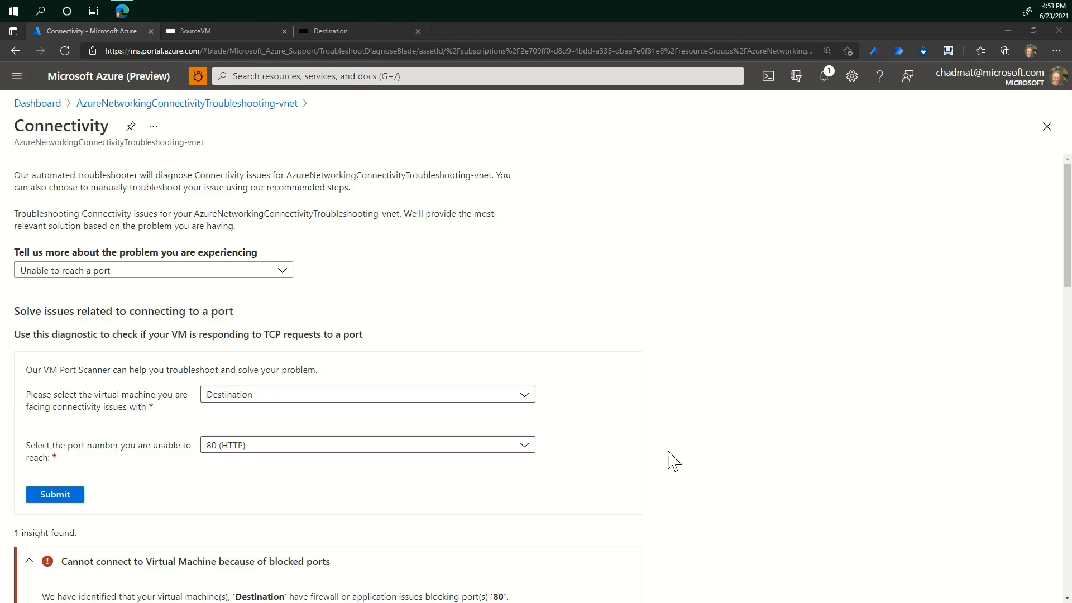
- Copy the netstat -ano command from the port-80 insight's Recommended Steps
{"action": "scroll", "scroll_direction": "down", "scroll_amount": 3}
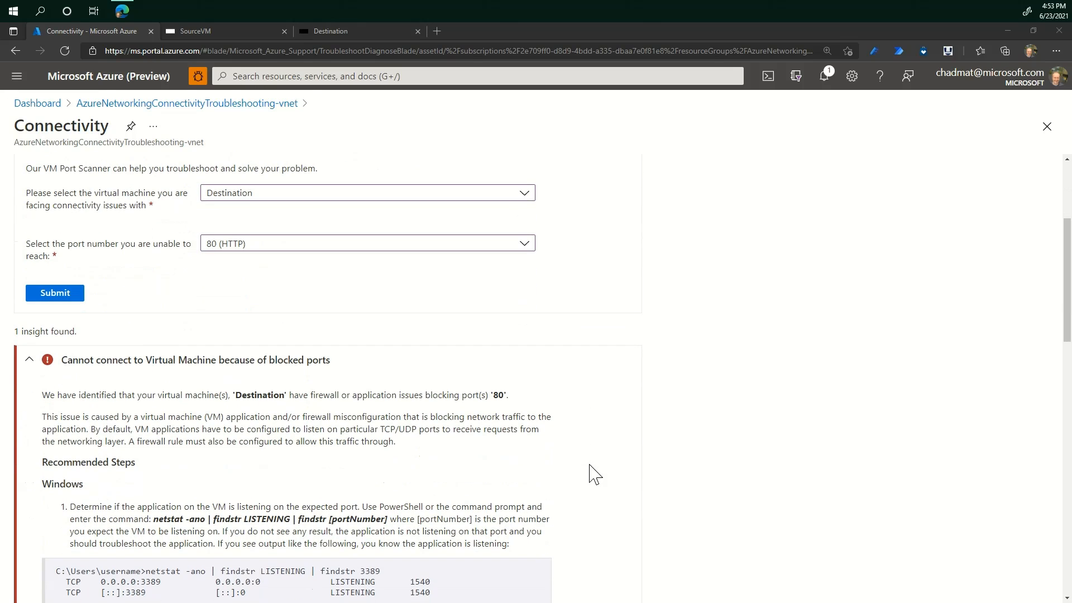
{"action": "scroll", "scroll_direction": "down", "scroll_amount": 3}
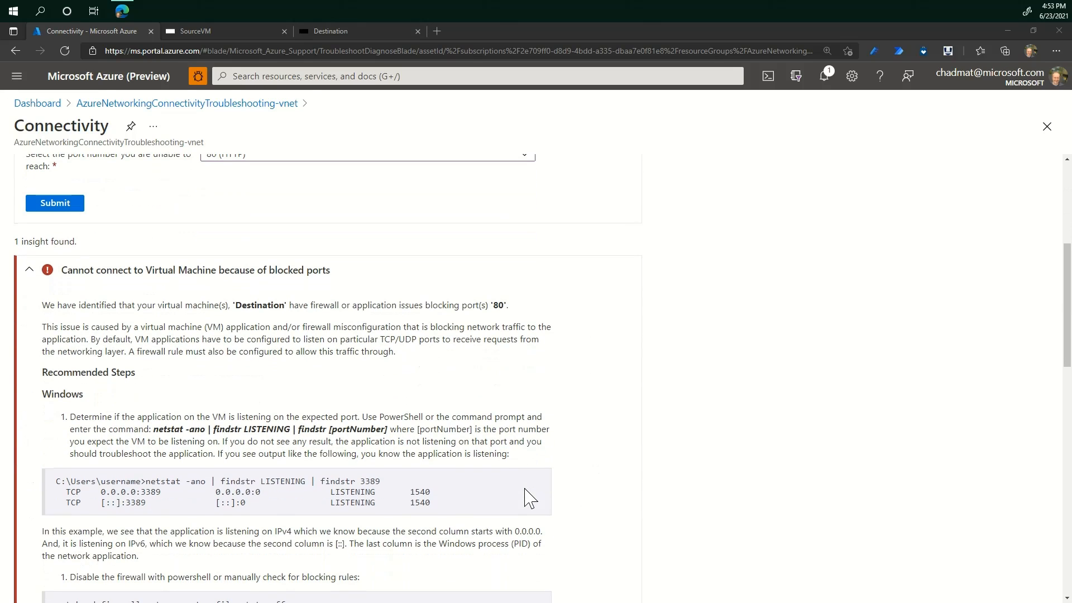
{"action": "mouse_move", "coordinate": [194, 447]}
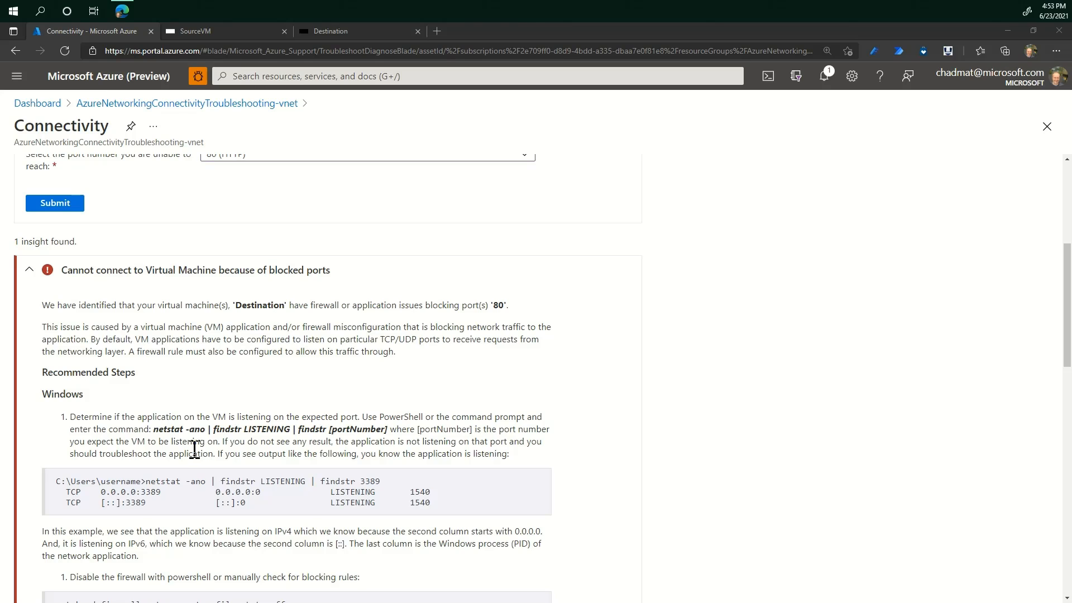
{"action": "double_click", "coordinate": [165, 429]}
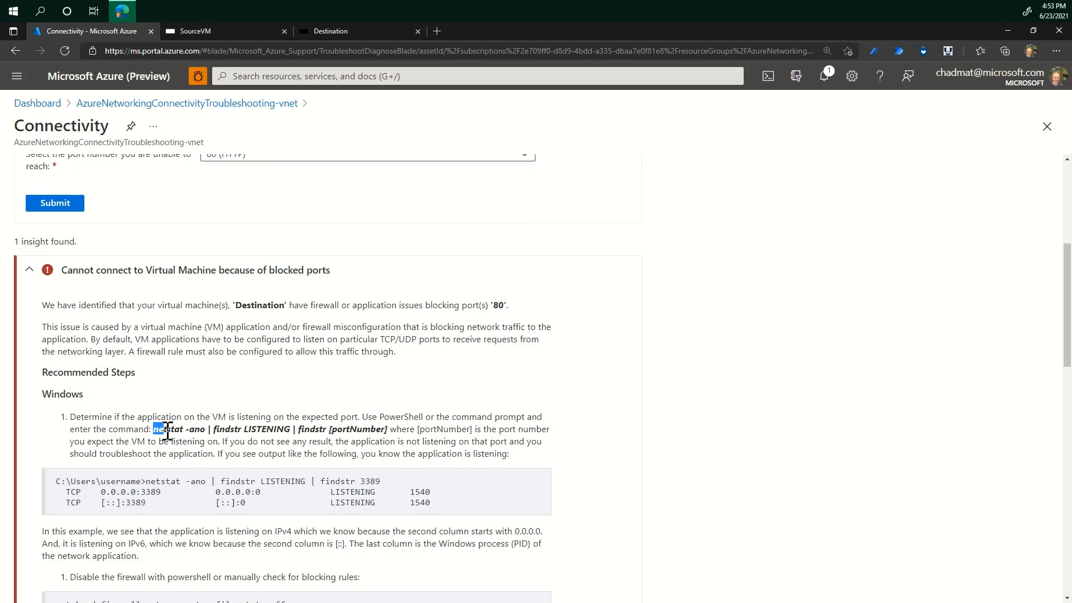
{"action": "right_click", "coordinate": [178, 429]}
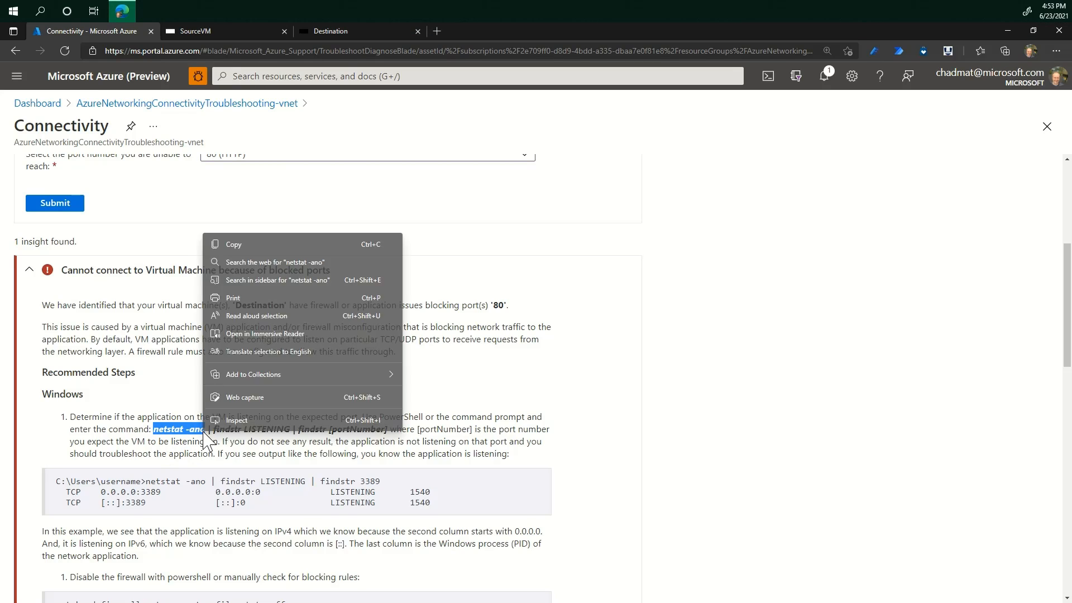
{"action": "left_click", "coordinate": [322, 66]}
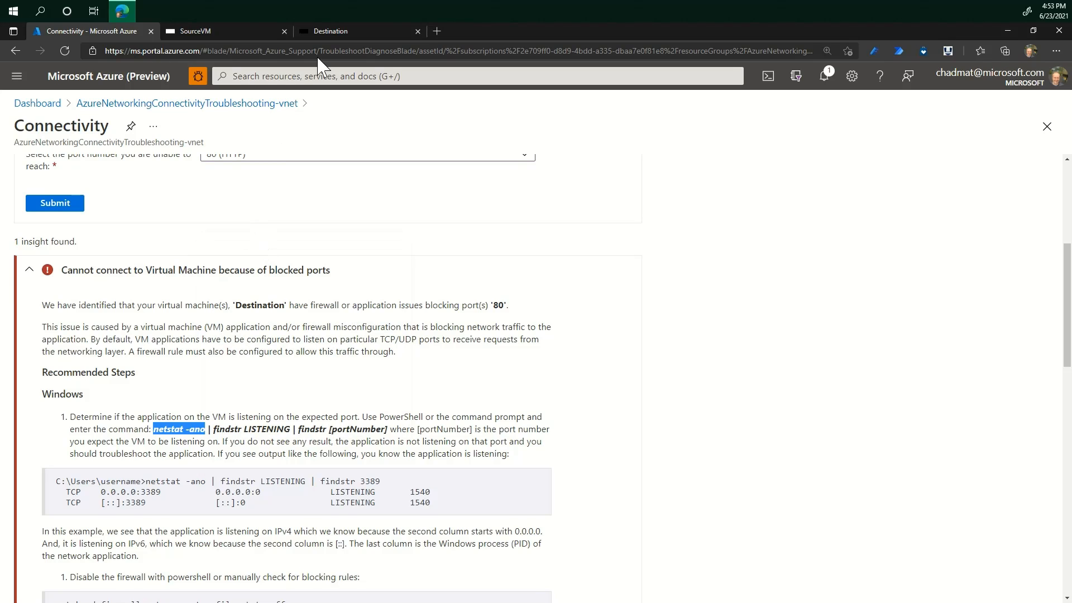
{"action": "right_click", "coordinate": [10, 592]}
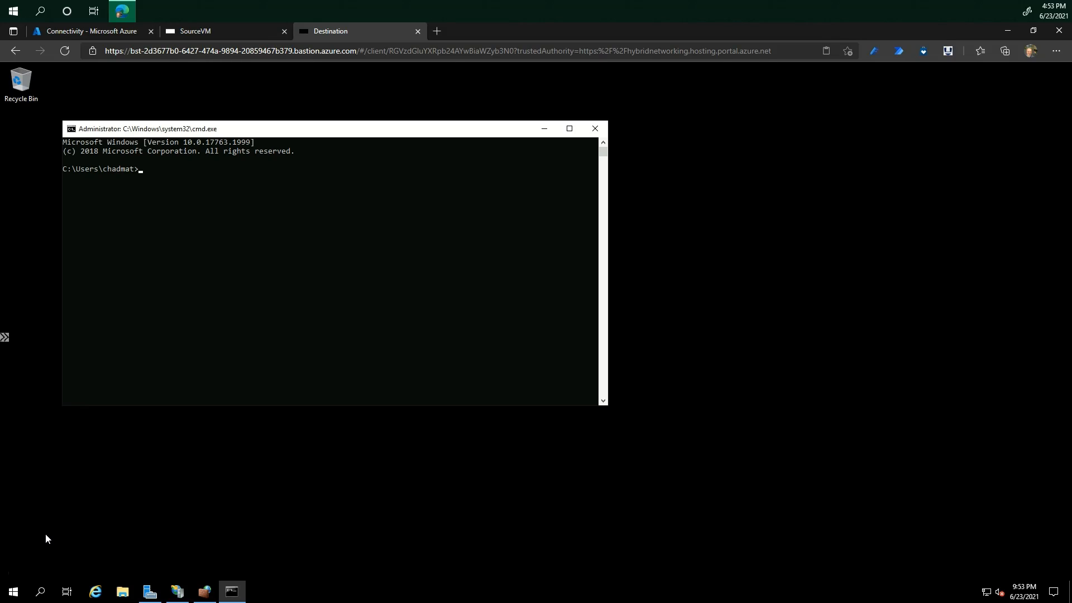
- Run netstat -ano on Destination and review output showing nothing on port 80
{"action": "type", "text": "ne"}
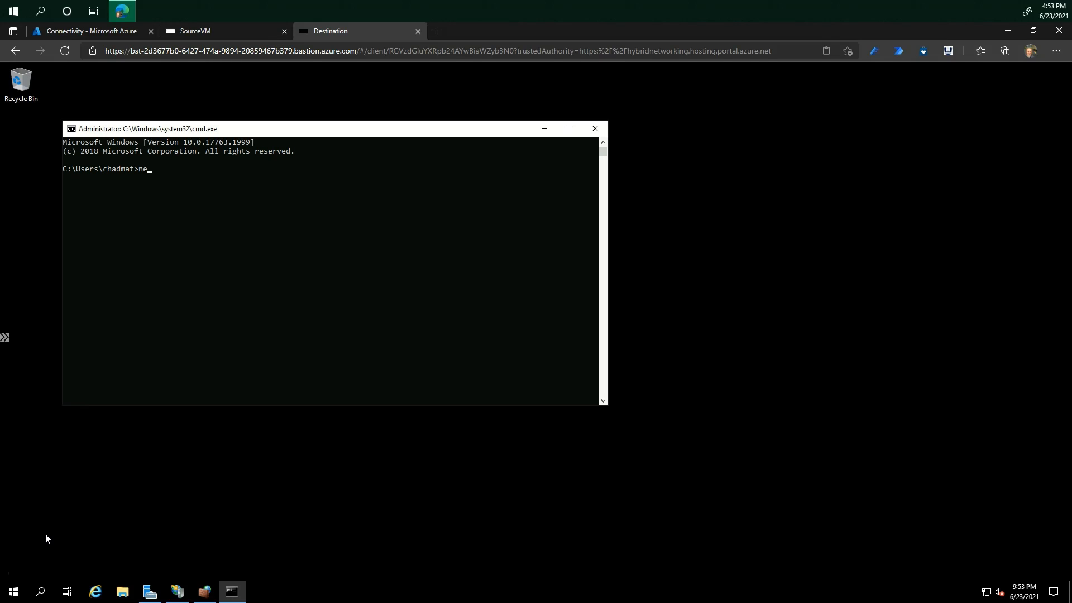
{"action": "type", "text": "tstat -"}
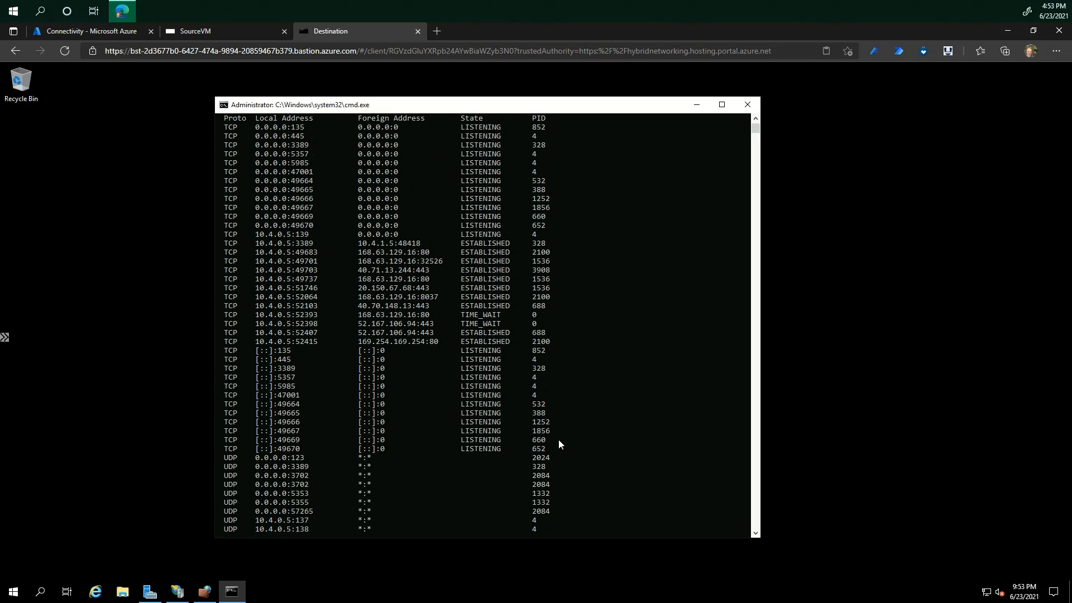
{"action": "scroll", "scroll_direction": "up", "scroll_amount": 3}
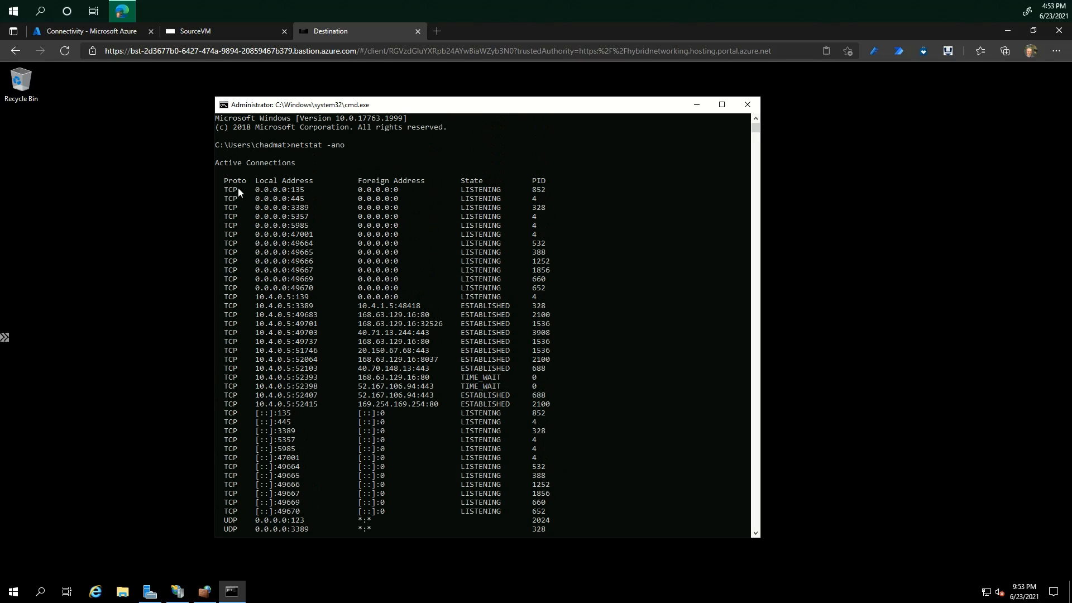
{"action": "mouse_move", "coordinate": [289, 198]}
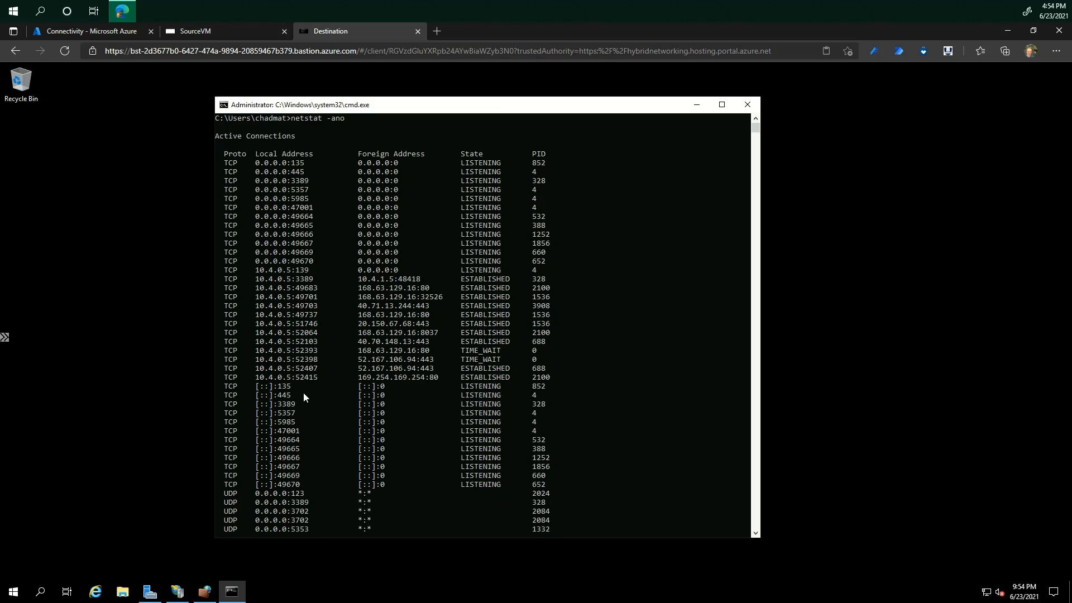
{"action": "scroll", "scroll_direction": "down", "scroll_amount": 3}
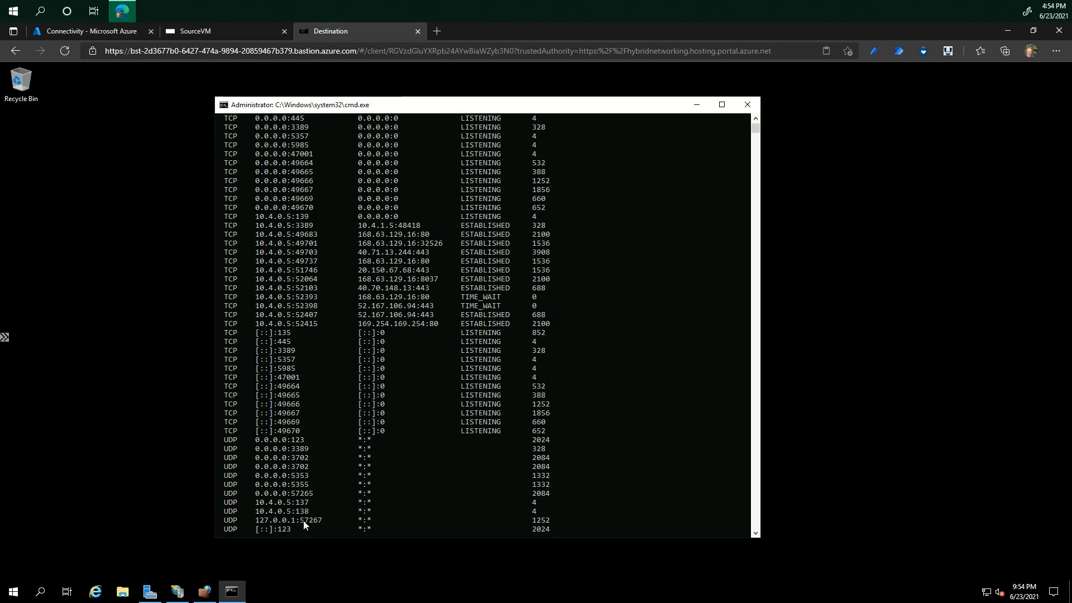
{"action": "mouse_move", "coordinate": [472, 388]}
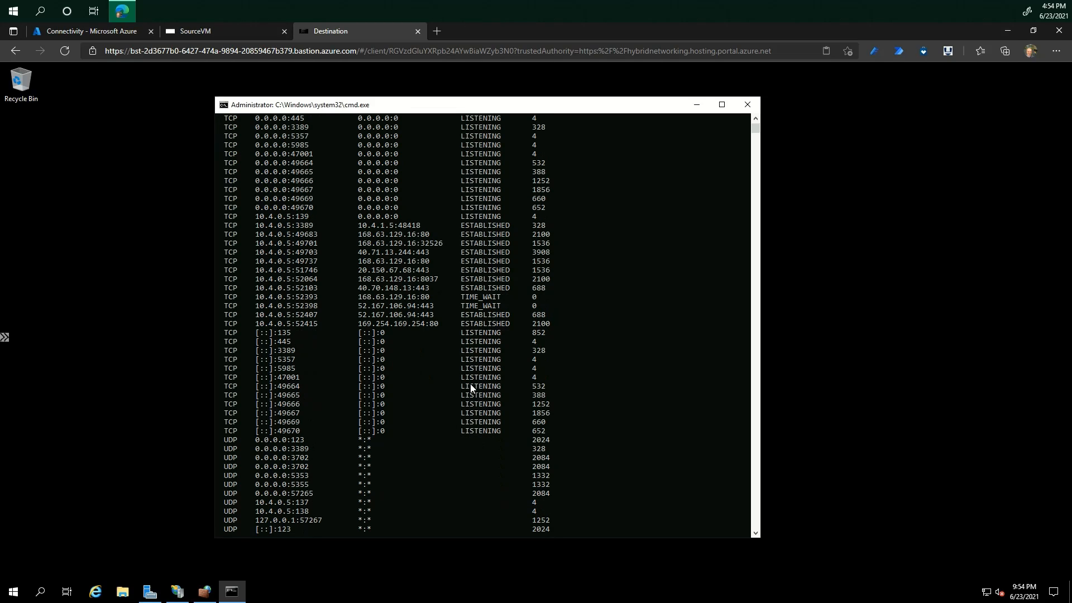
{"action": "mouse_move", "coordinate": [267, 514]}
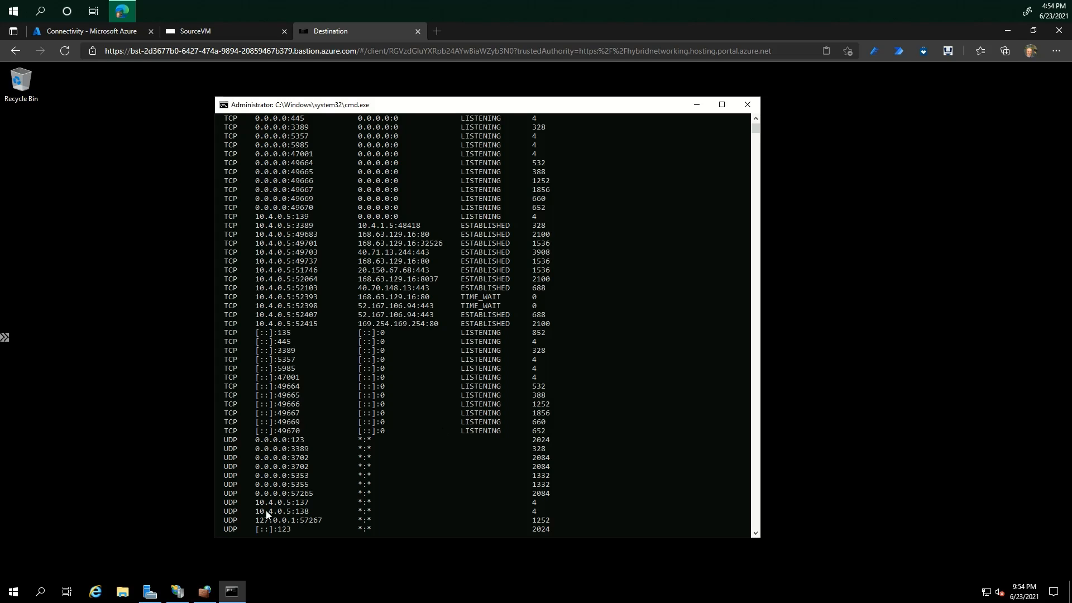
- Start Default Web Site from IIS Manager on the Destination VM
{"action": "left_click", "coordinate": [176, 591]}
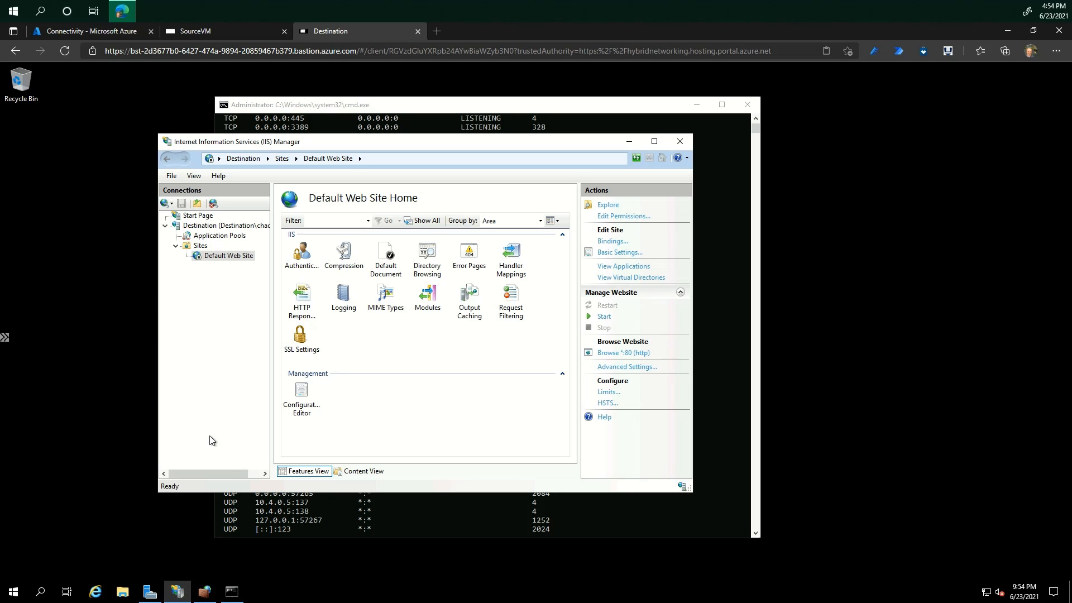
{"action": "mouse_move", "coordinate": [598, 330]}
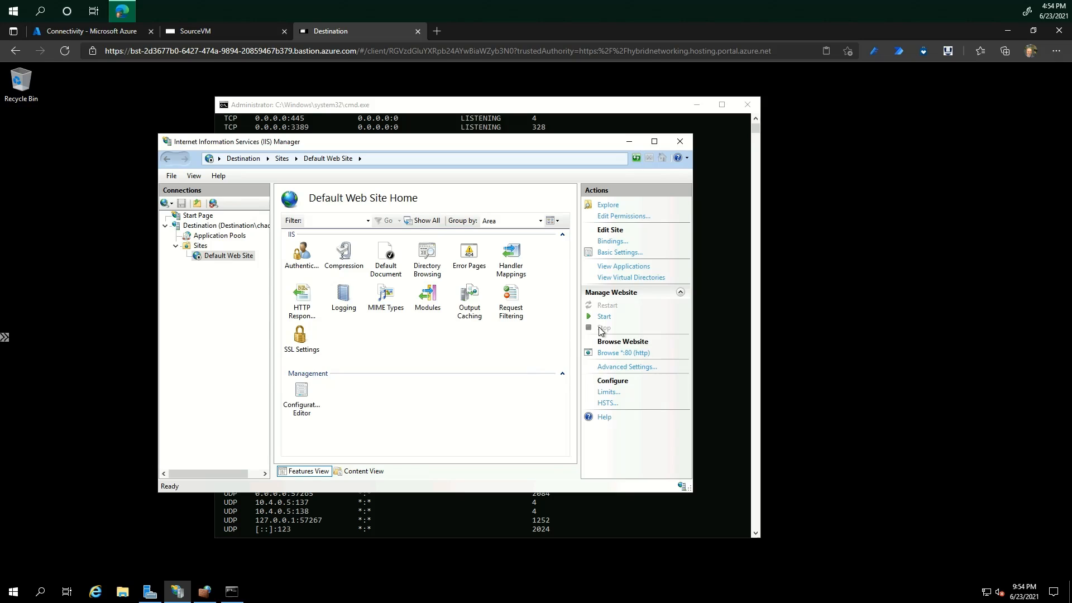
{"action": "left_click", "coordinate": [603, 316]}
{"action": "type", "text": "netstat -ano"}
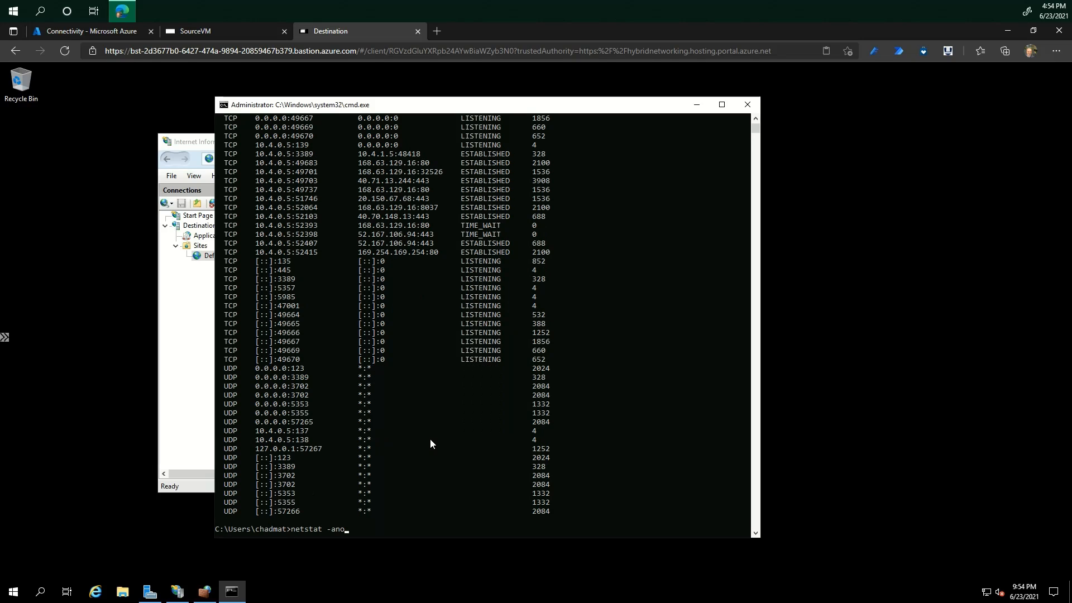
- Rerun netstat -ano, confirming [::]:80 is now LISTENING
{"action": "key", "text": "Return"}
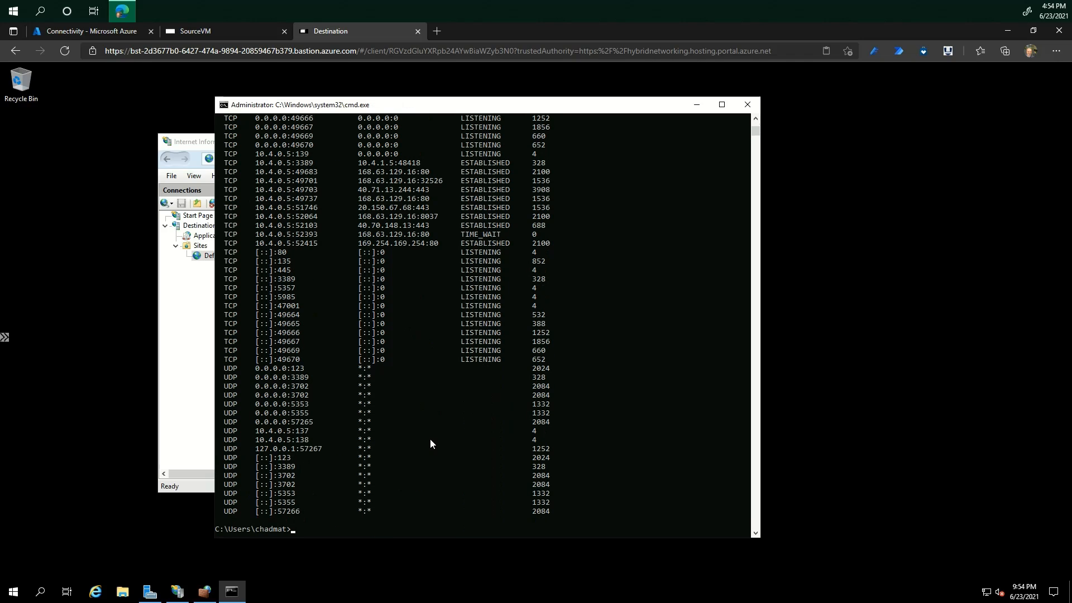
{"action": "mouse_move", "coordinate": [231, 255]}
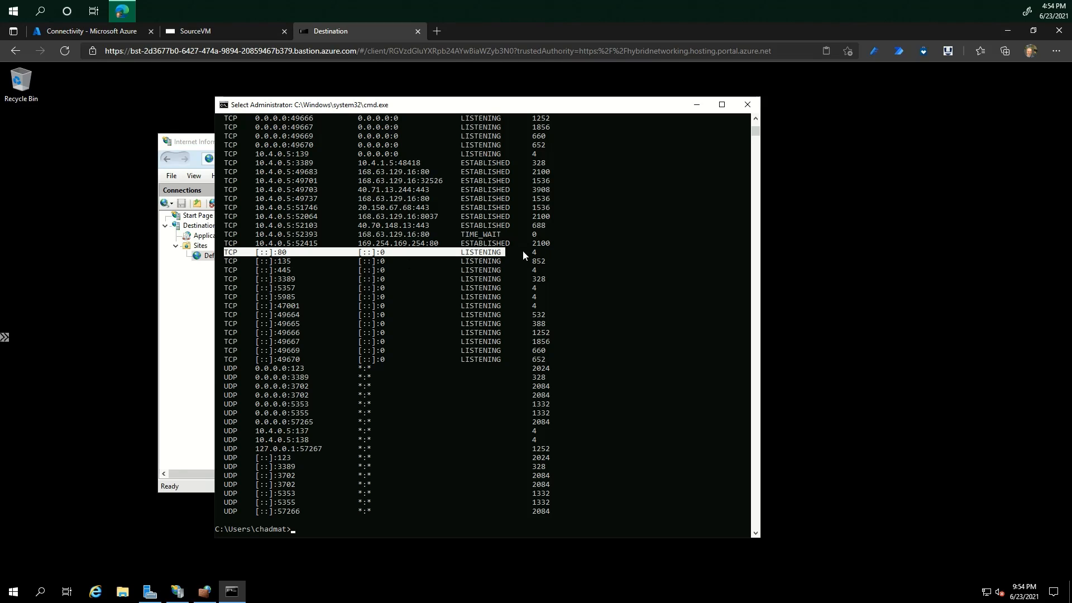
{"action": "mouse_move", "coordinate": [214, 89]}
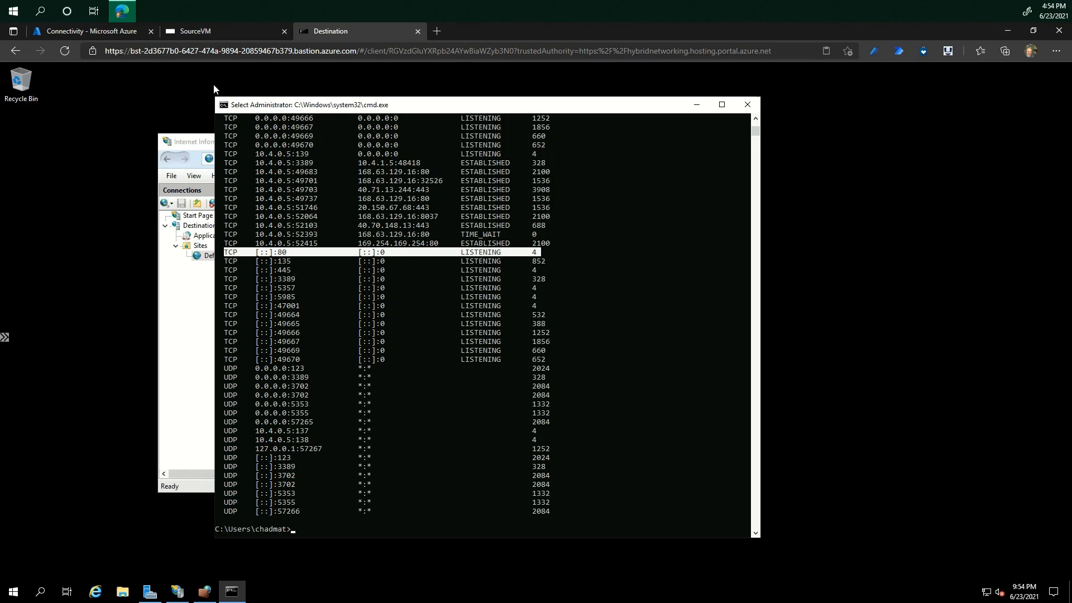
- Resubmit the Destination port 80 check, which now completes with no problems found
{"action": "left_click", "coordinate": [89, 31]}
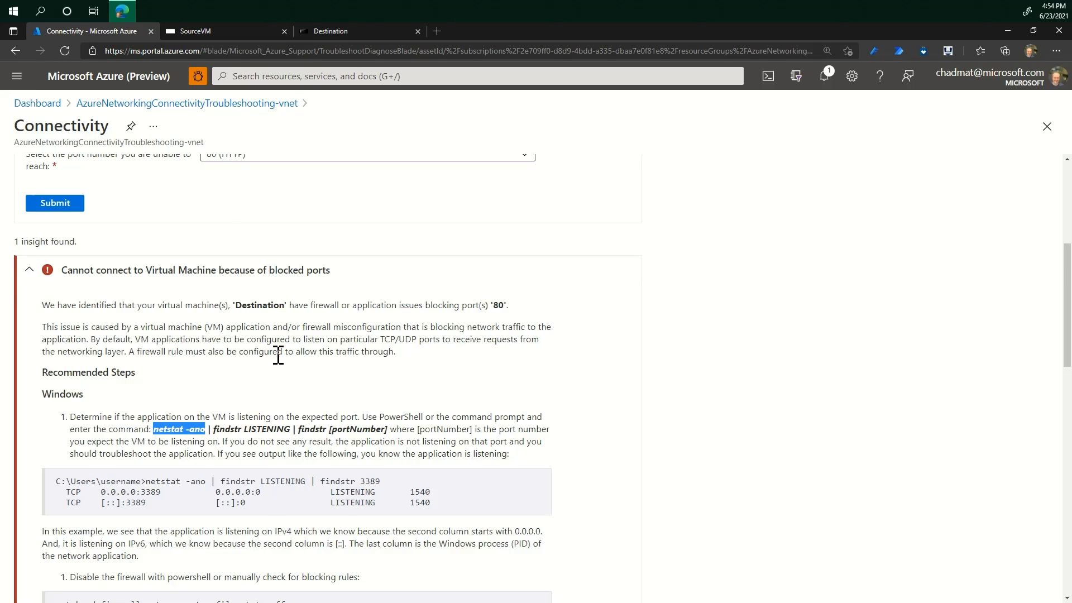
{"action": "scroll", "scroll_direction": "up", "scroll_amount": 3}
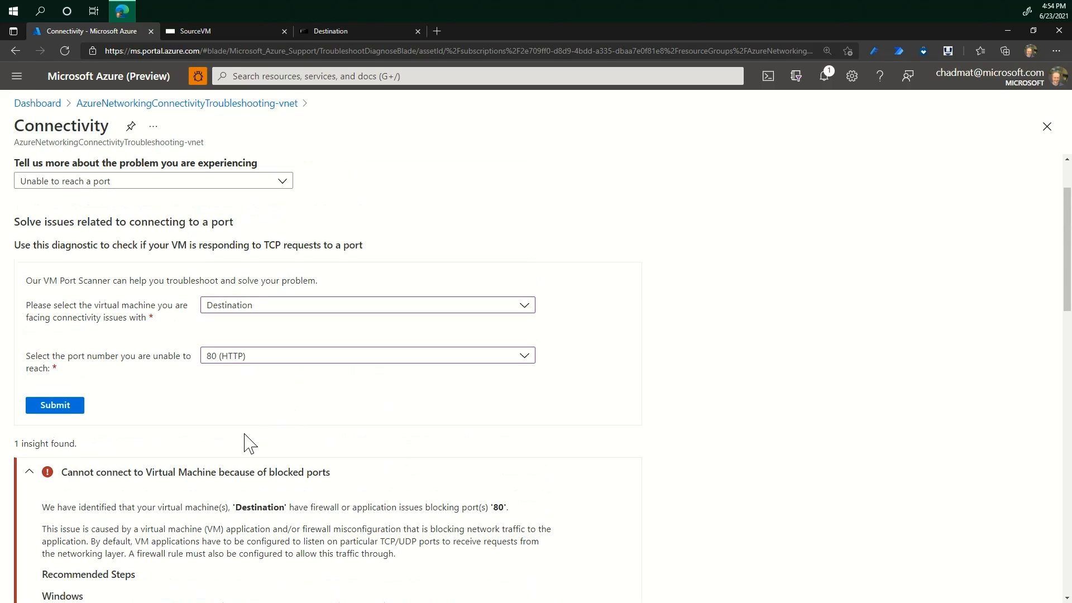
{"action": "mouse_move", "coordinate": [195, 407]}
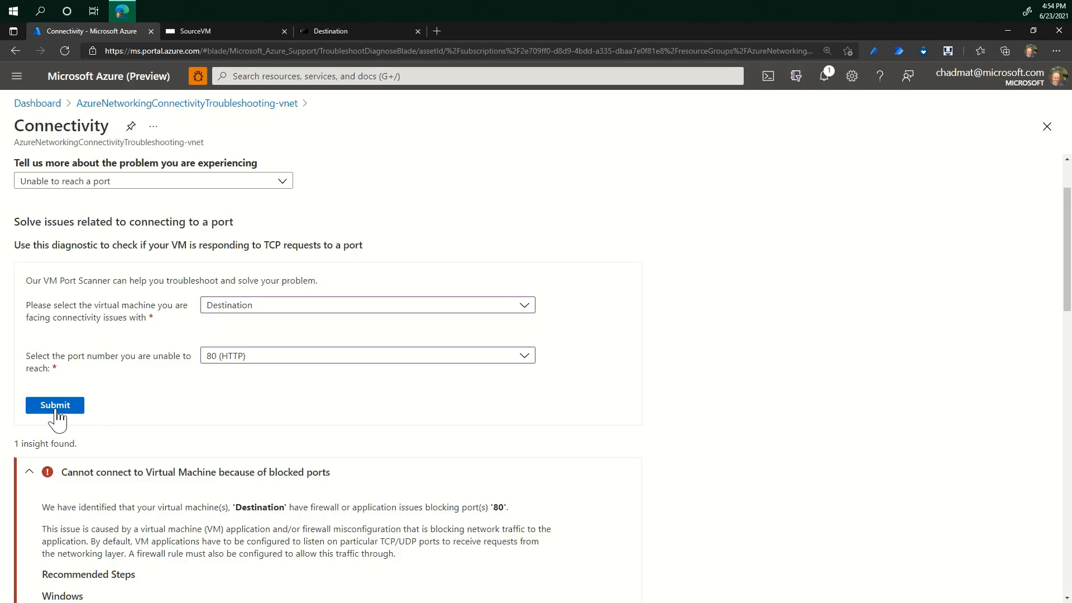
{"action": "left_click", "coordinate": [54, 404]}
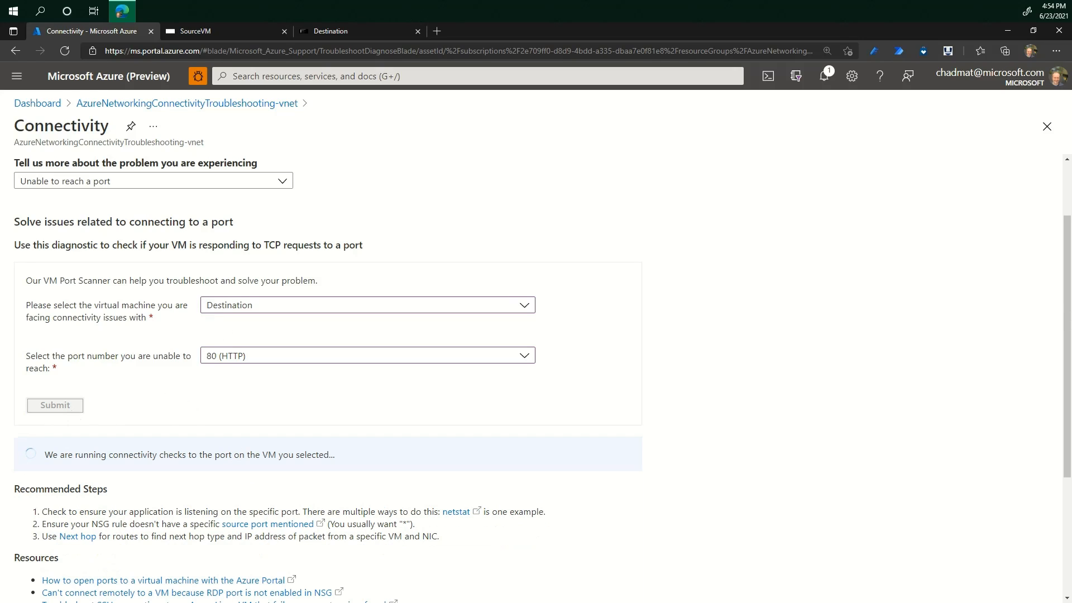
{"action": "left_click", "coordinate": [55, 404]}
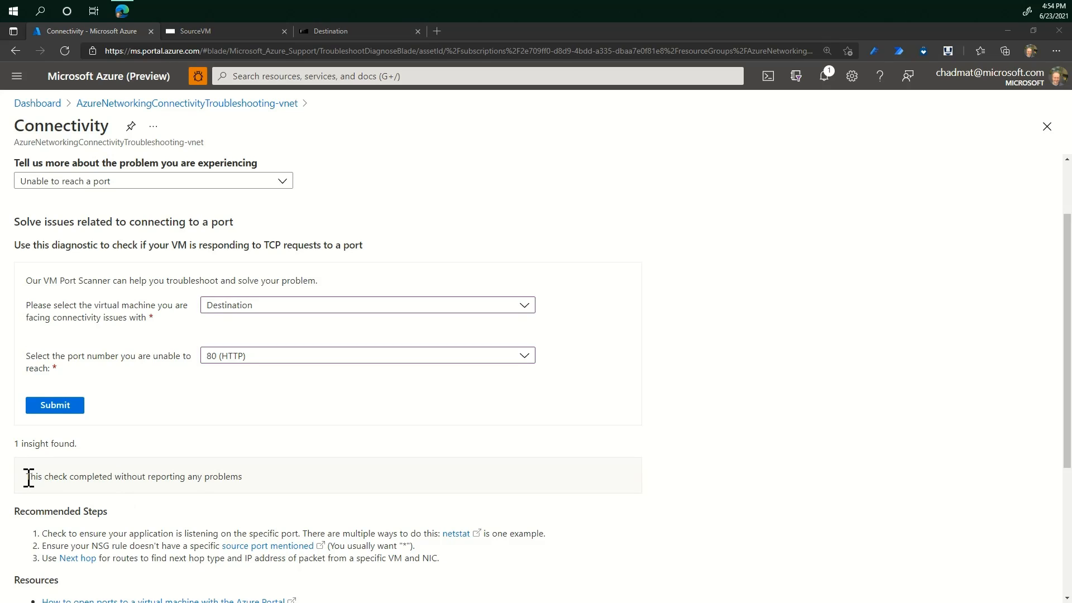
{"action": "triple_click", "coordinate": [134, 477]}
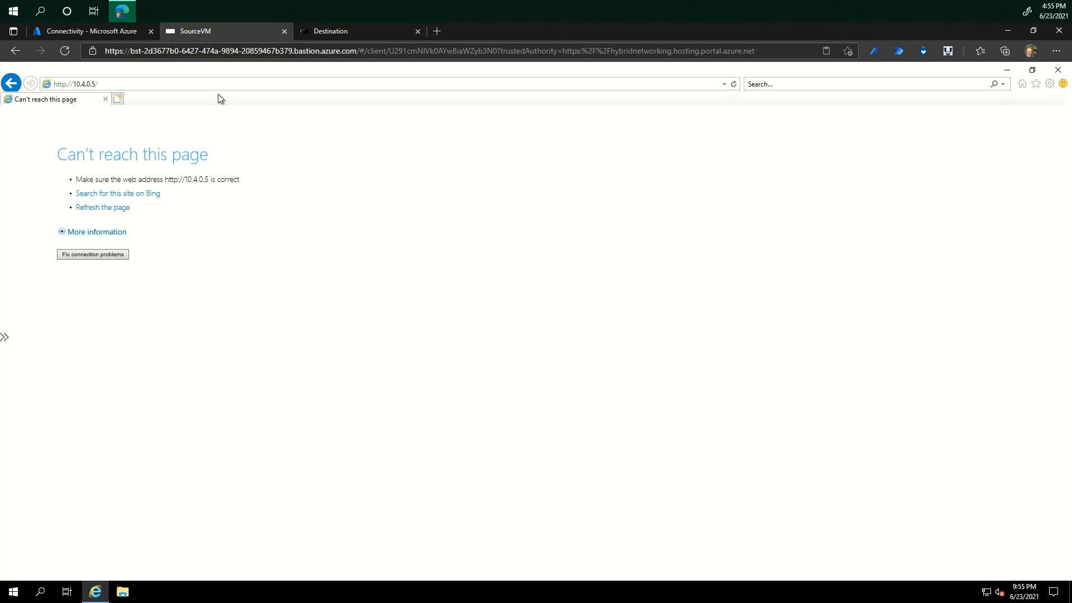
{"action": "mouse_move", "coordinate": [733, 83]}
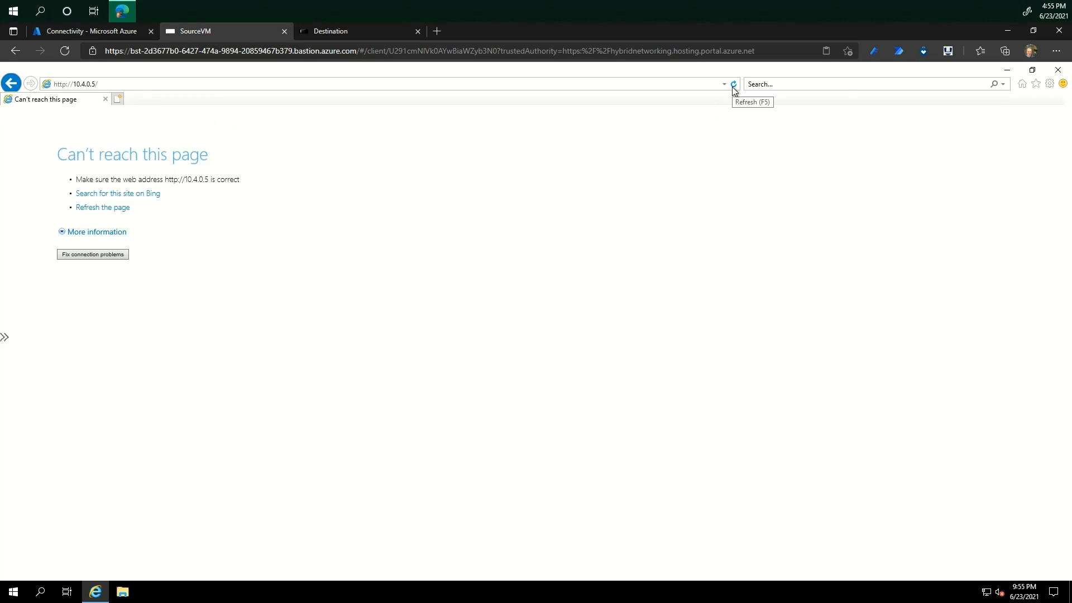
- Refresh 10.4.0.5 on SourceVM, replacing the can't-reach error with My WebApp 1
{"action": "left_click", "coordinate": [733, 83]}
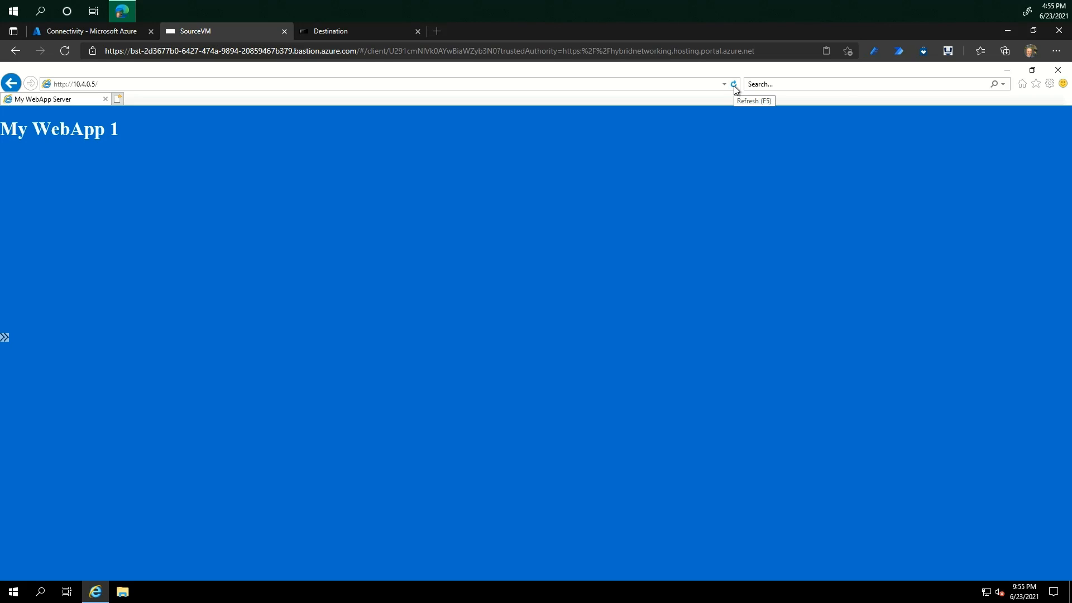